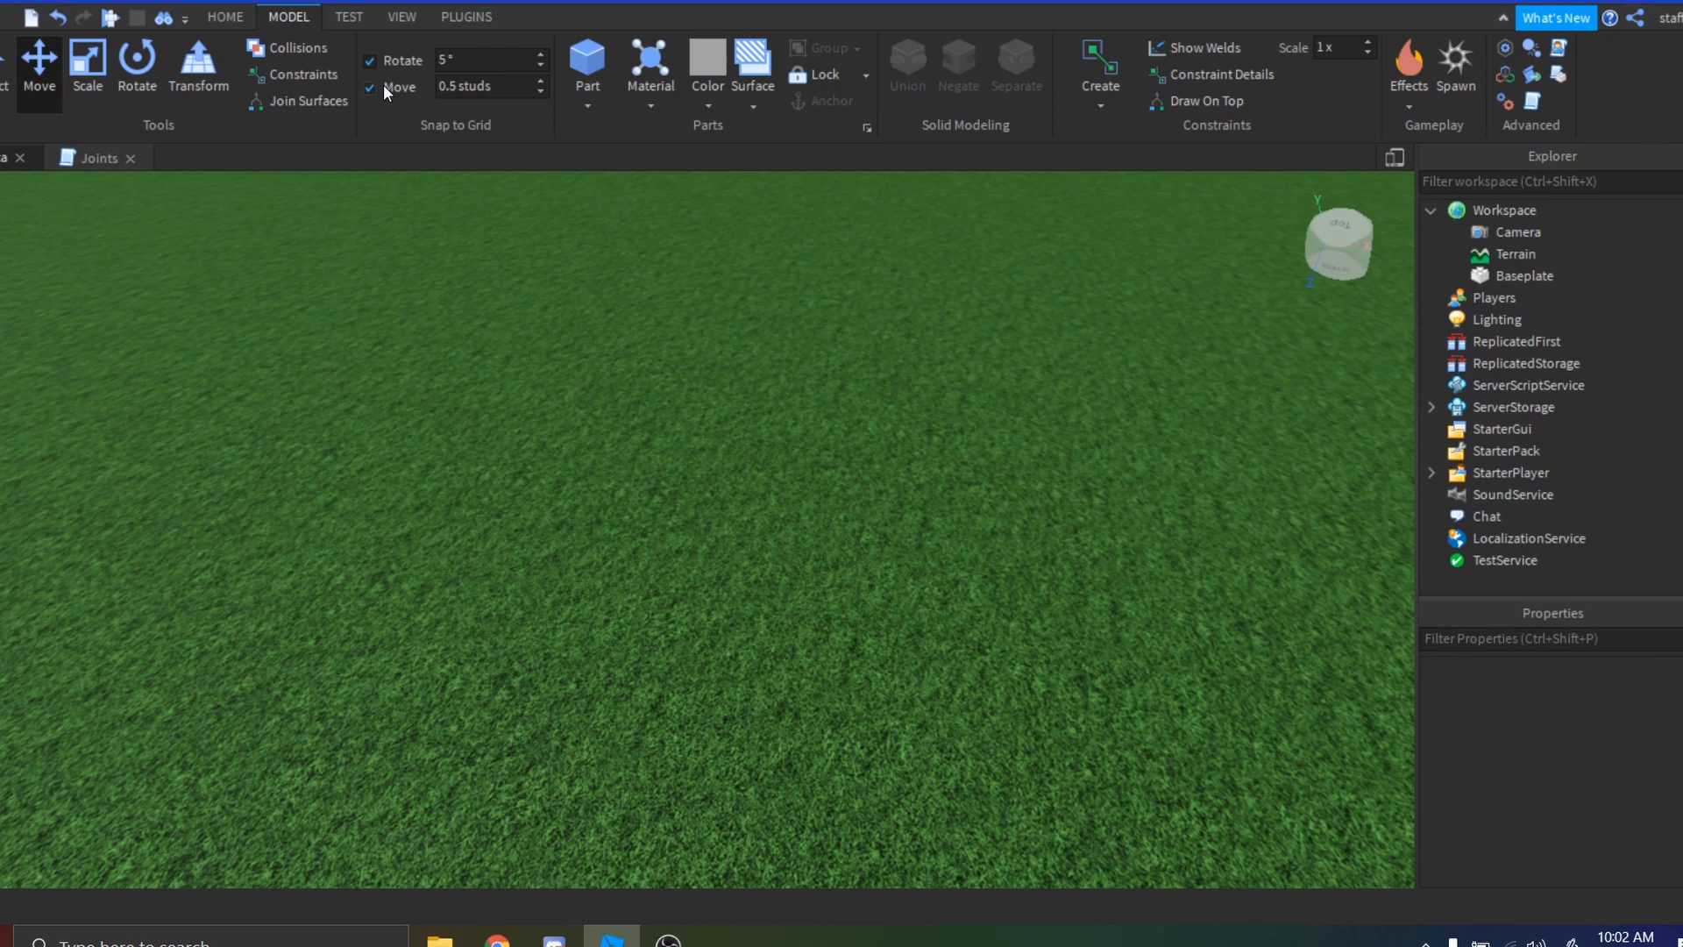
Browse the View and Test toolbars, then return to the Model toolbar.
{"action": "left_click", "coordinate": [400, 17]}
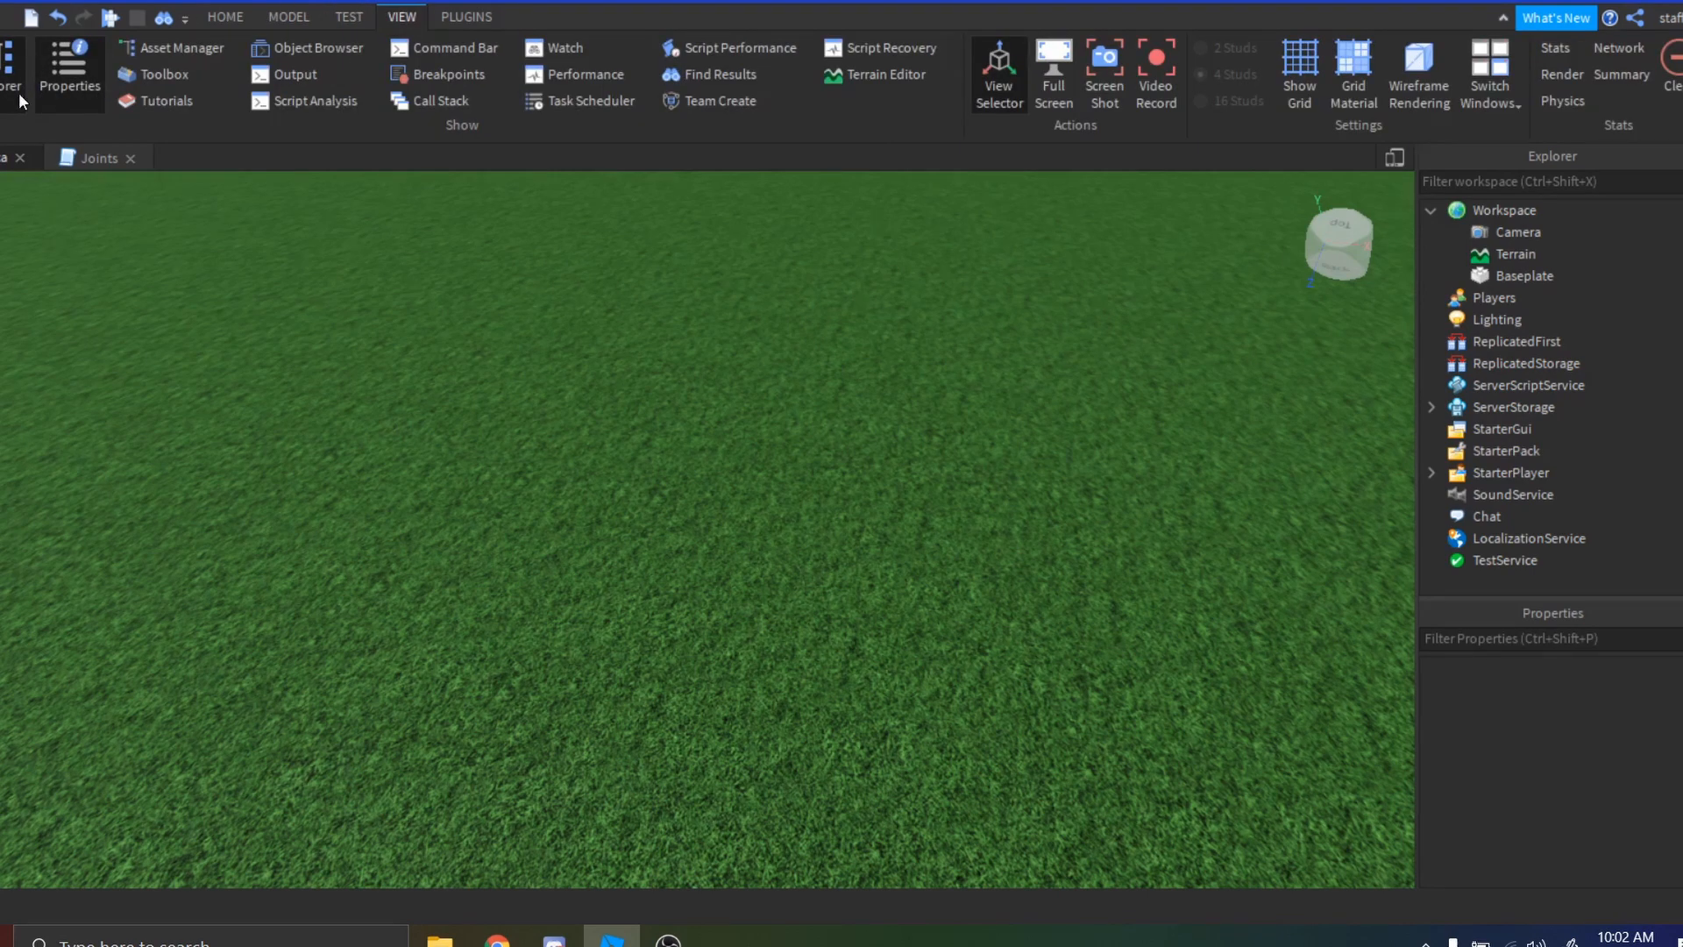
{"action": "left_click", "coordinate": [287, 15]}
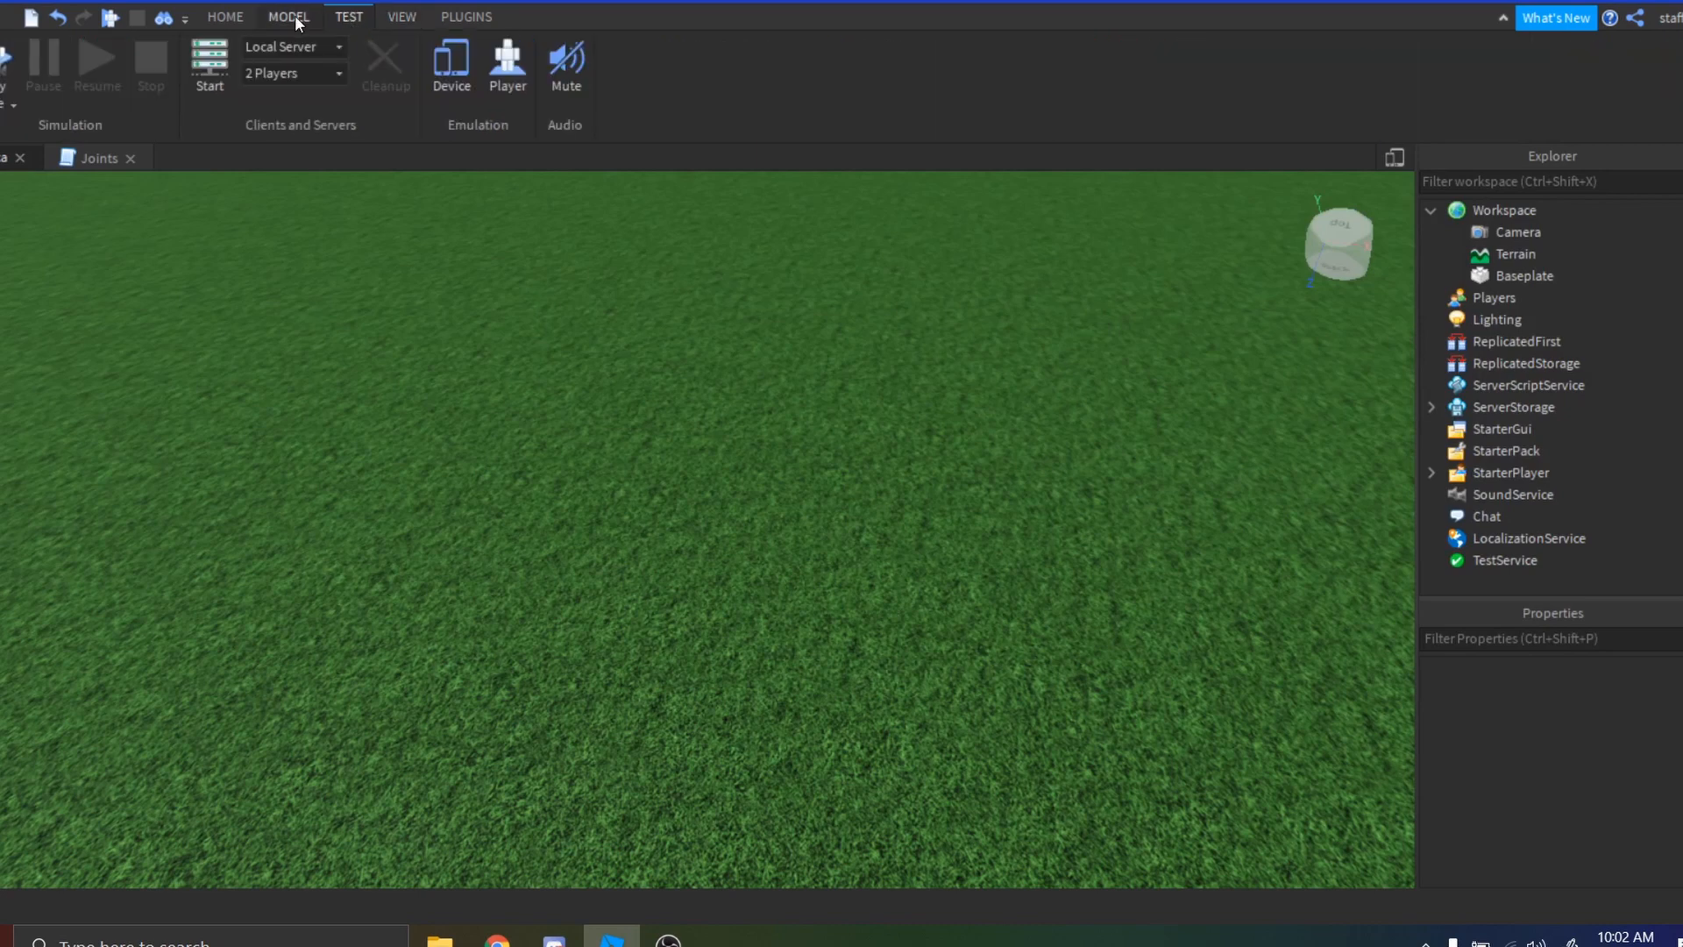
{"action": "left_click", "coordinate": [286, 15]}
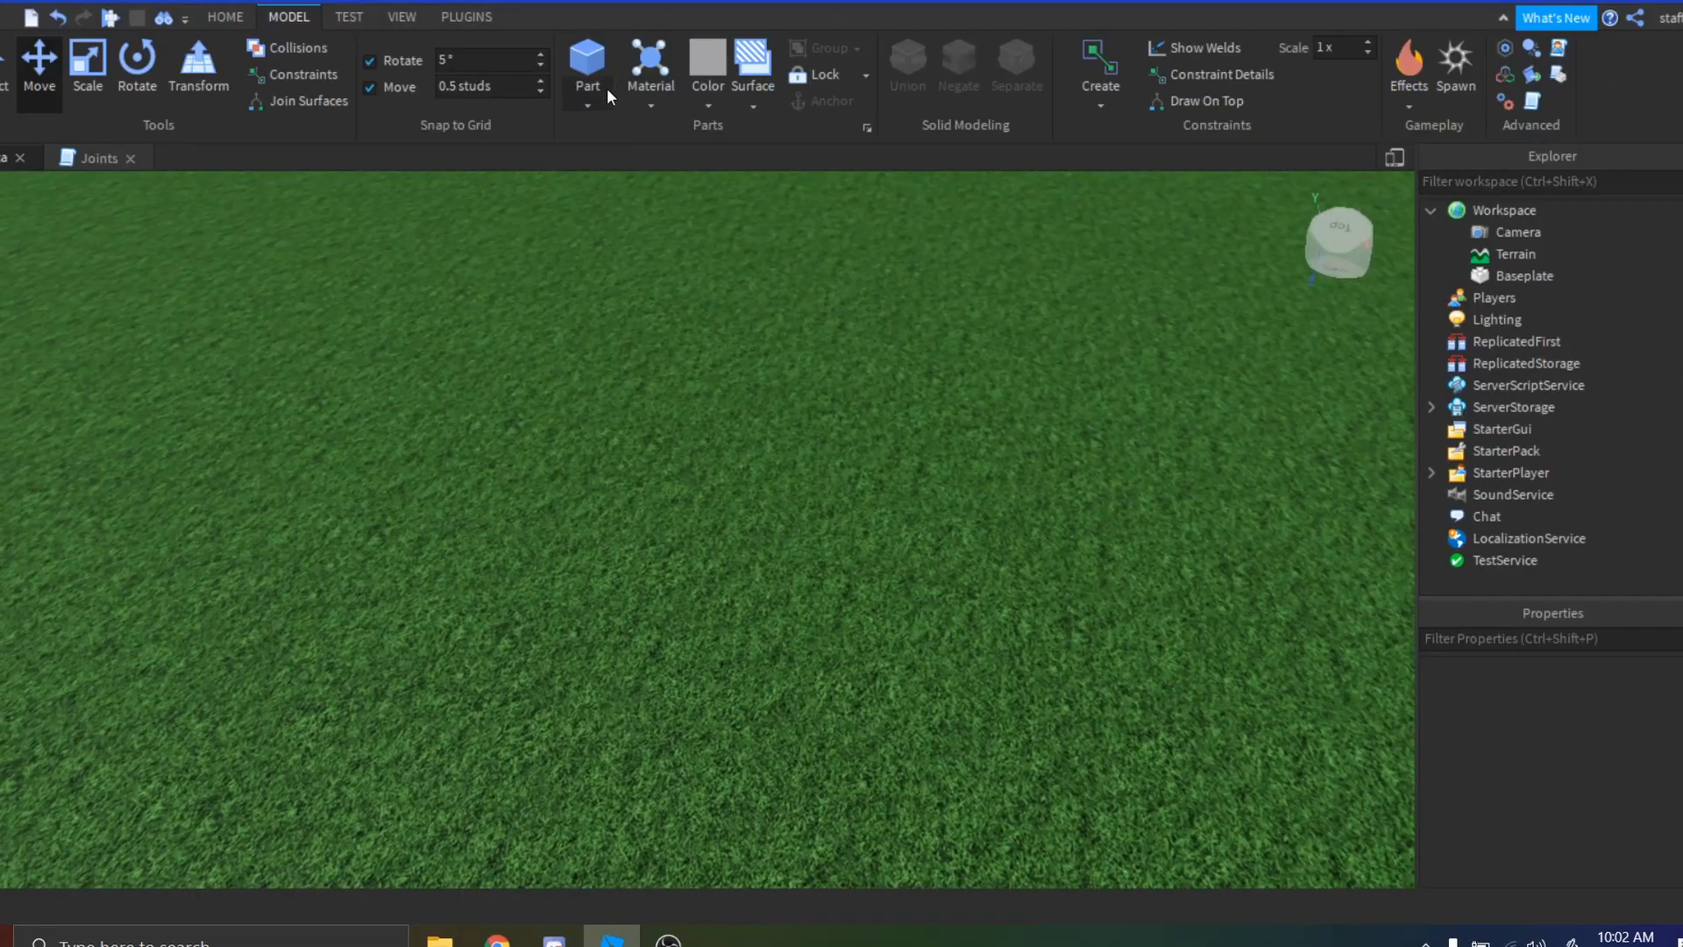
Insert a block part and stretch it into a long, flat grey car-body slab.
{"action": "left_click", "coordinate": [586, 65]}
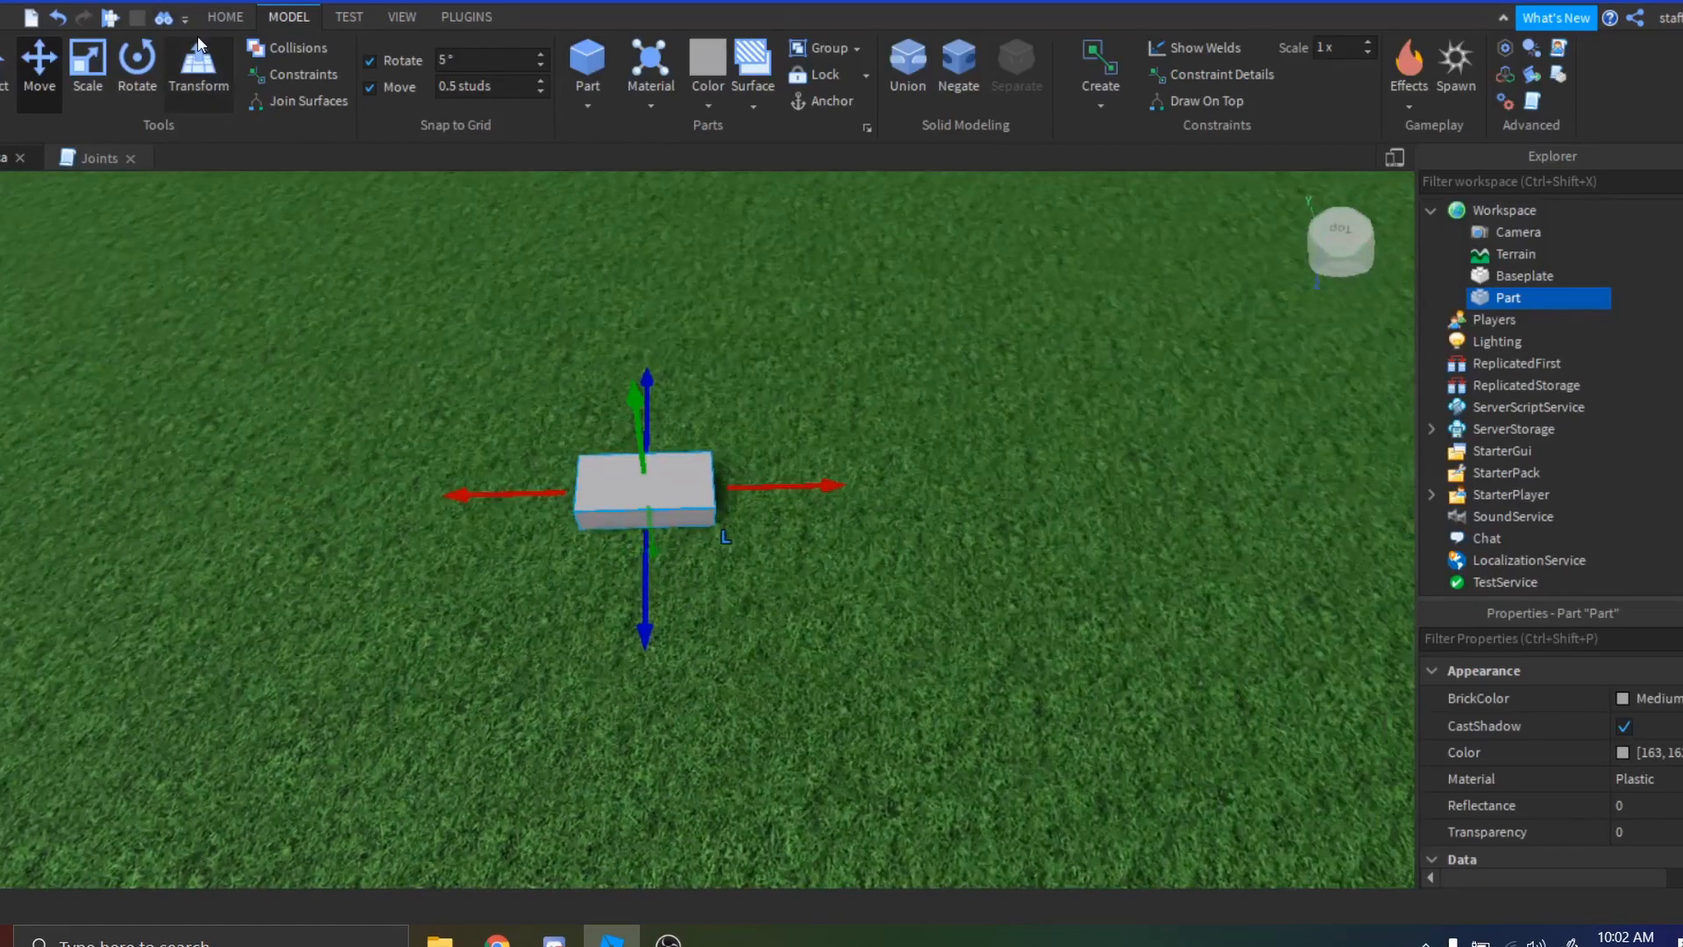
{"action": "left_click", "coordinate": [87, 70]}
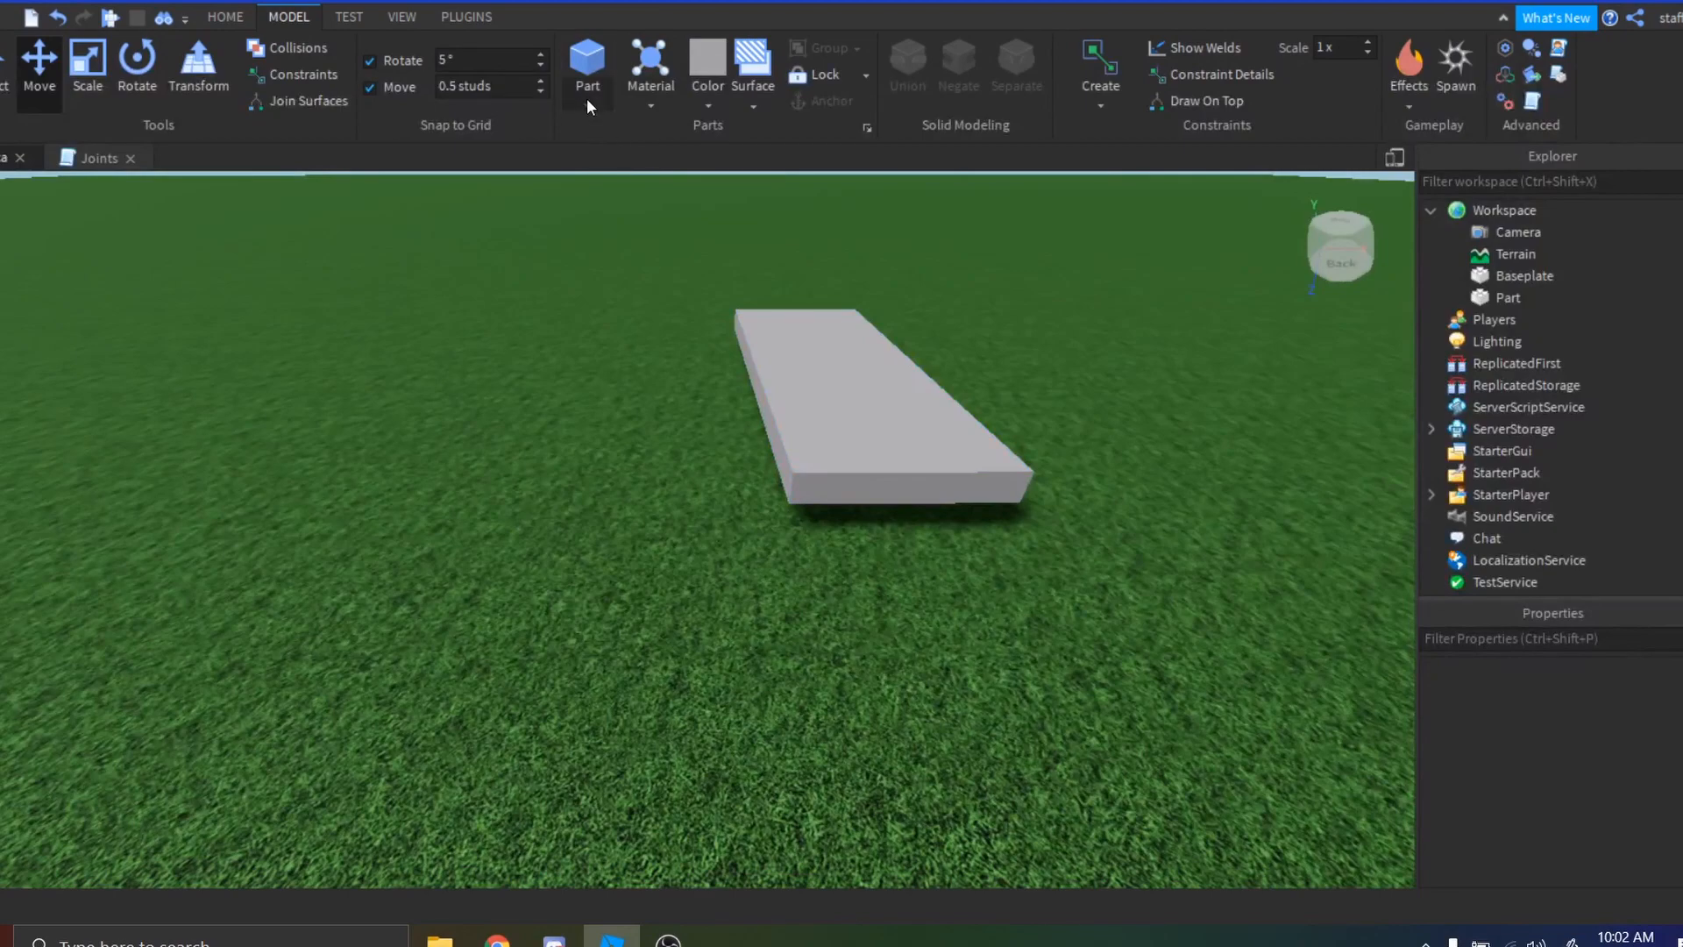
Insert a cylinder beside the body and rotate it 90° into wheel orientation.
{"action": "left_click", "coordinate": [586, 67]}
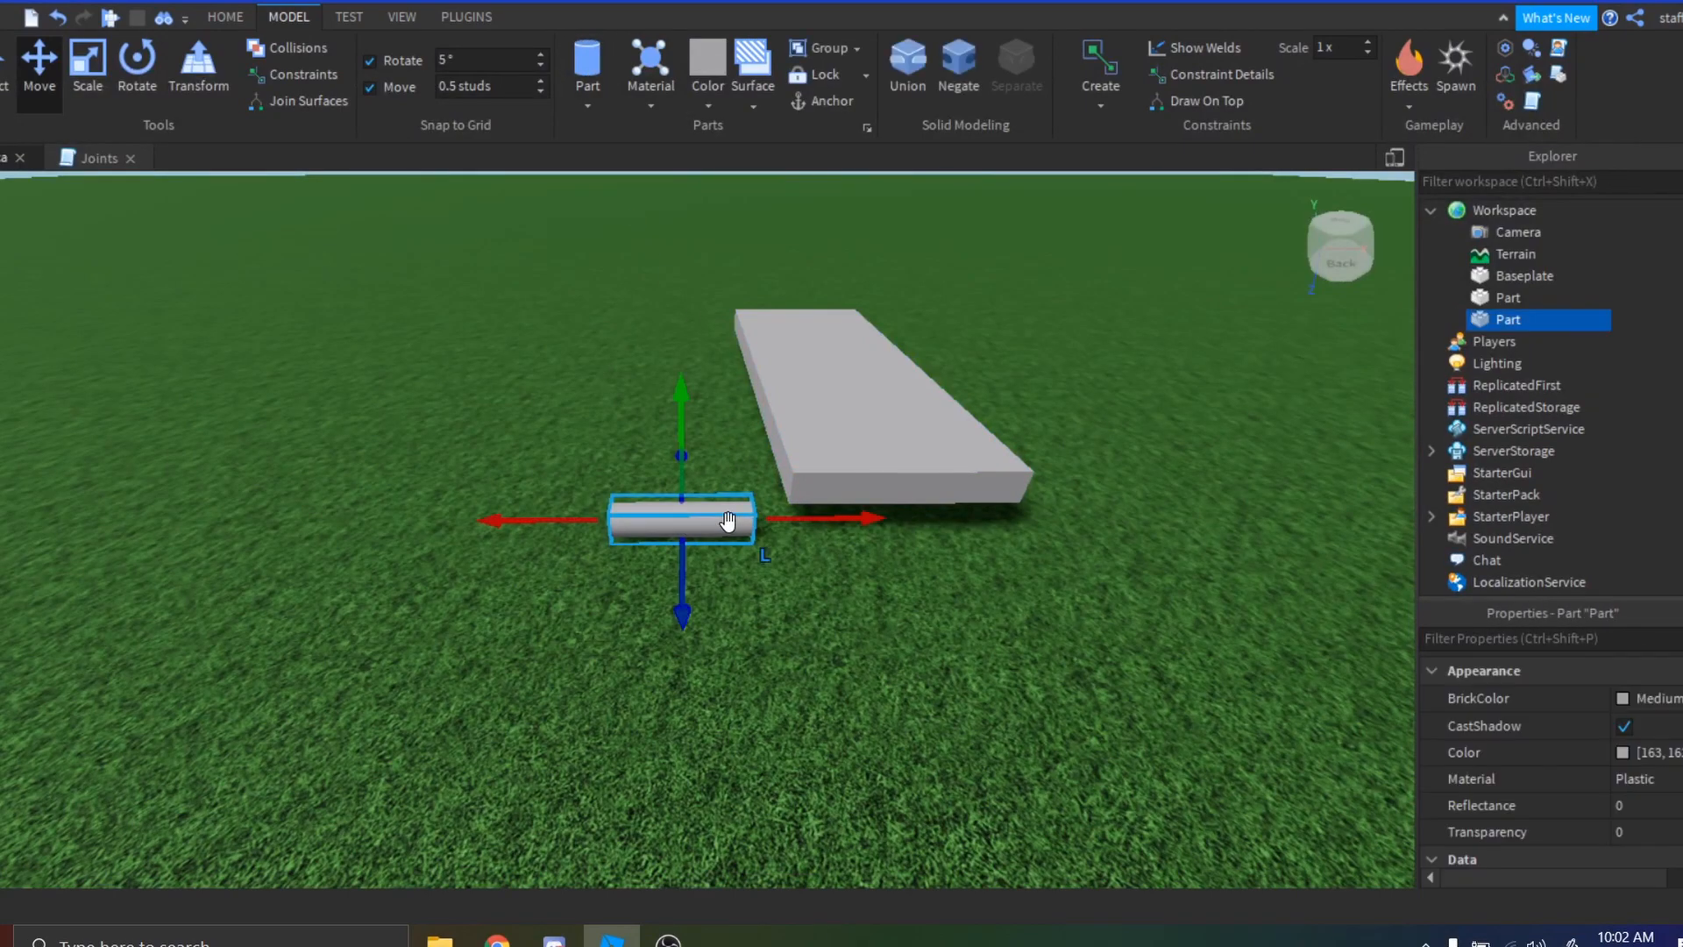
{"action": "left_click", "coordinate": [137, 65]}
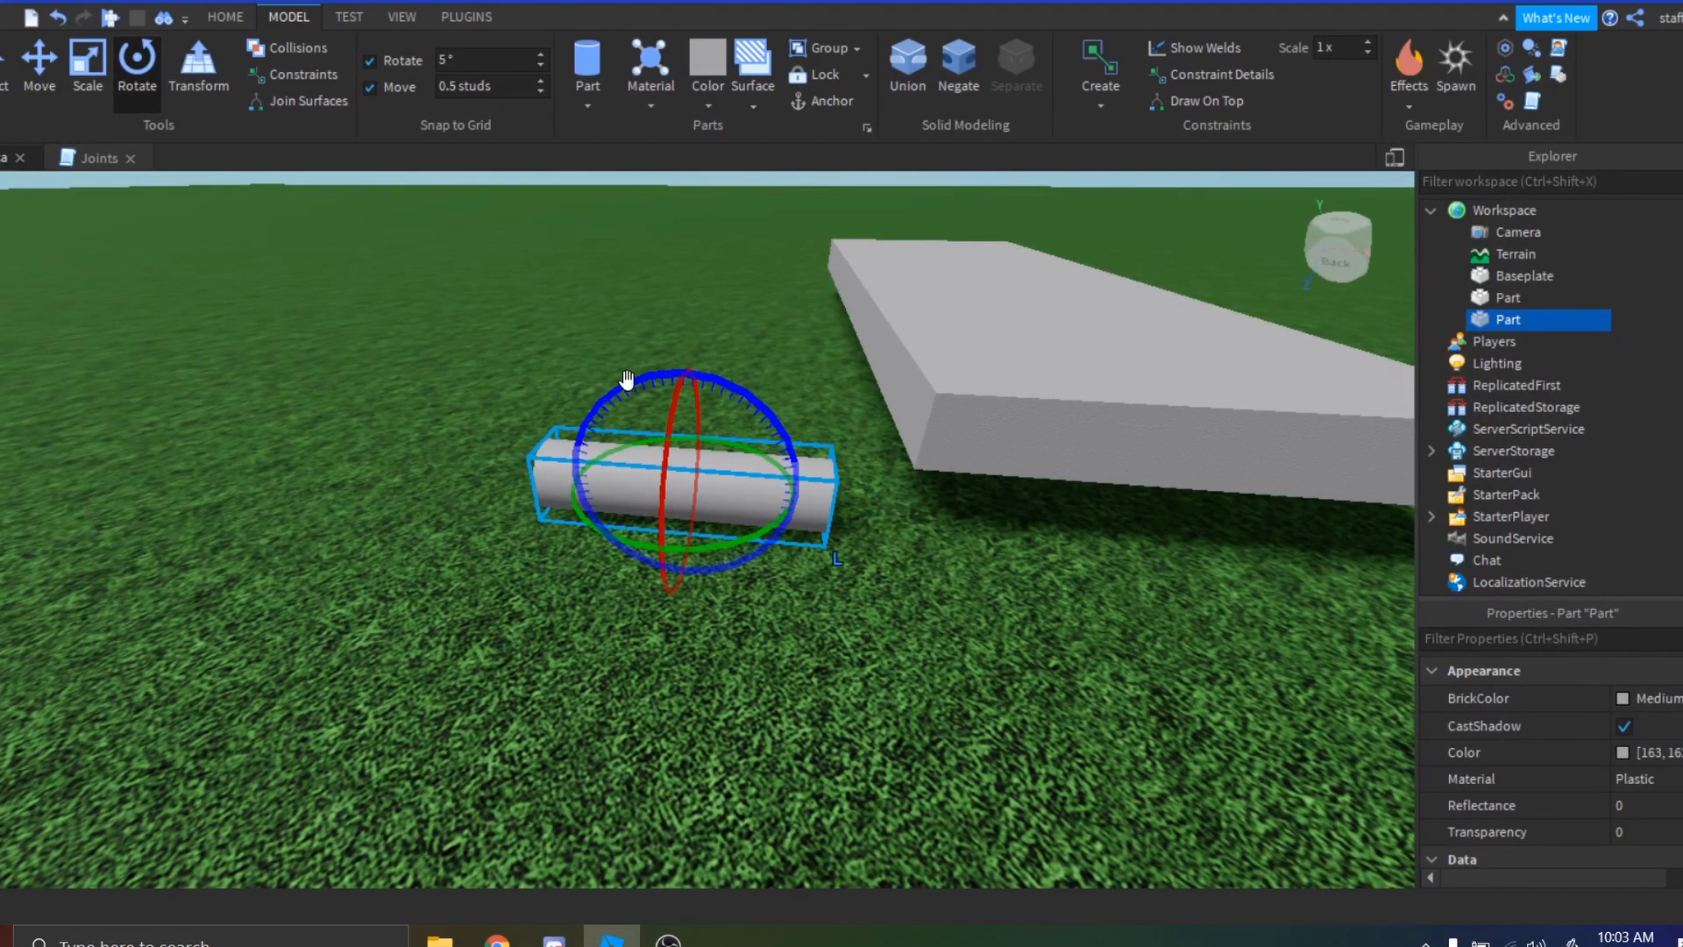
{"action": "left_click_drag", "start_coordinate": [672, 376], "coordinate": [703, 391]}
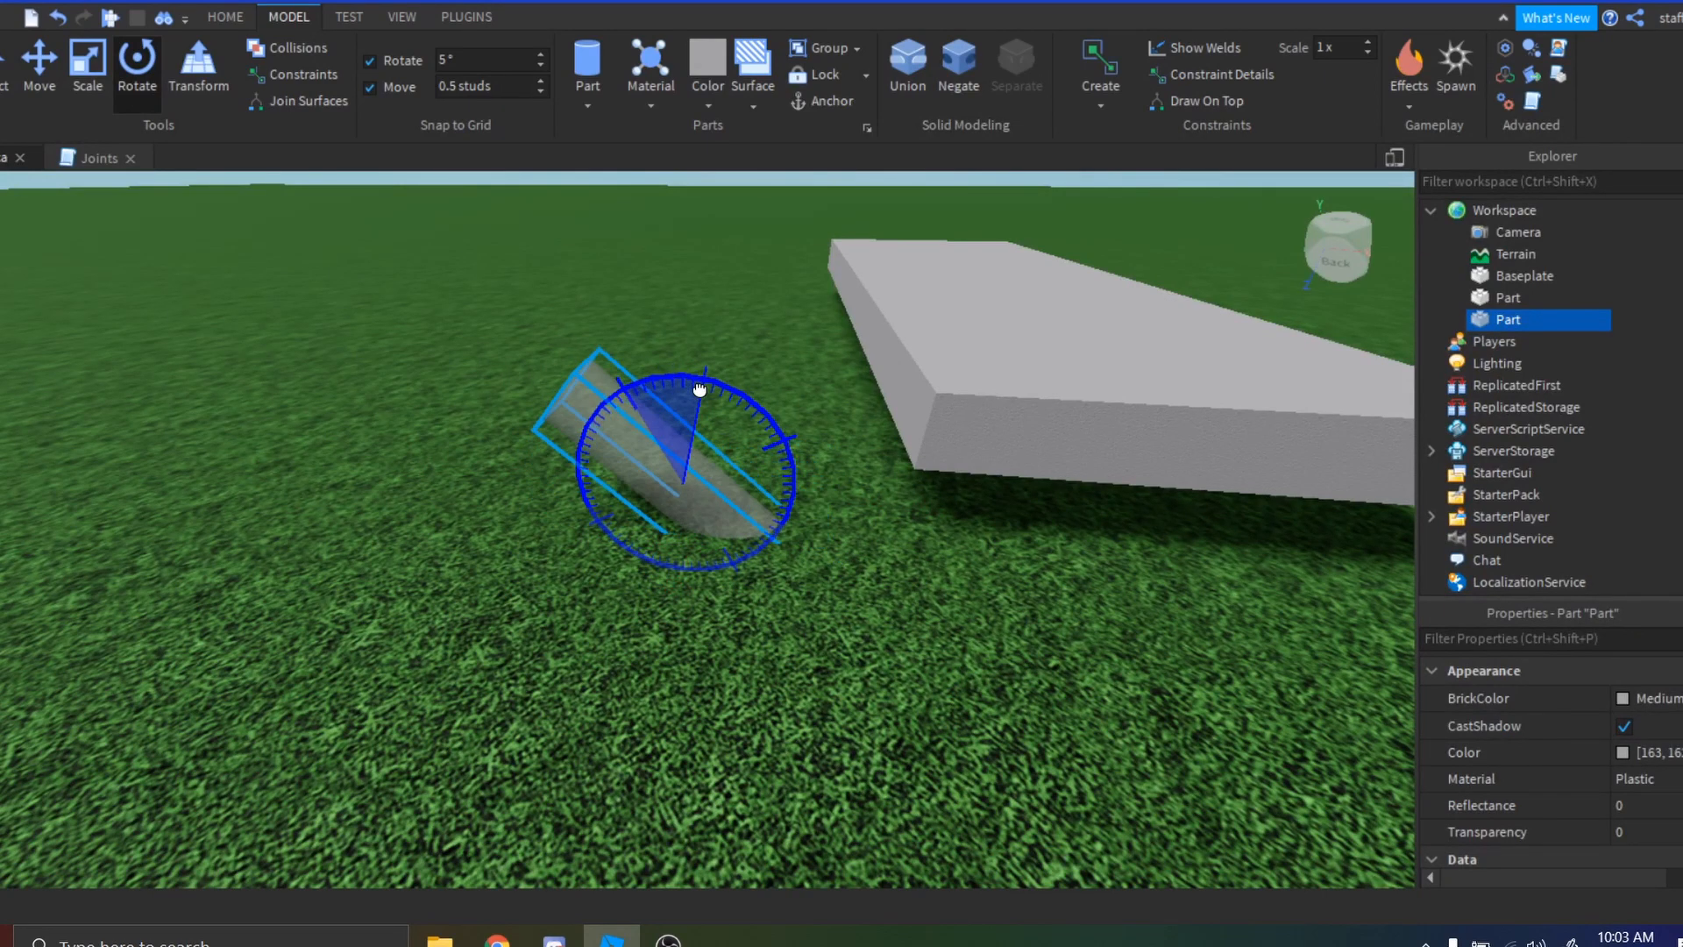
{"action": "left_click_drag", "start_coordinate": [698, 390], "coordinate": [798, 433]}
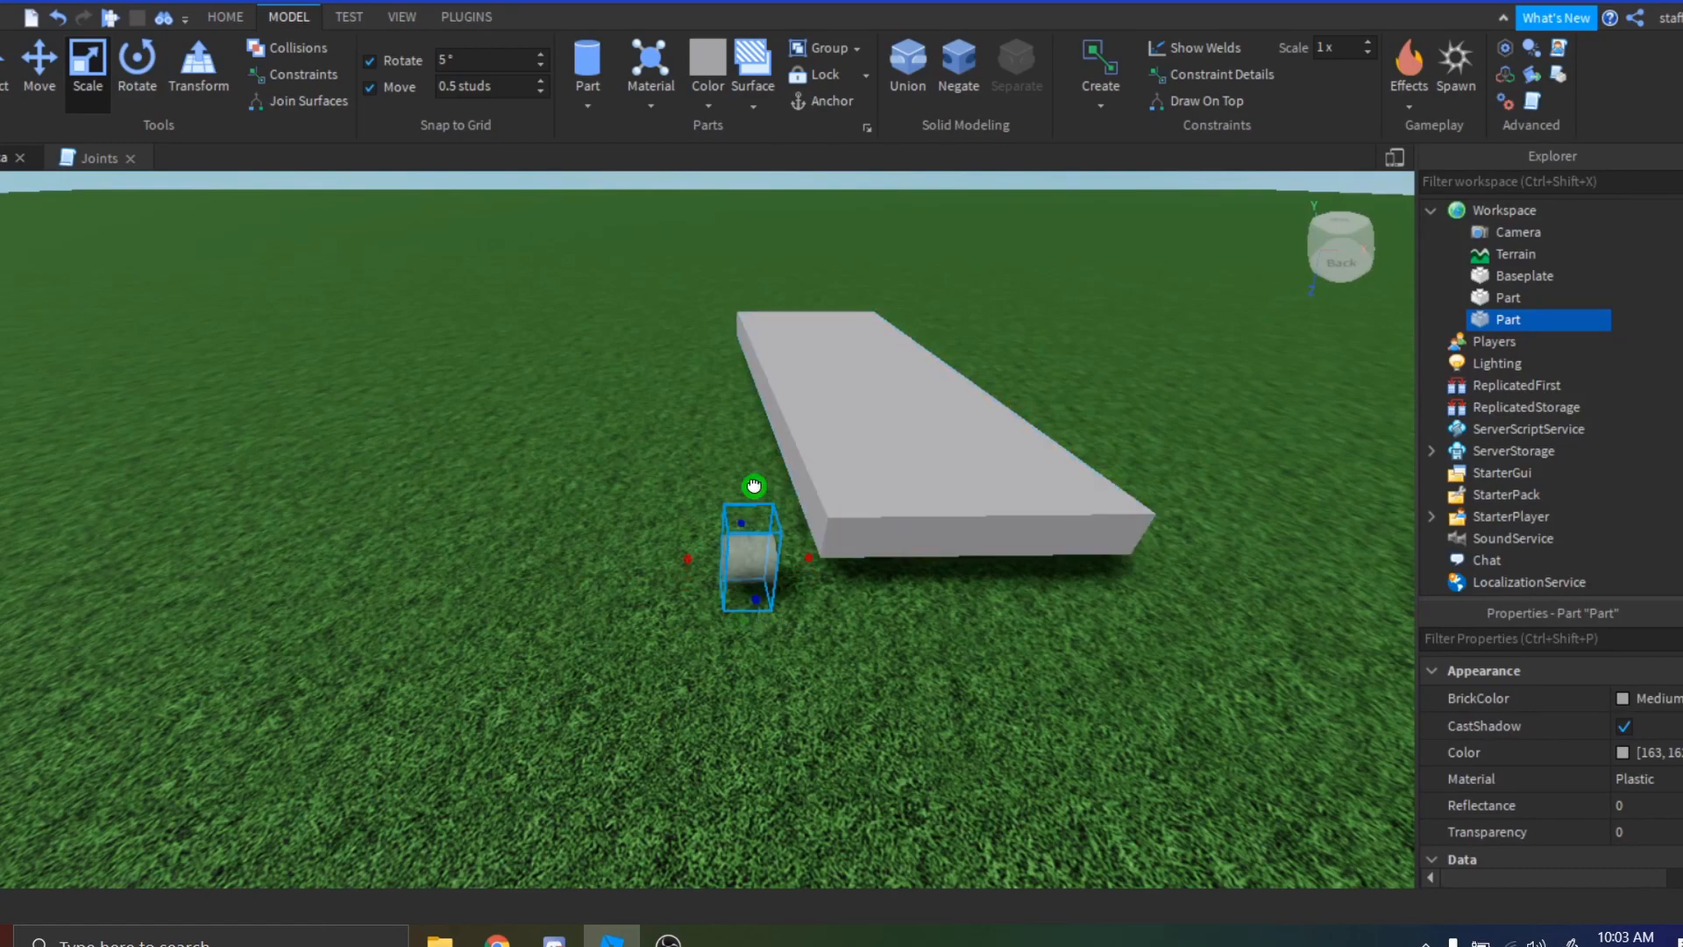
Enlarge the cylinder to wheel size.
{"action": "left_click_drag", "start_coordinate": [753, 484], "coordinate": [821, 693]}
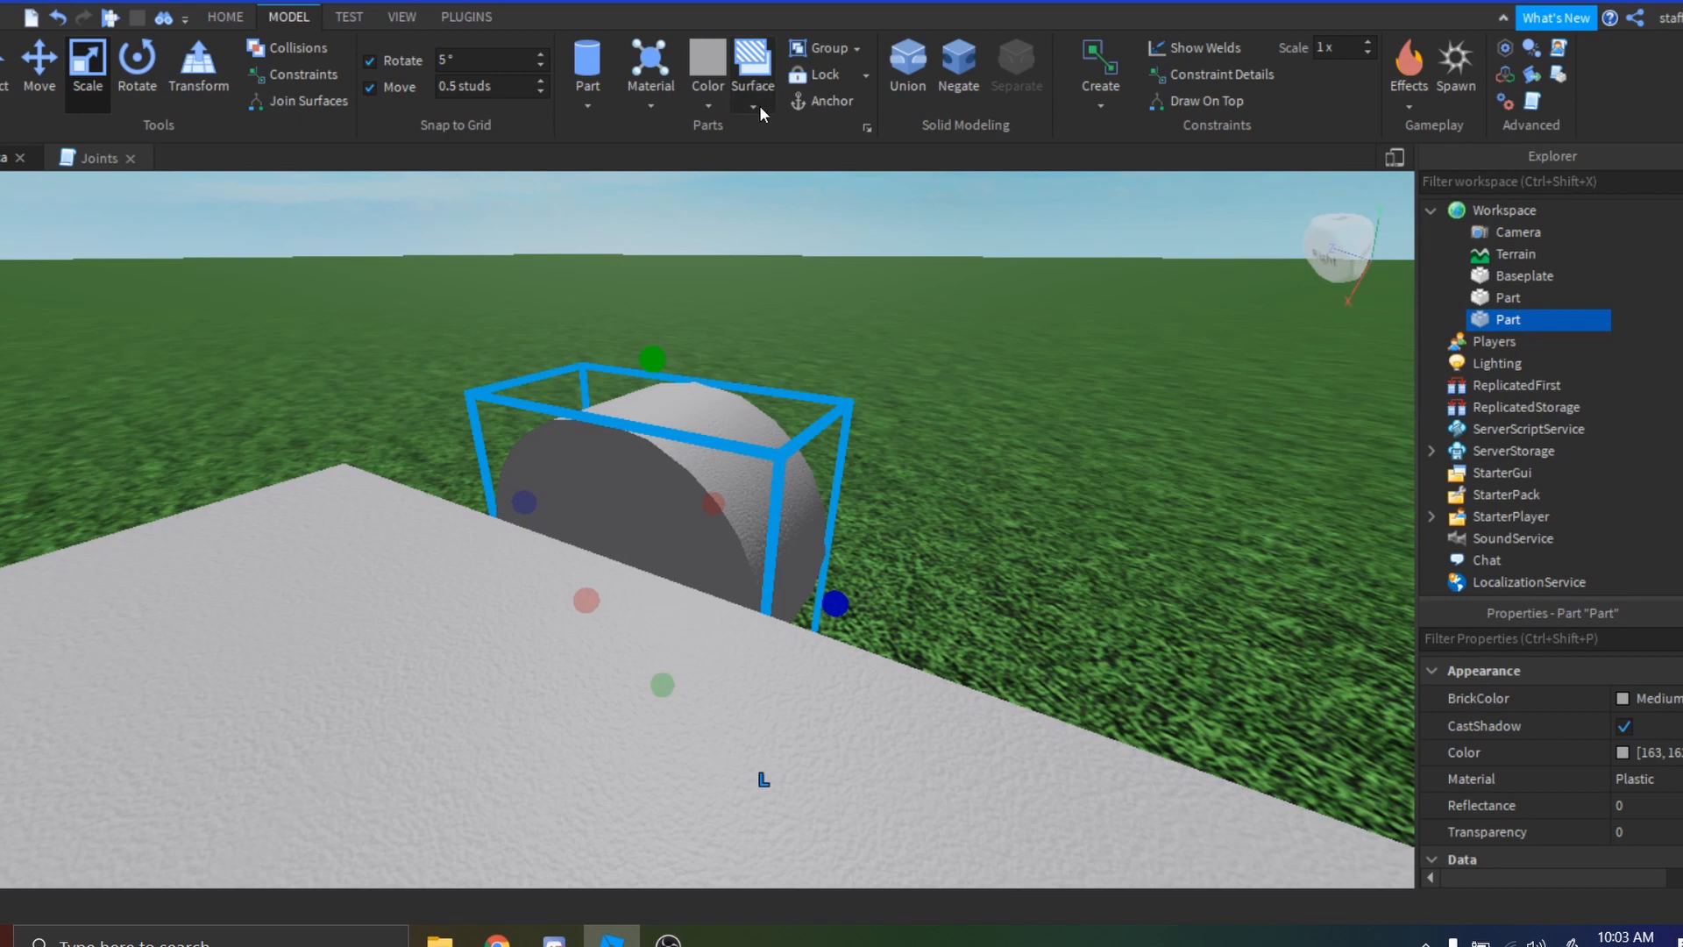
{"action": "left_click", "coordinate": [752, 61]}
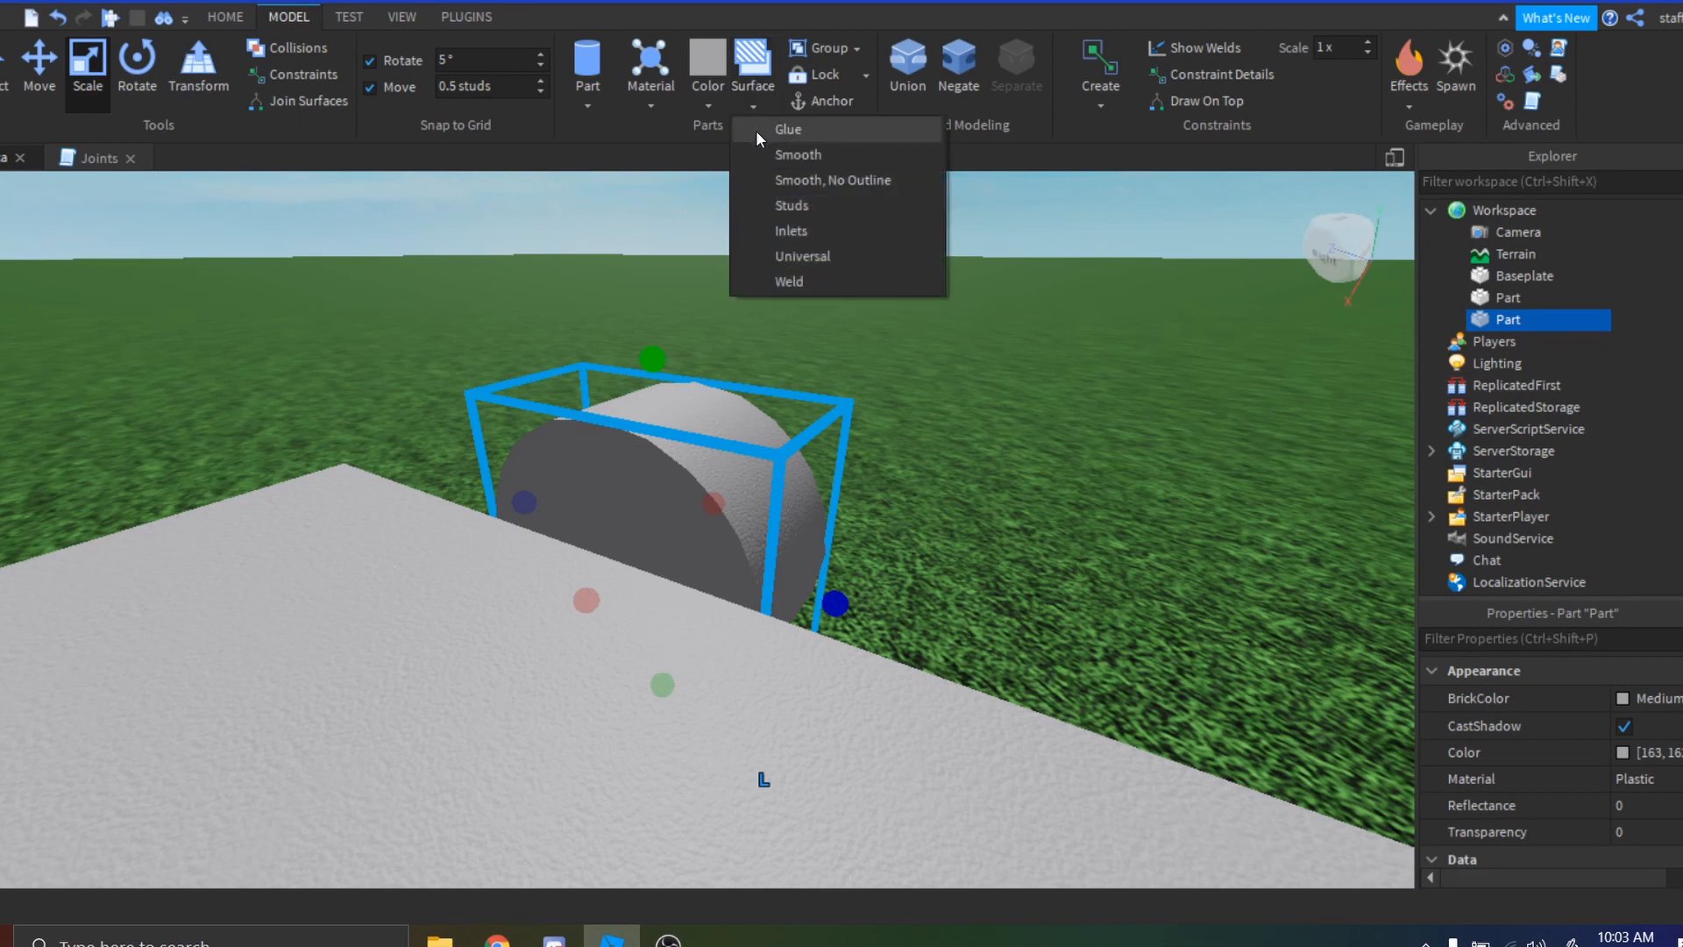
{"action": "left_click", "coordinate": [800, 154]}
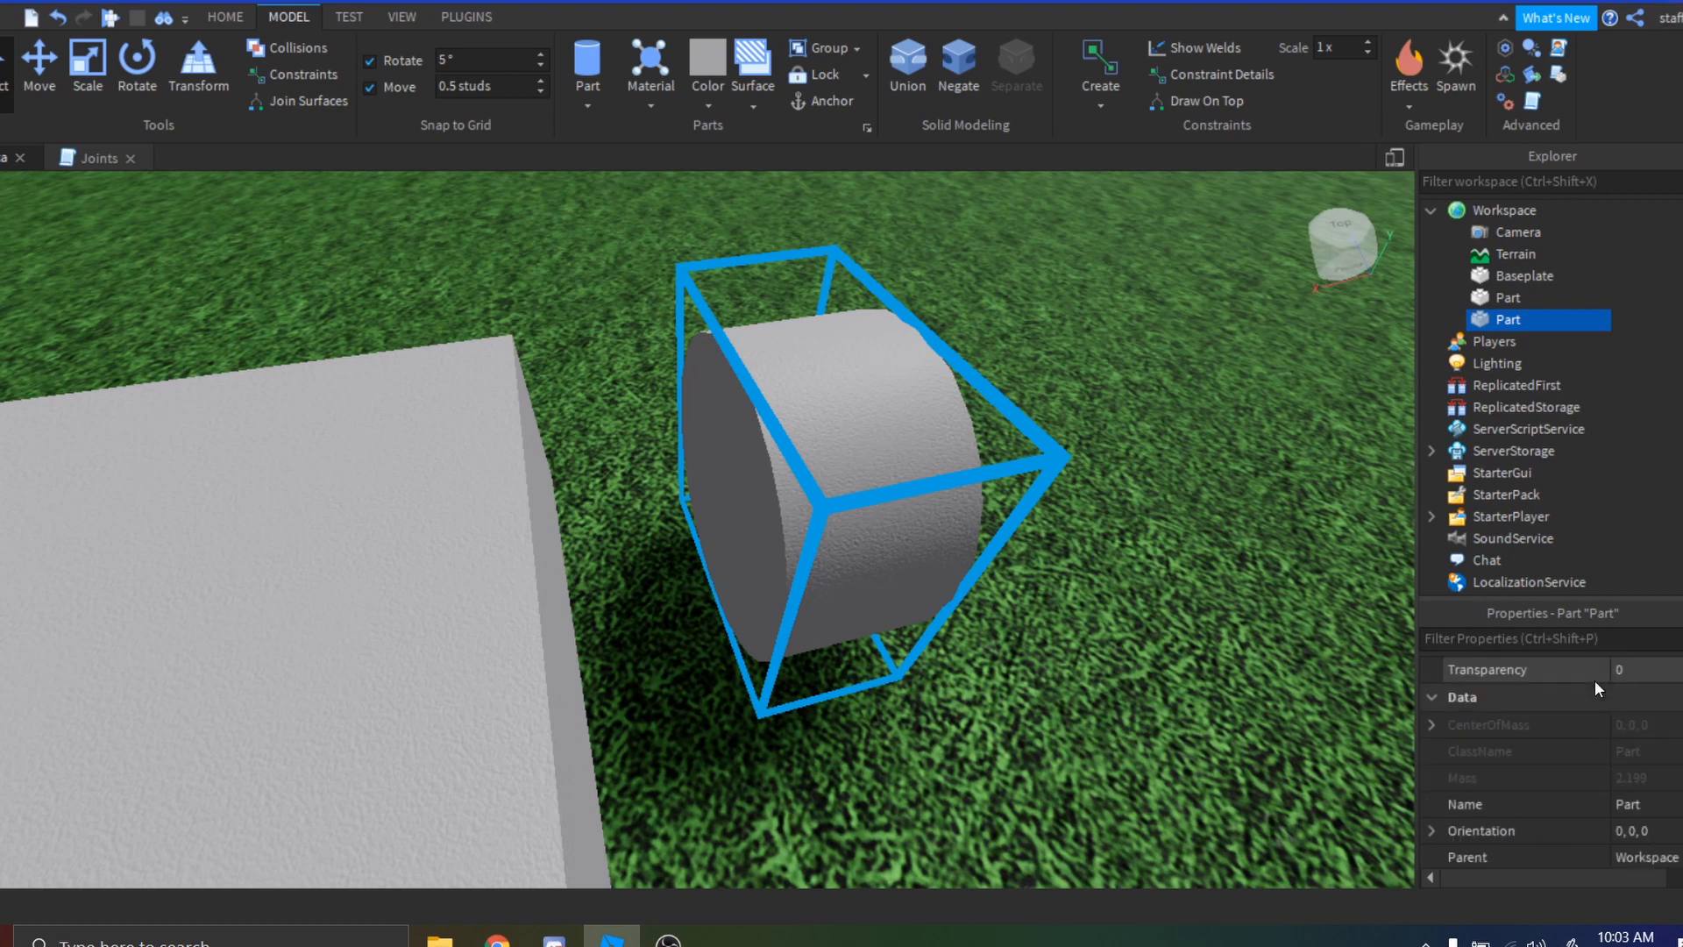
Set the wheel's RightSurface to Hinge in its Surface properties.
{"action": "scroll", "scroll_direction": "down", "scroll_amount": 3}
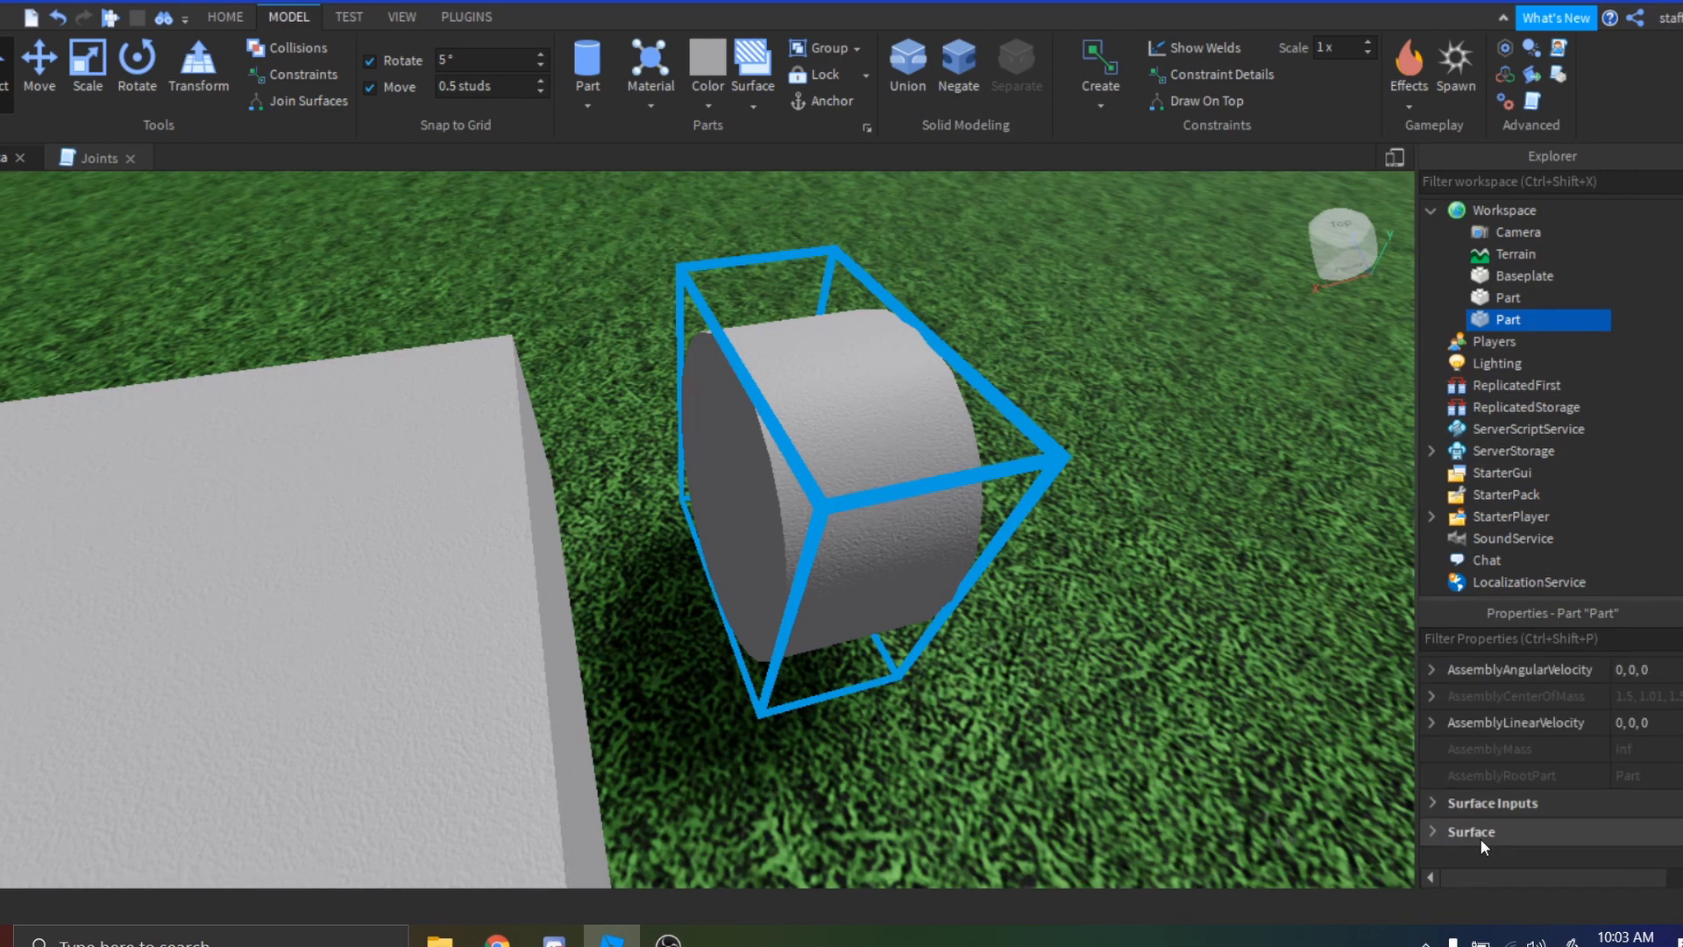
{"action": "left_click", "coordinate": [1433, 831]}
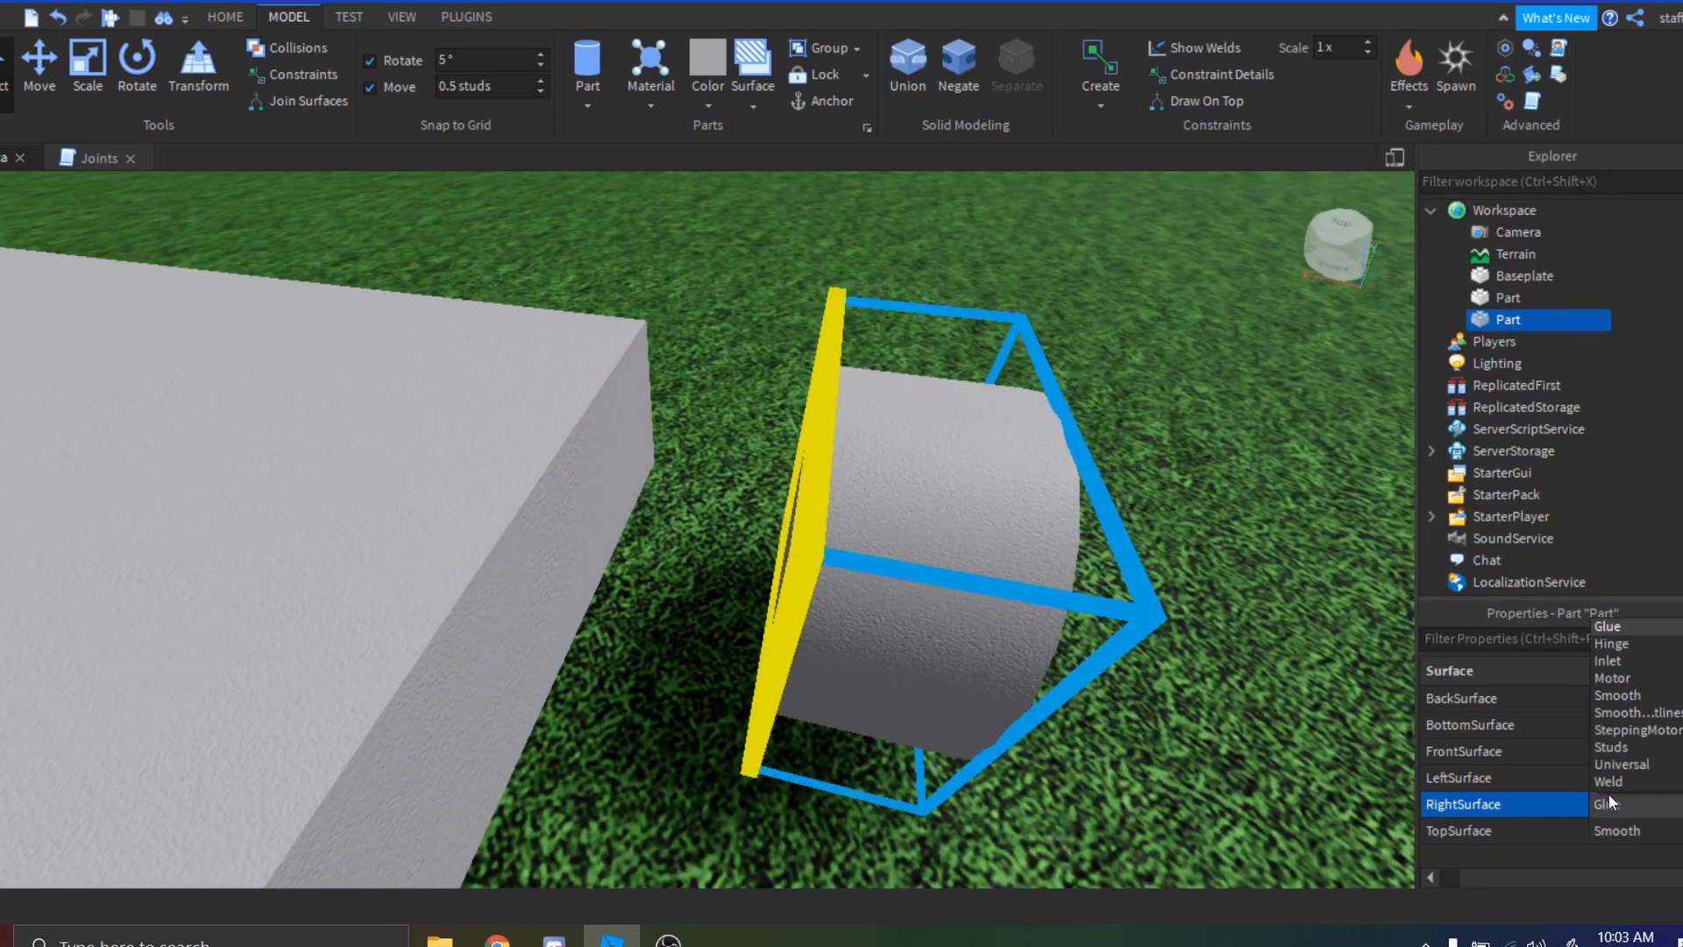
{"action": "mouse_move", "coordinate": [1608, 643]}
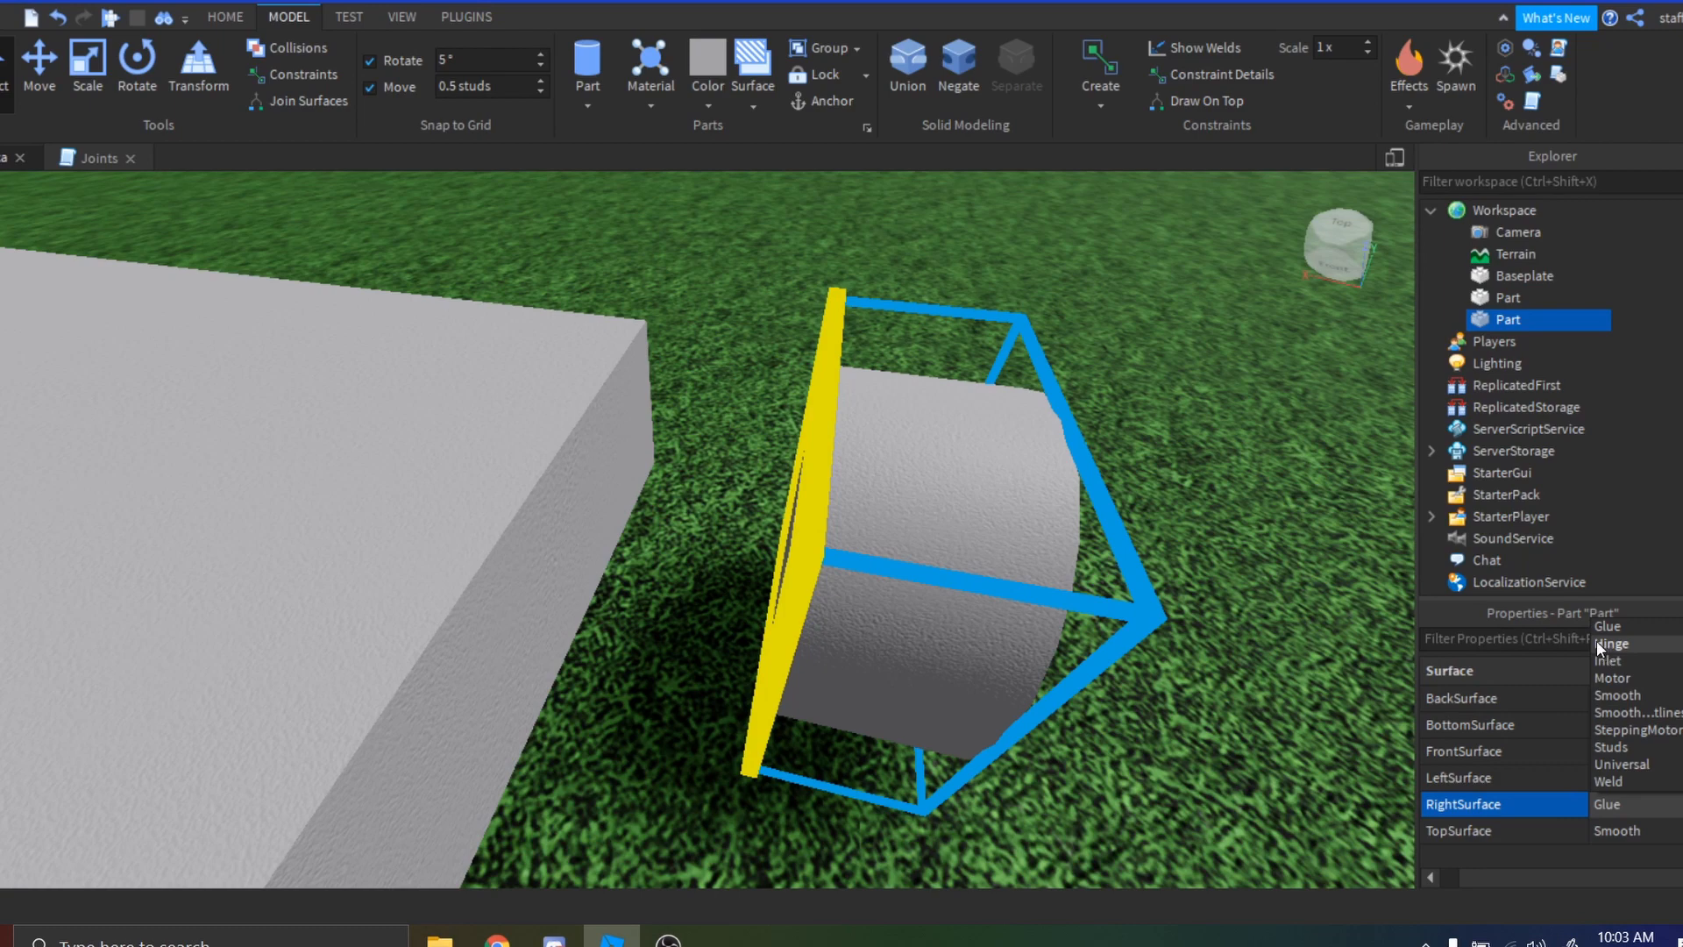
{"action": "left_click", "coordinate": [1613, 642]}
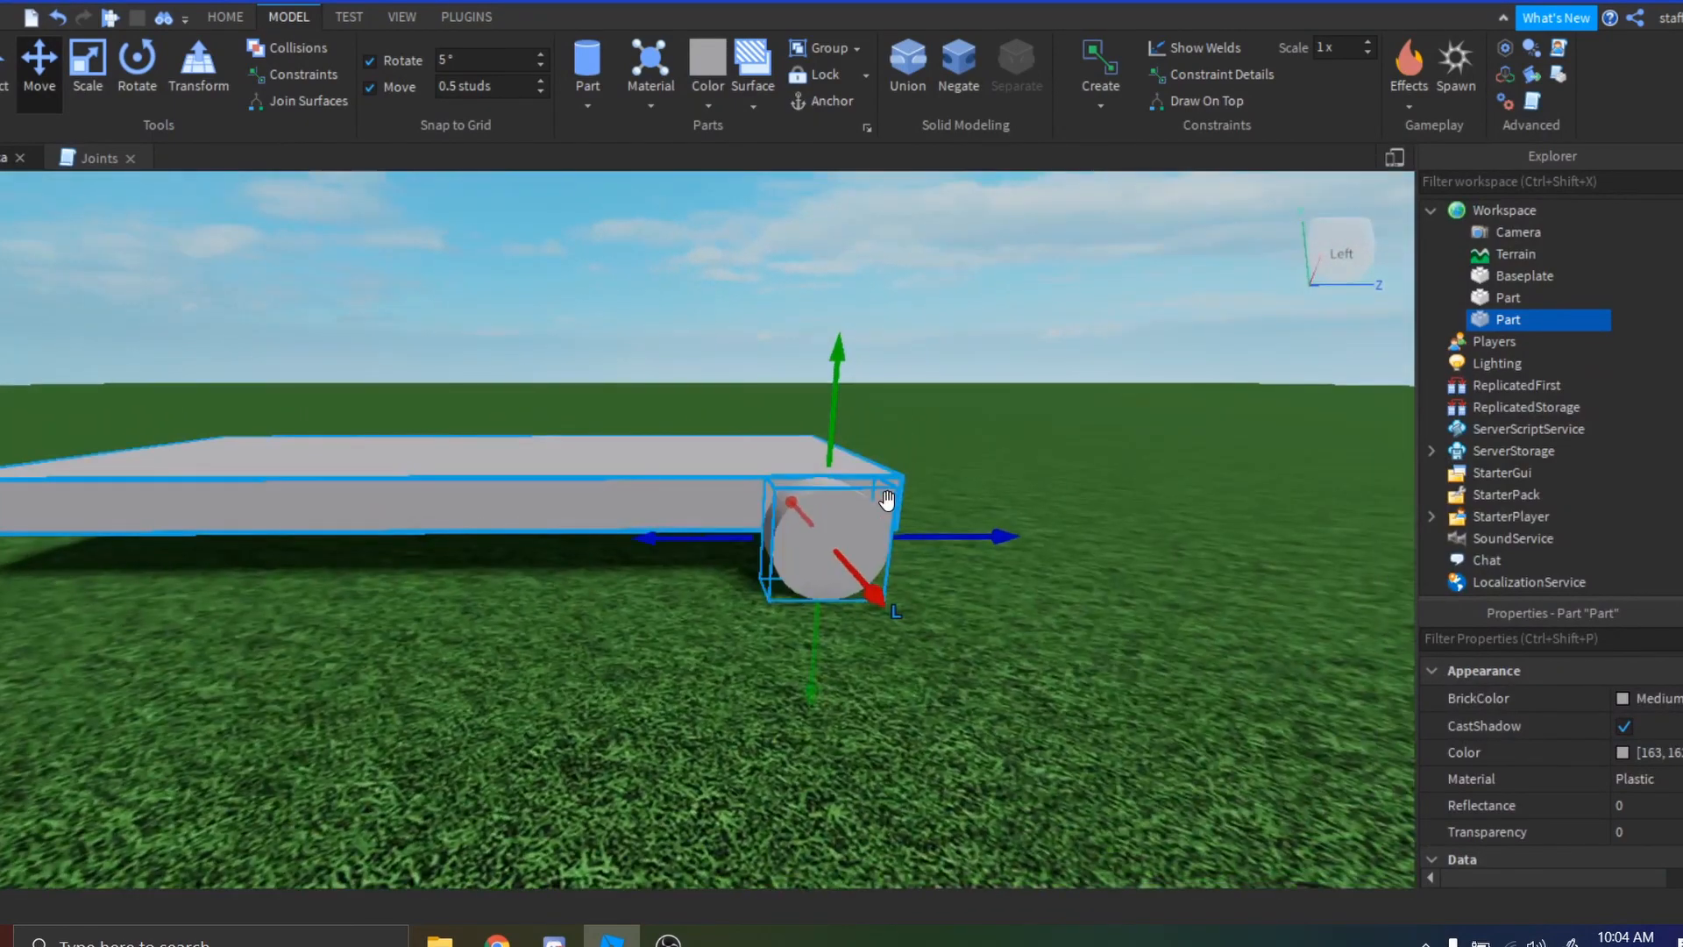
Duplicate the wheel and move the copy to the body's other side.
{"action": "key", "text": "ctrl+d"}
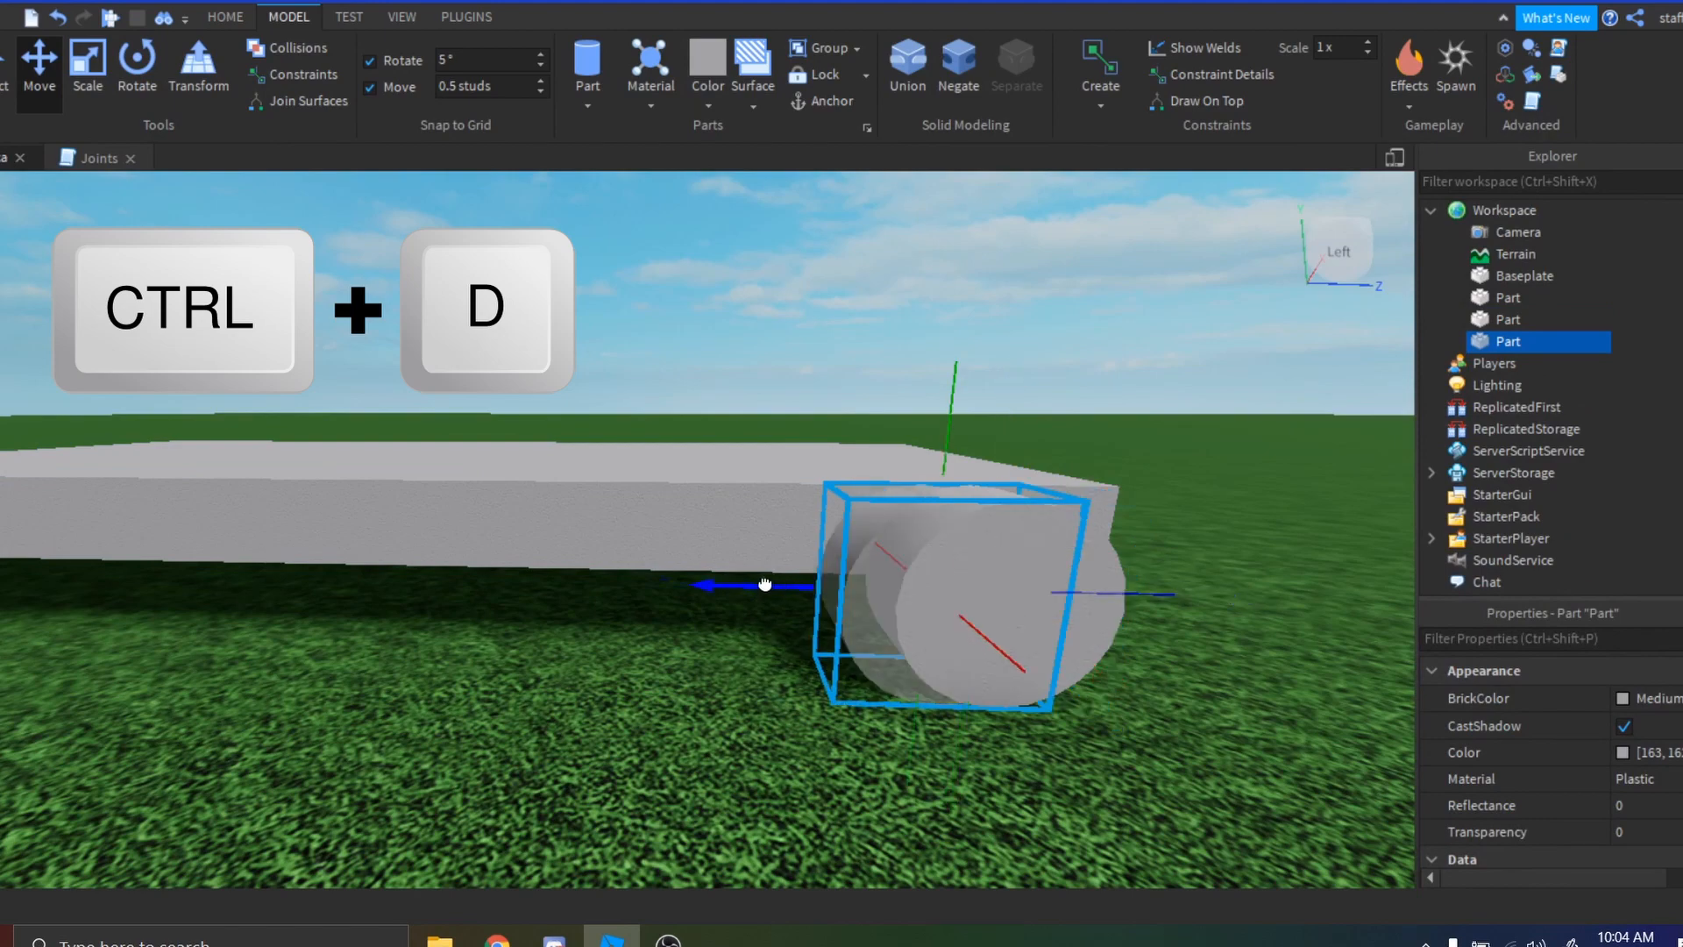
{"action": "left_click_drag", "start_coordinate": [765, 584], "coordinate": [612, 580]}
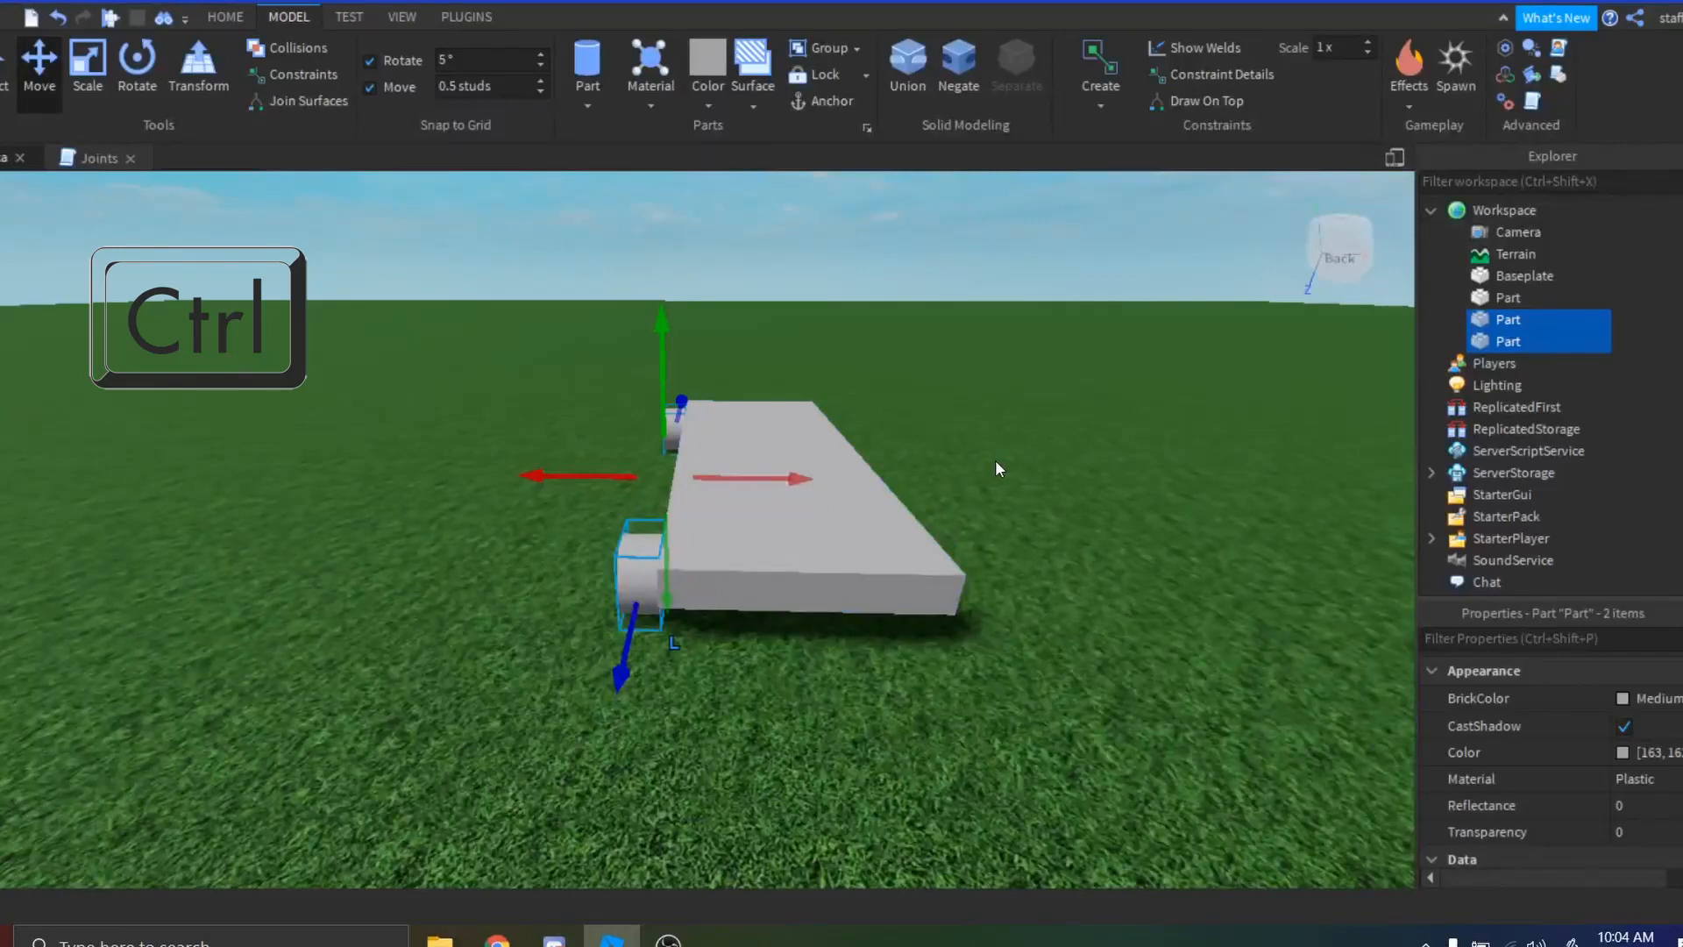
Duplicate the wheel pair, turn it 180° and move it to the body's far end.
{"action": "key", "text": "ctrl+d"}
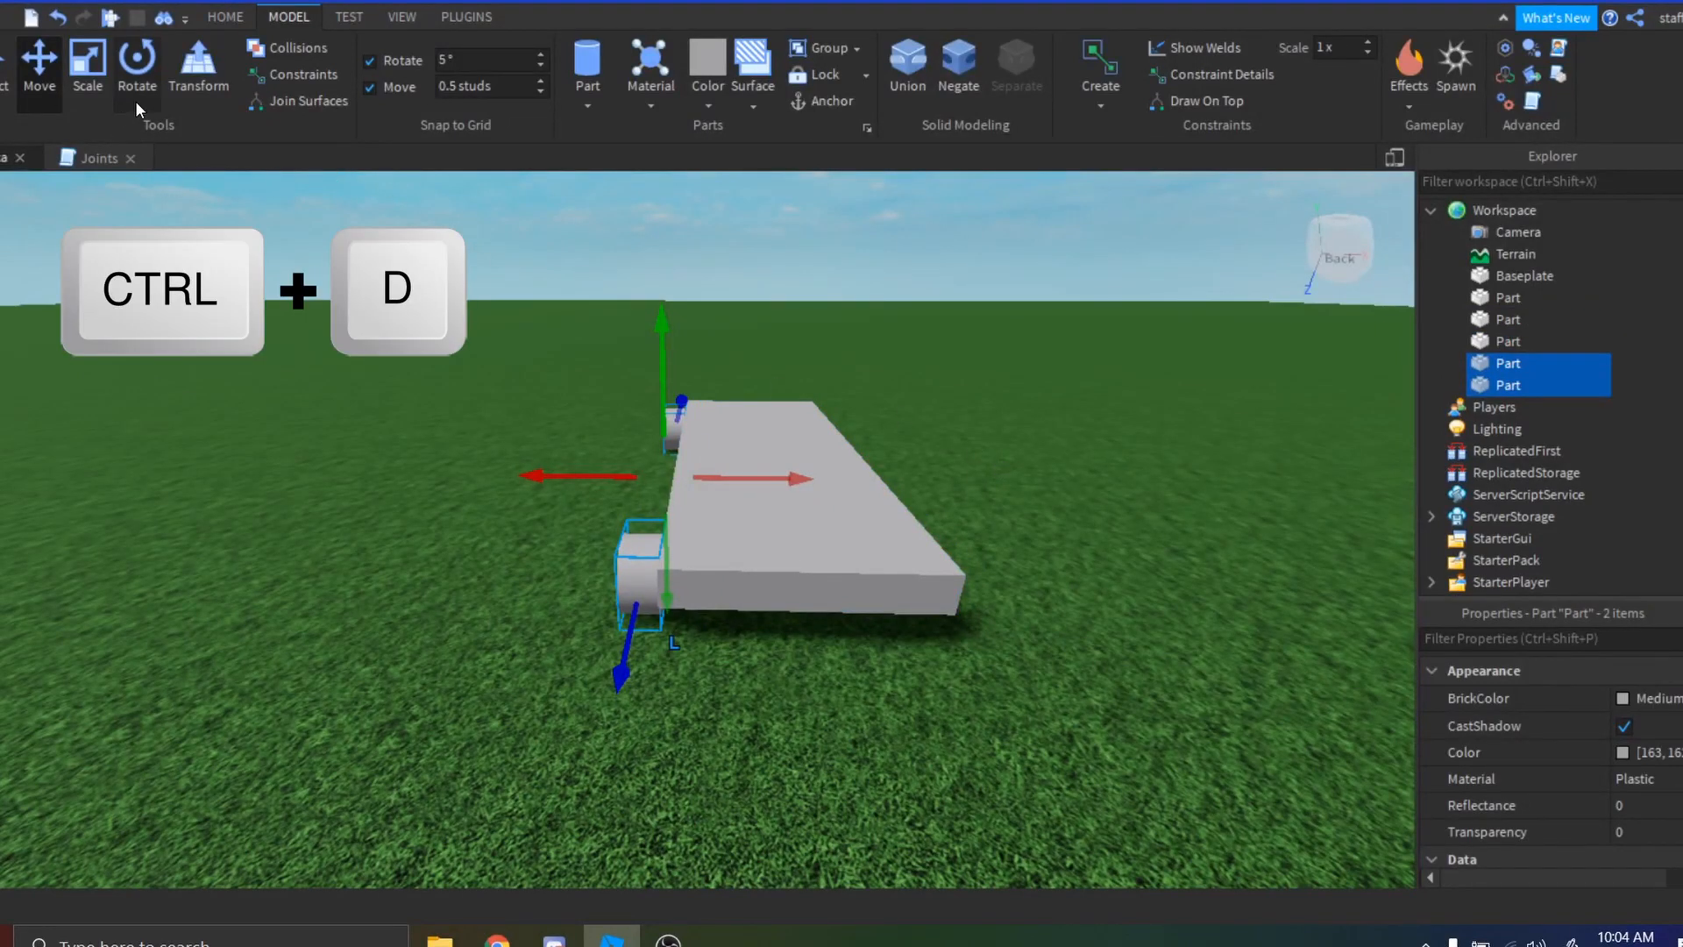
{"action": "left_click", "coordinate": [137, 67]}
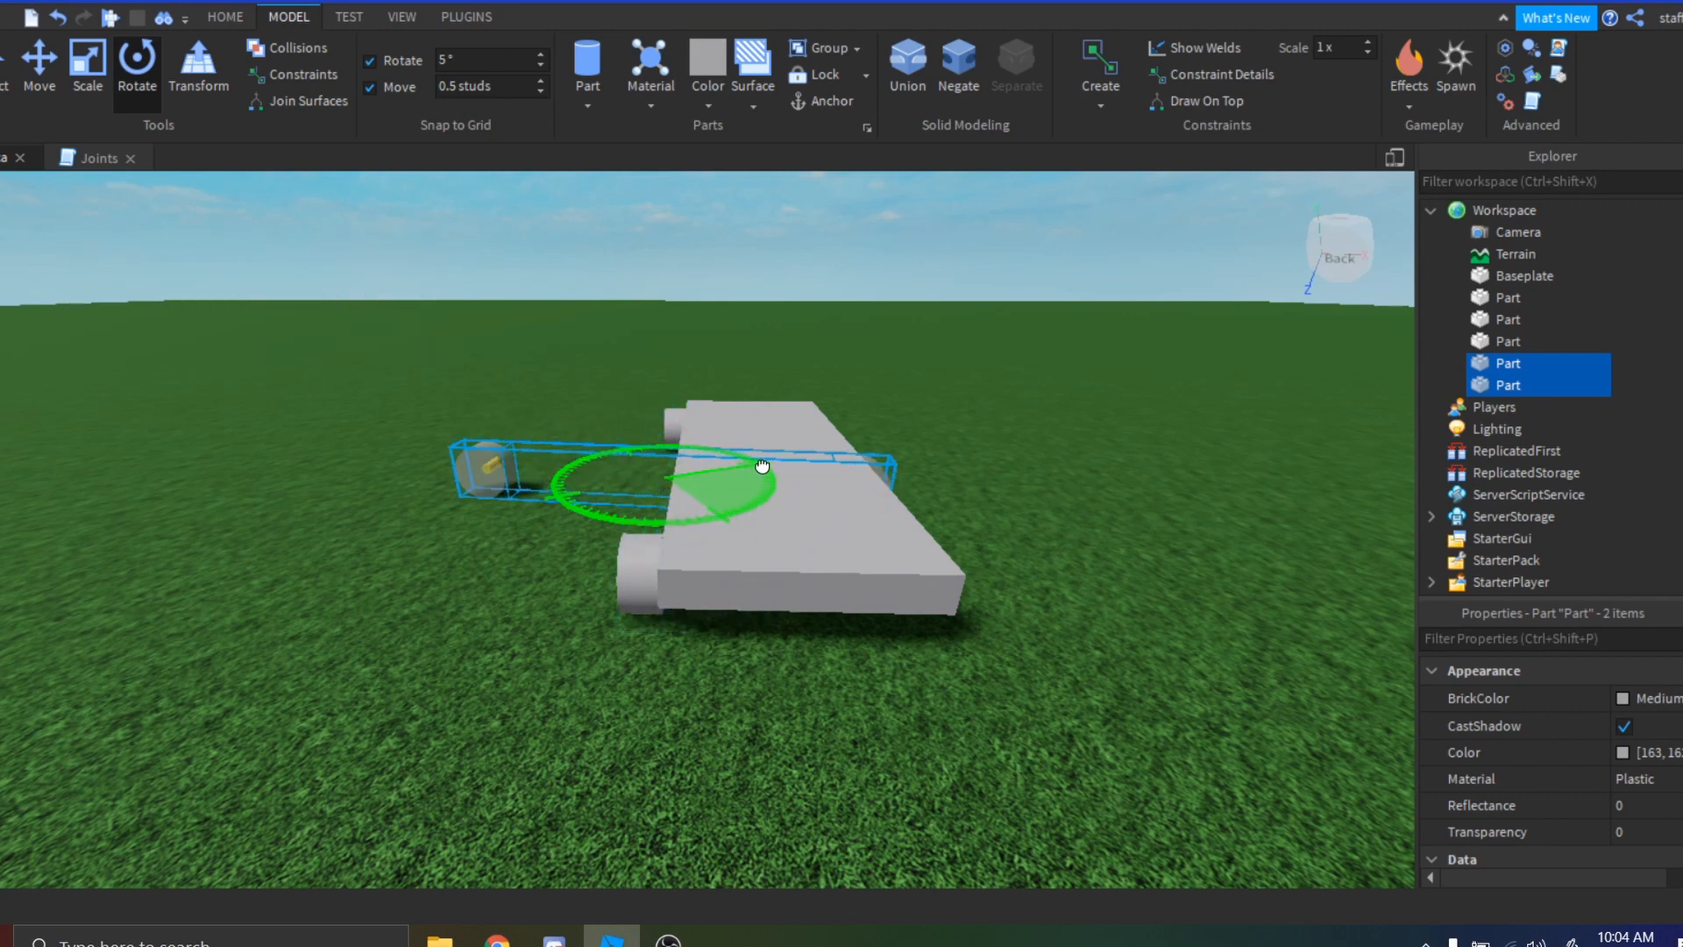
{"action": "left_click_drag", "start_coordinate": [763, 467], "coordinate": [614, 424]}
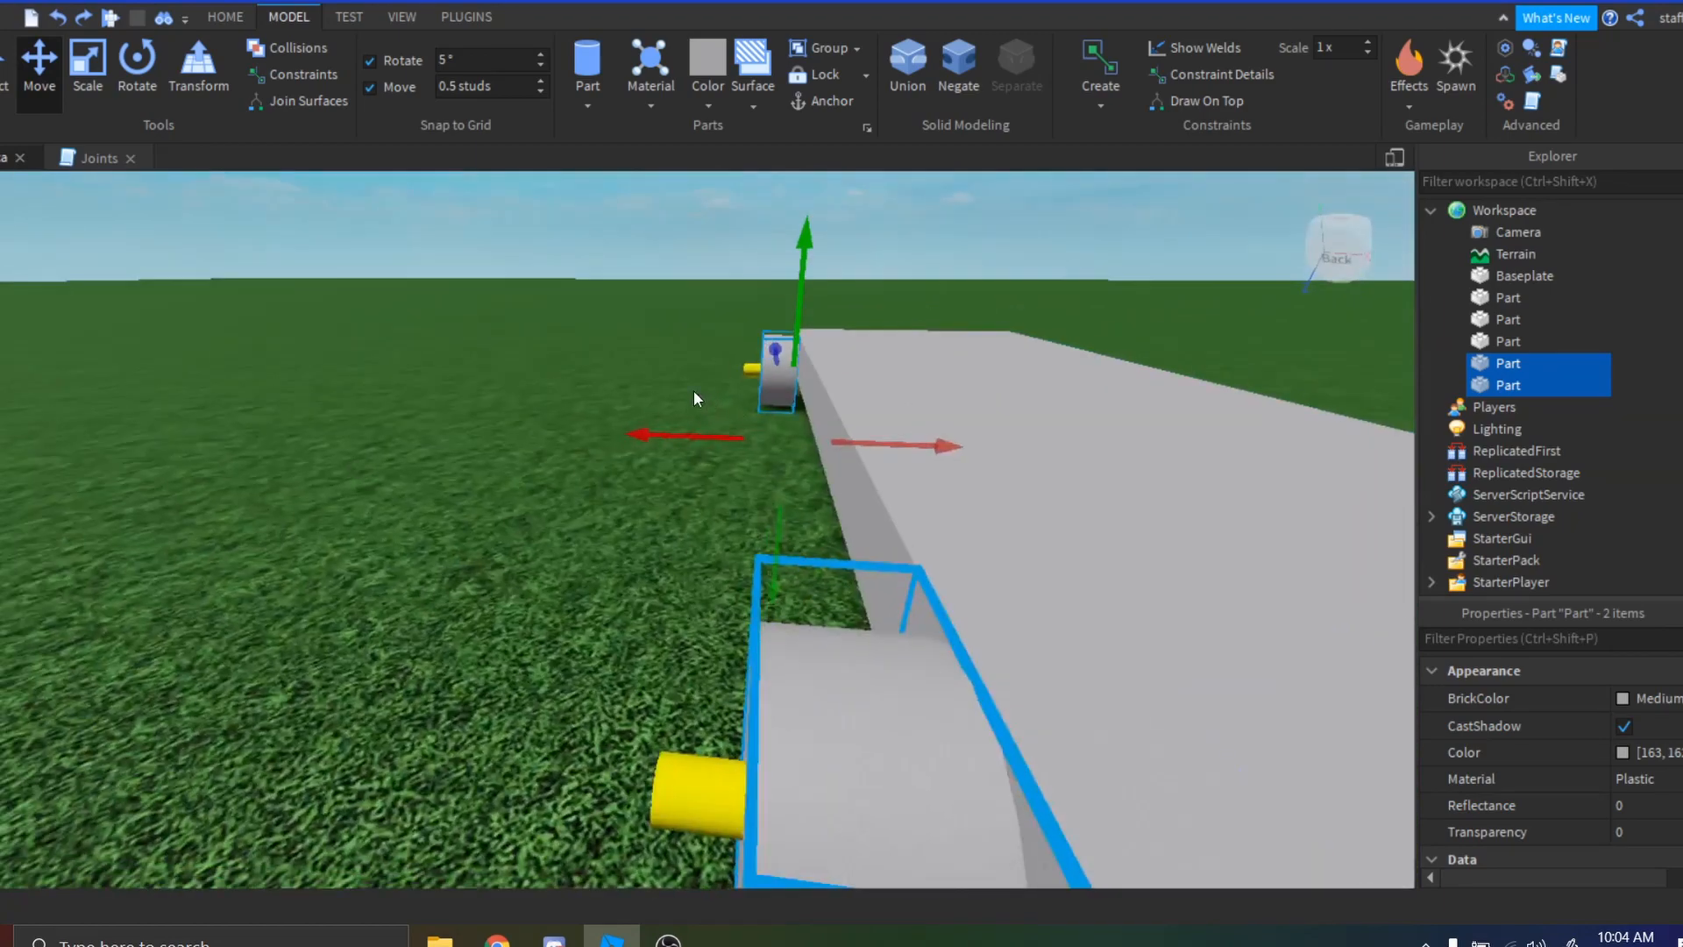
{"action": "left_click_drag", "start_coordinate": [693, 398], "coordinate": [1036, 463]}
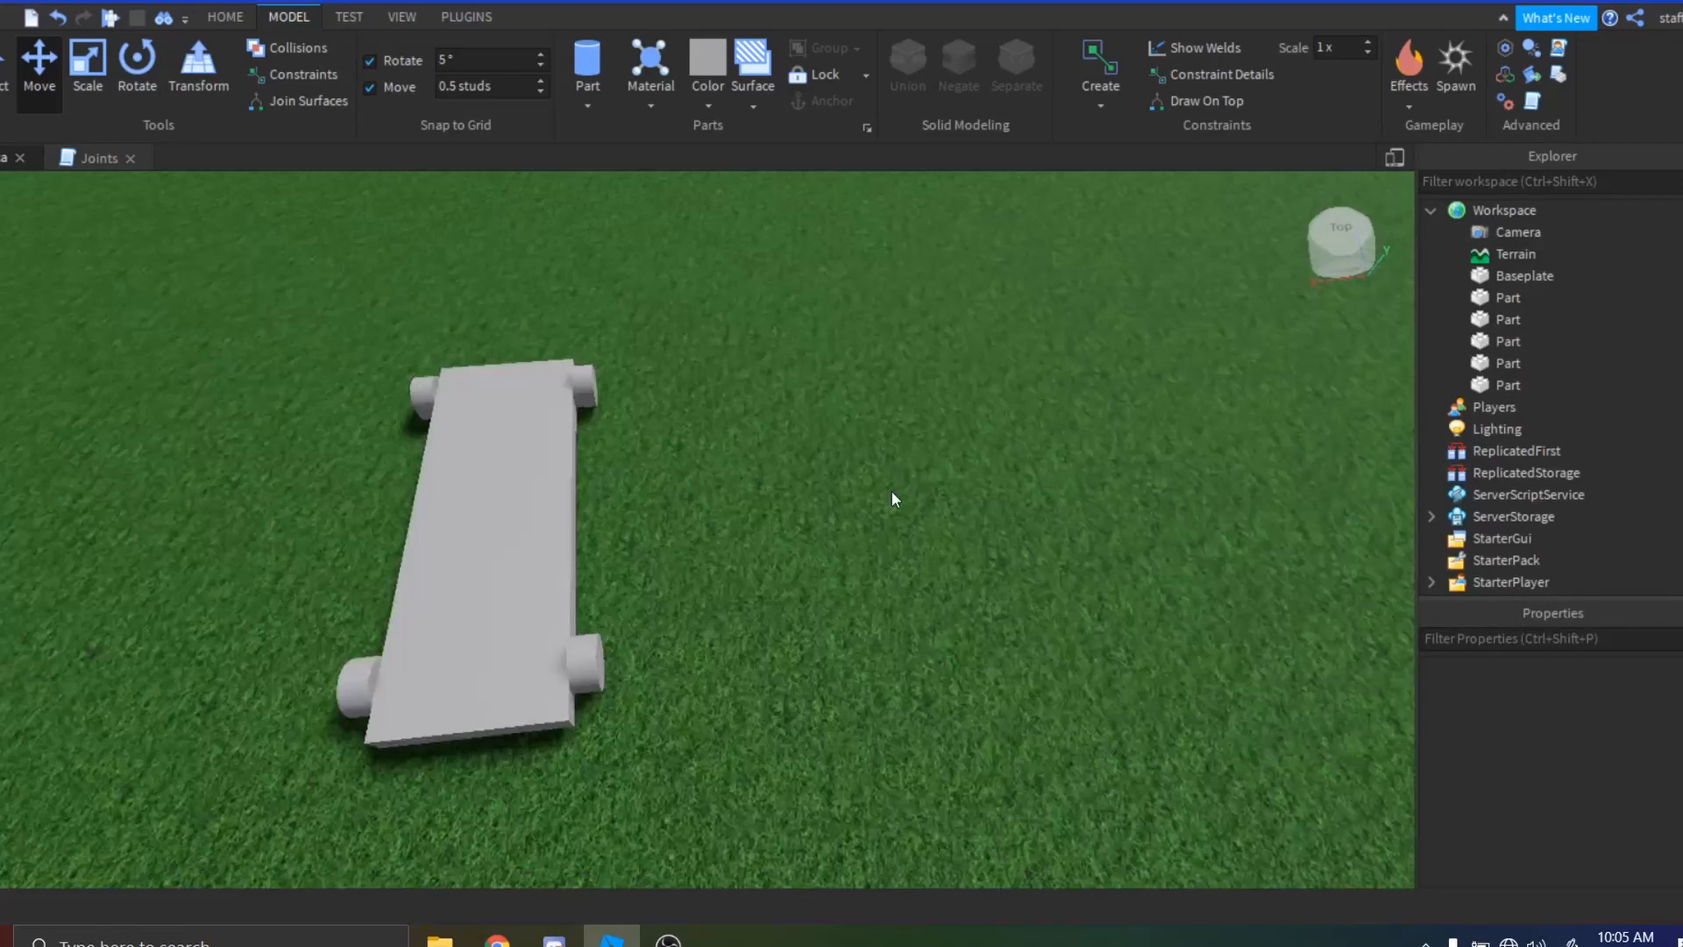
Insert a VehicleSeat via Insert Object, searching 'vehi', and pick it up to move.
{"action": "right_click", "coordinate": [462, 495]}
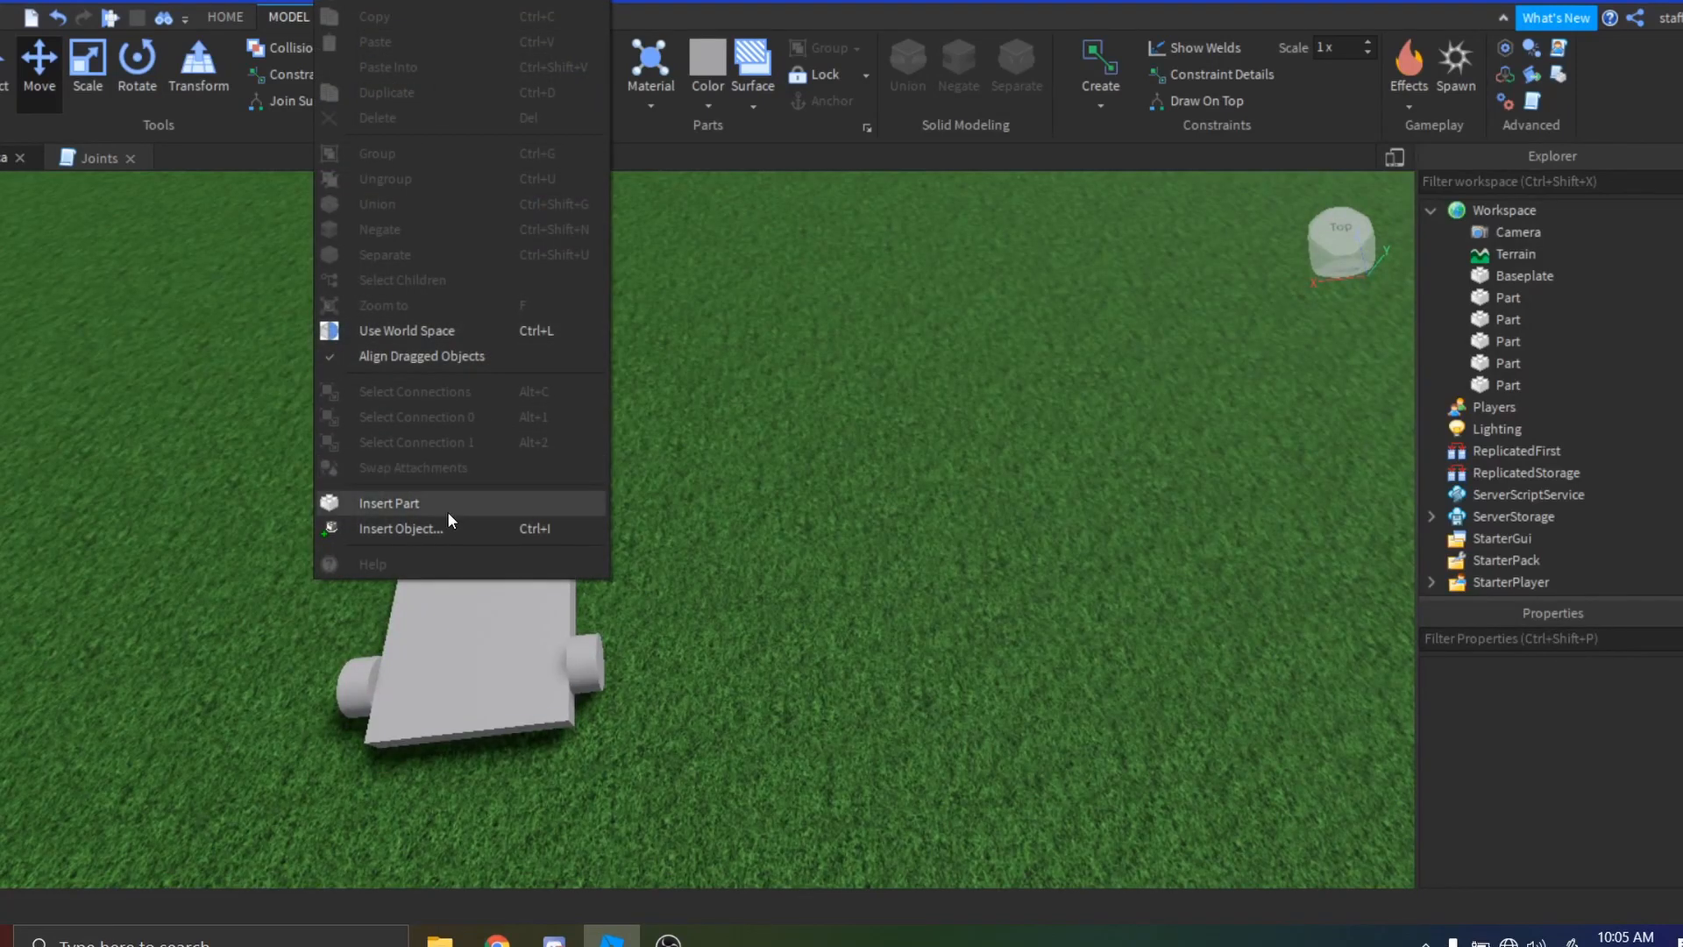
{"action": "mouse_move", "coordinate": [379, 535]}
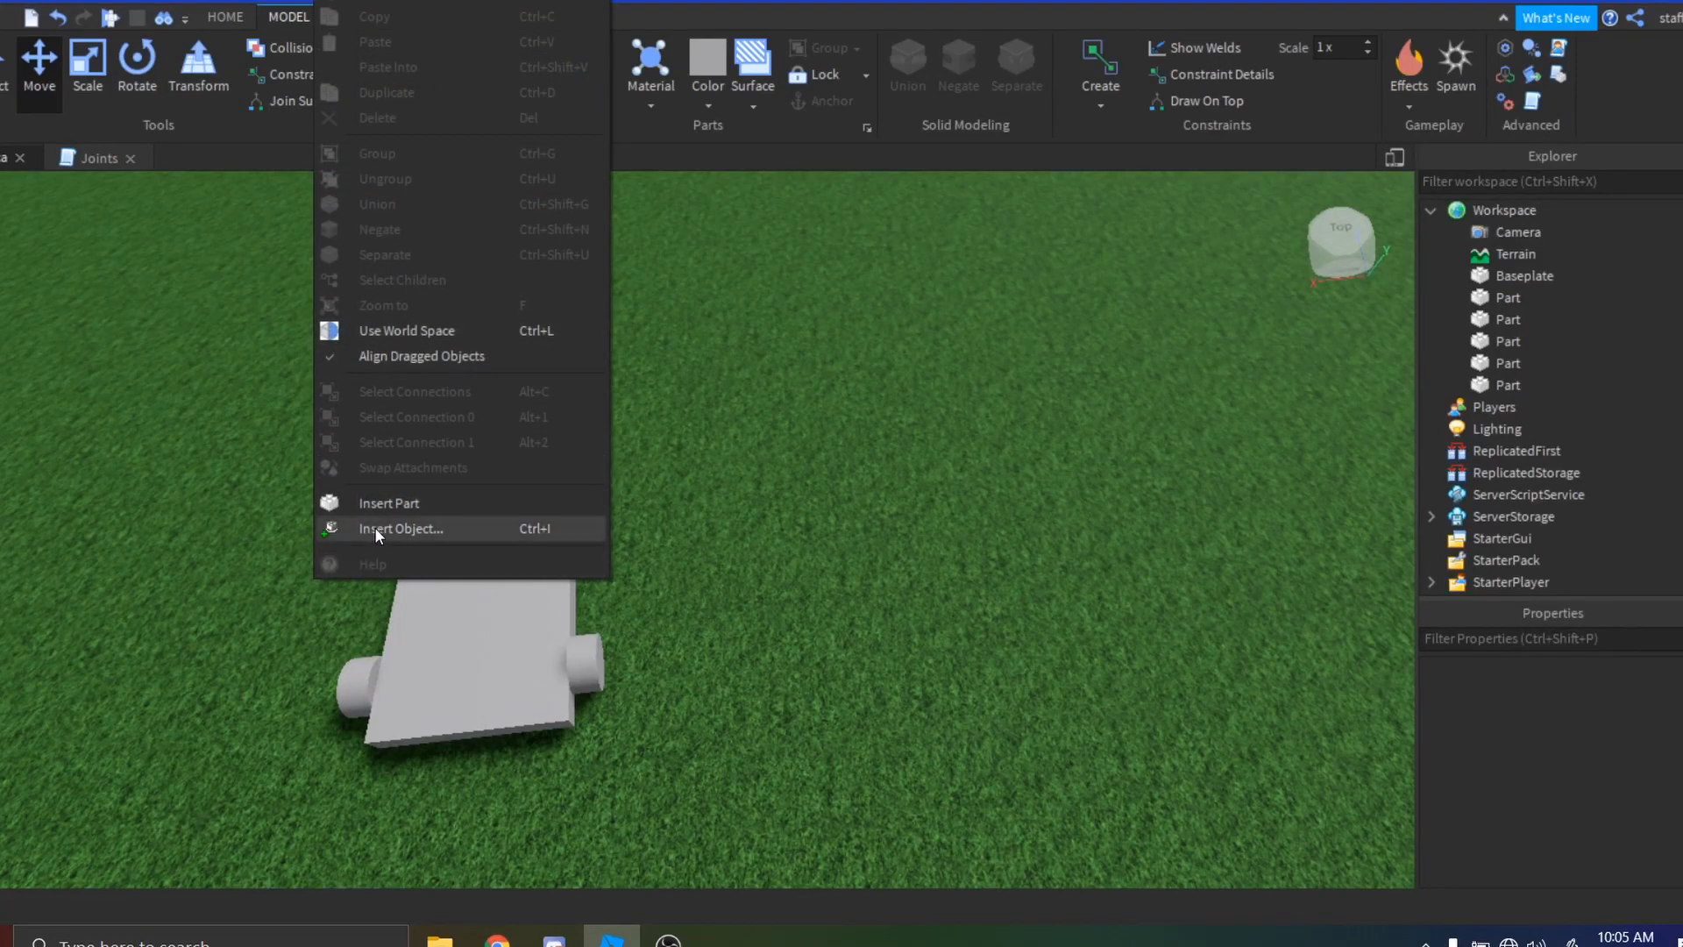
{"action": "left_click", "coordinate": [402, 528]}
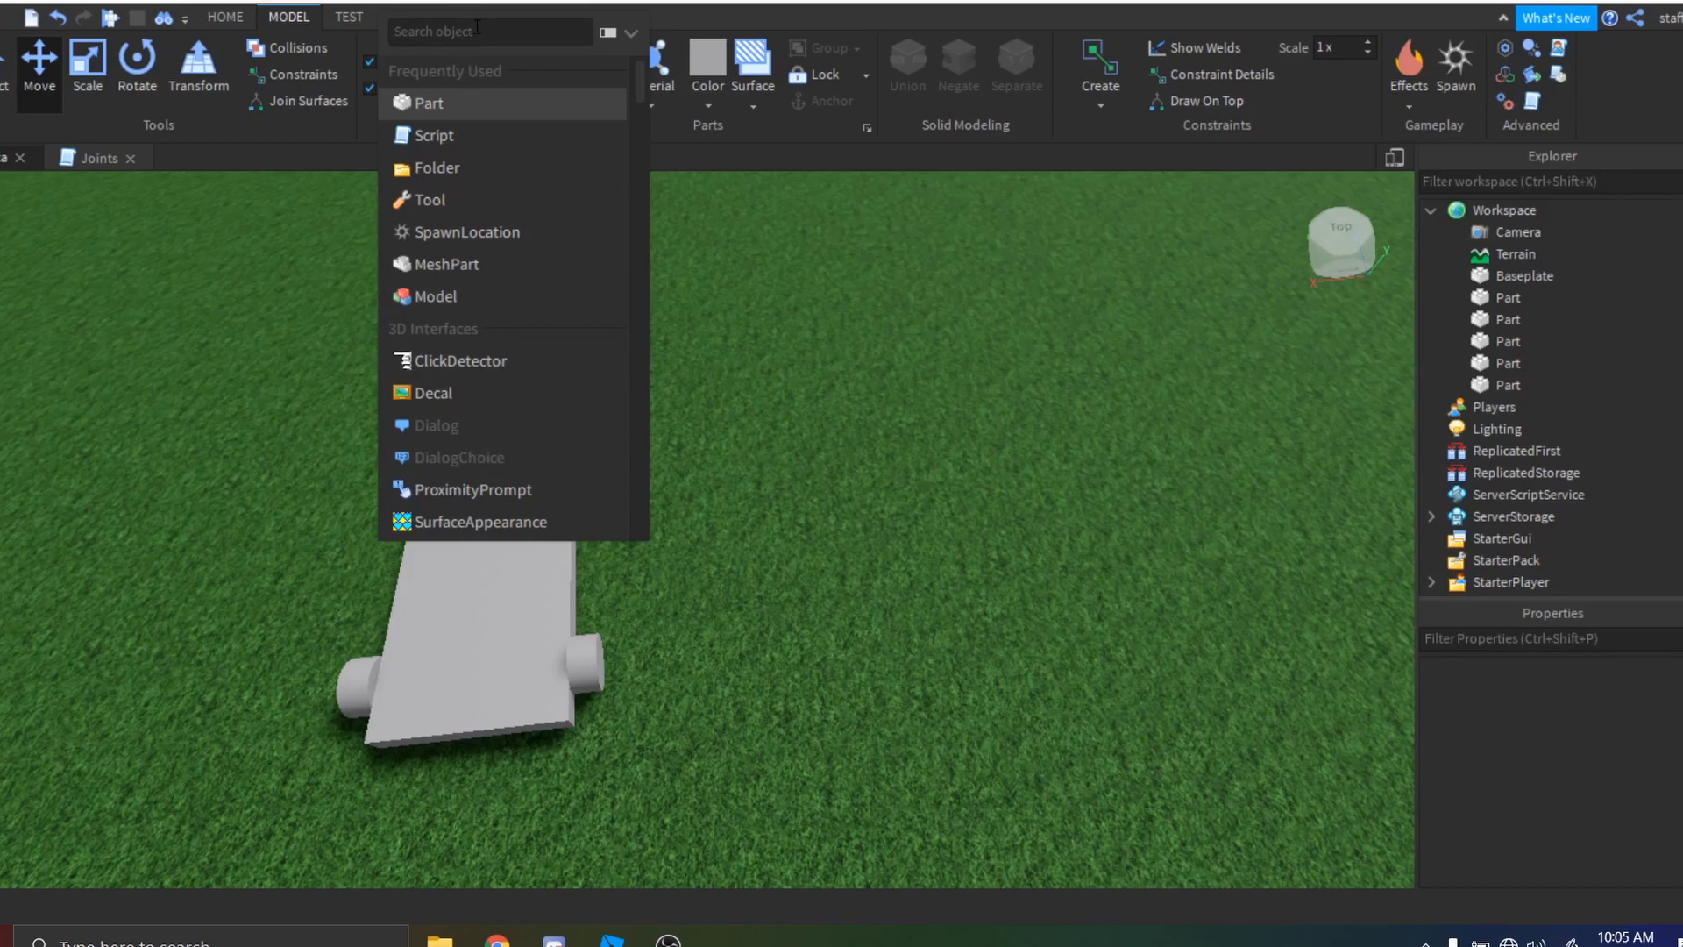
{"action": "type", "text": "vehi"}
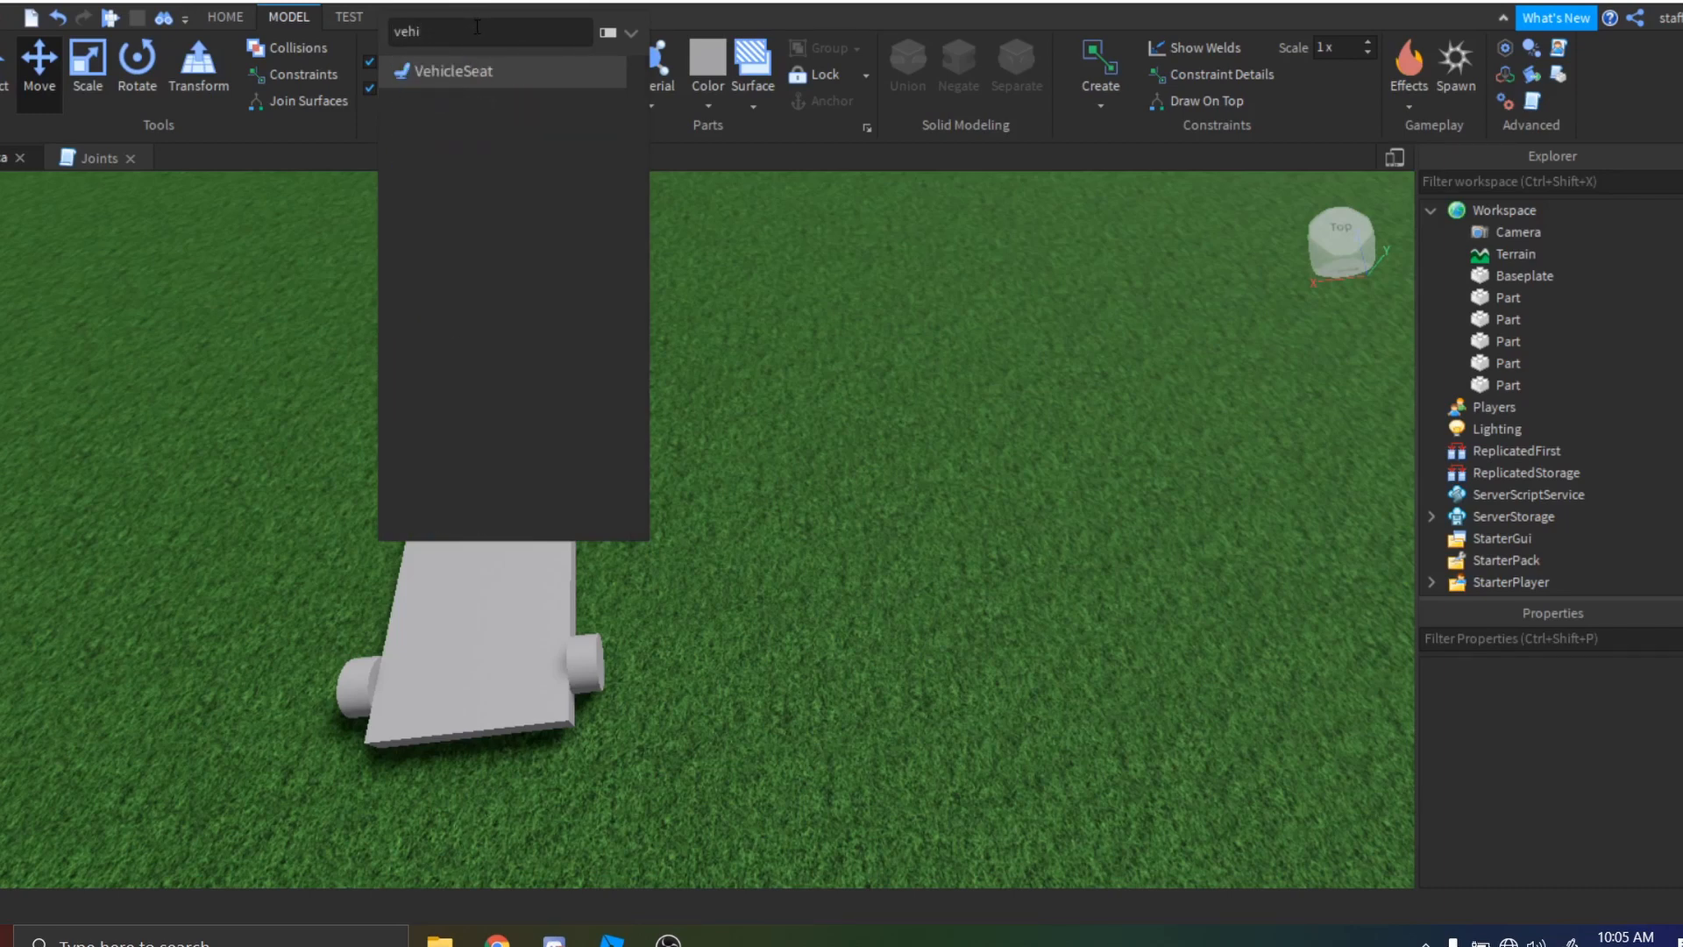
{"action": "left_click", "coordinate": [454, 70]}
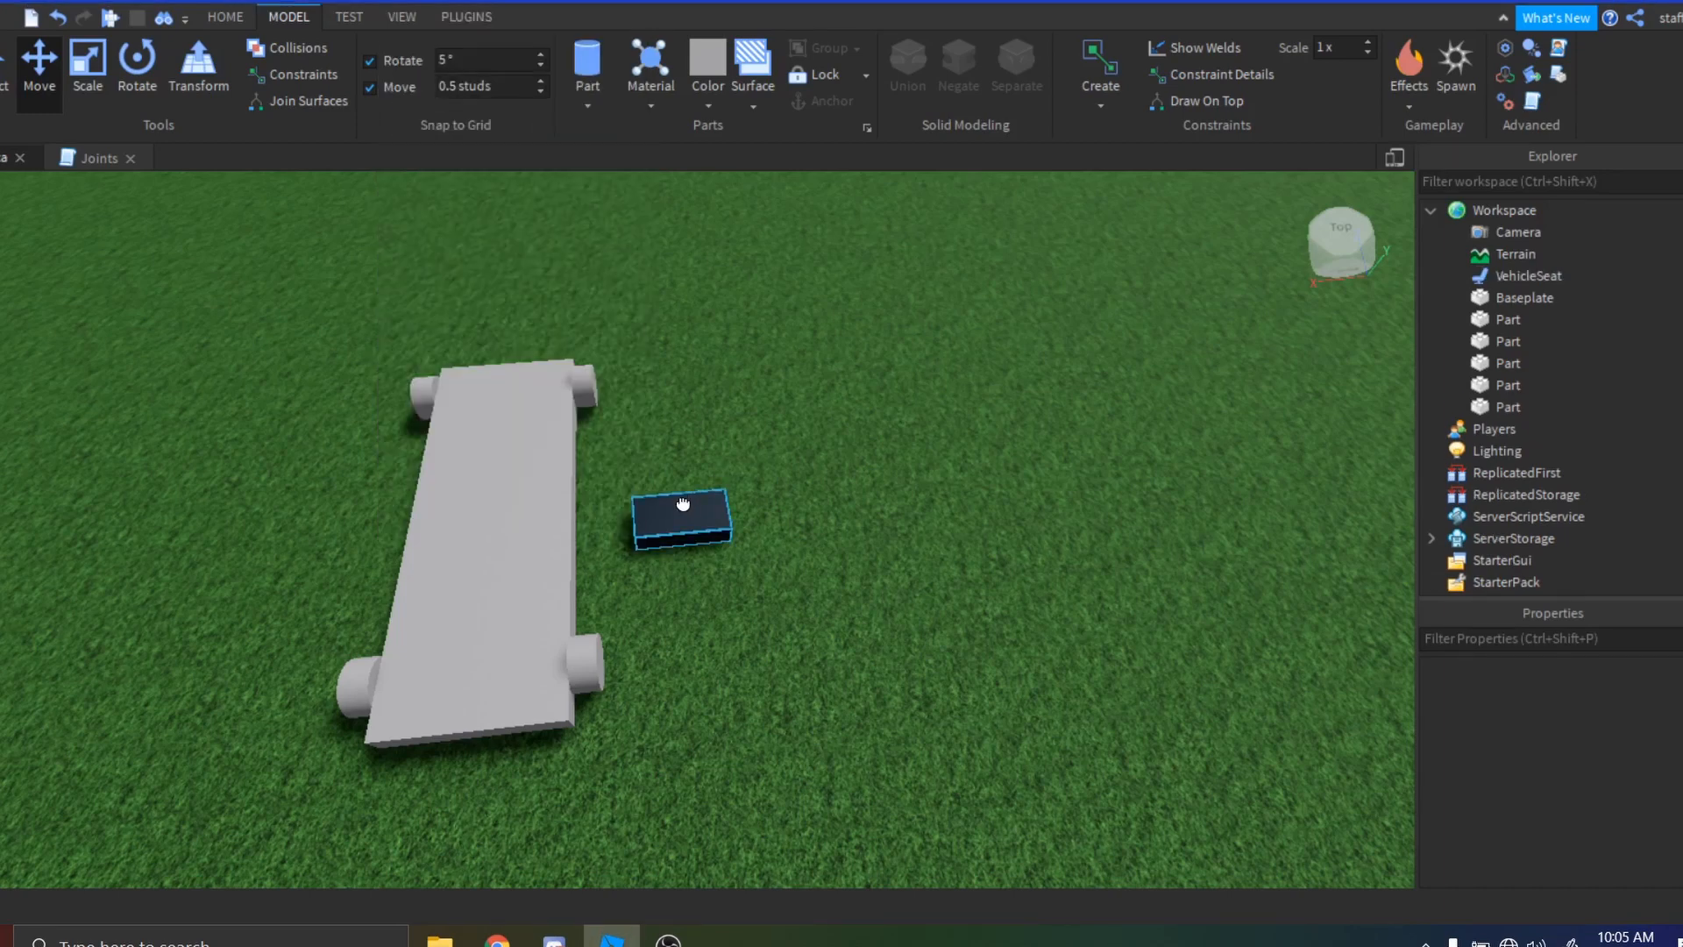
{"action": "left_click", "coordinate": [682, 521]}
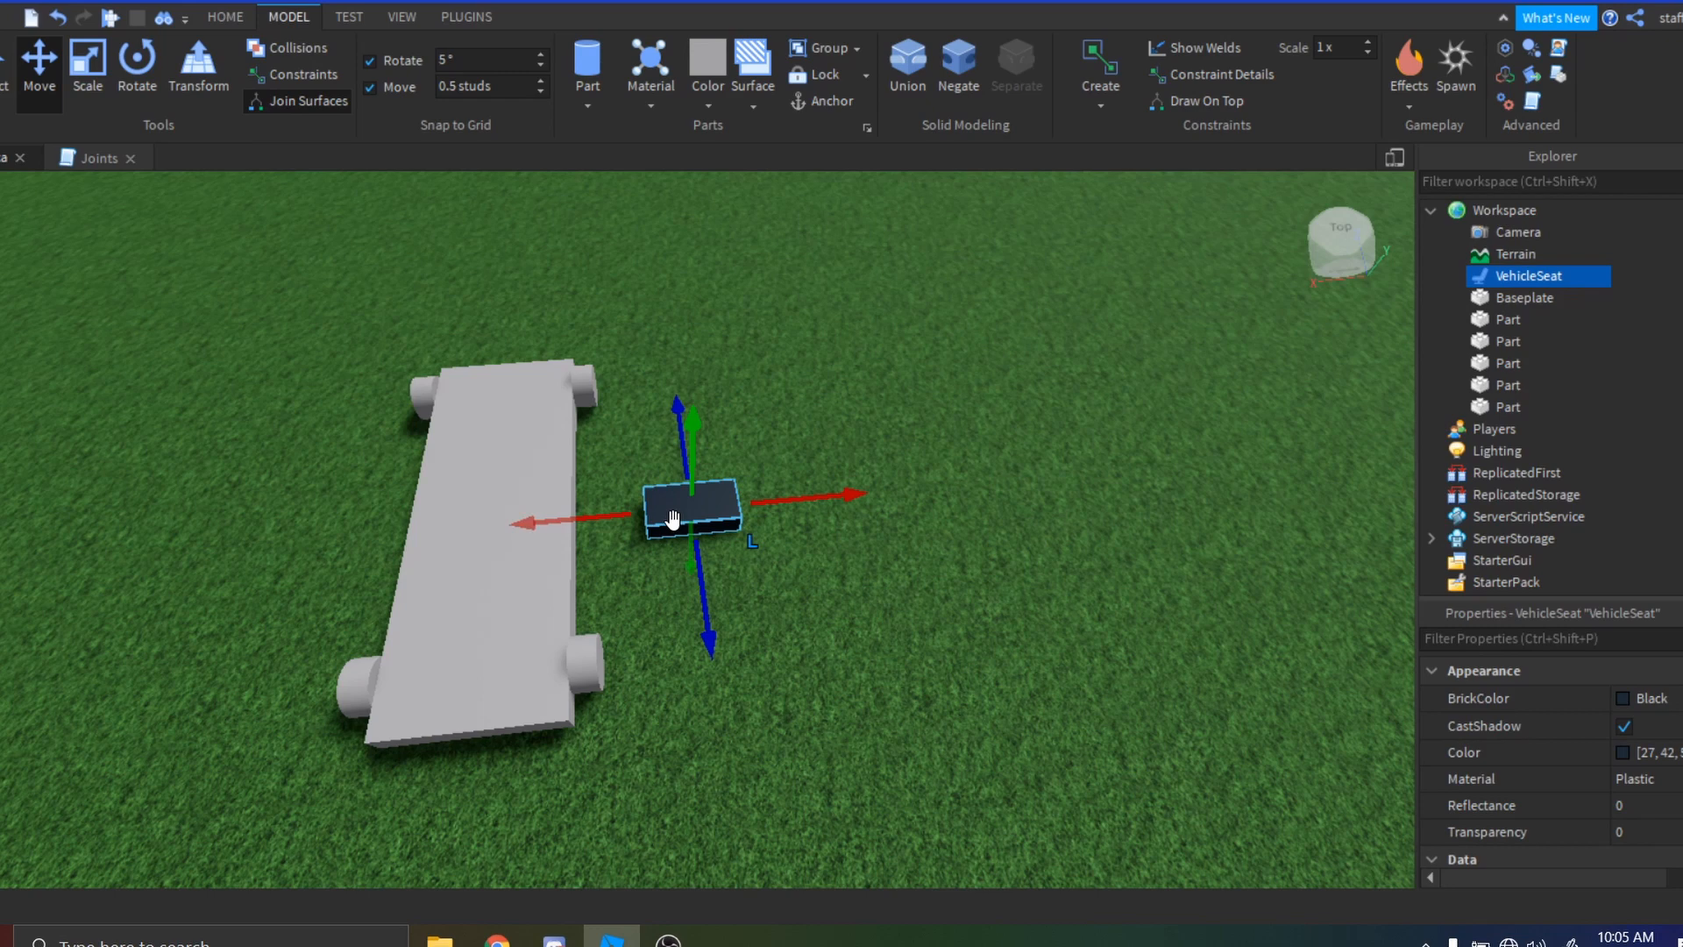
Move the VehicleSeat onto the top of the grey car body.
{"action": "left_click_drag", "start_coordinate": [692, 495], "coordinate": [477, 472]}
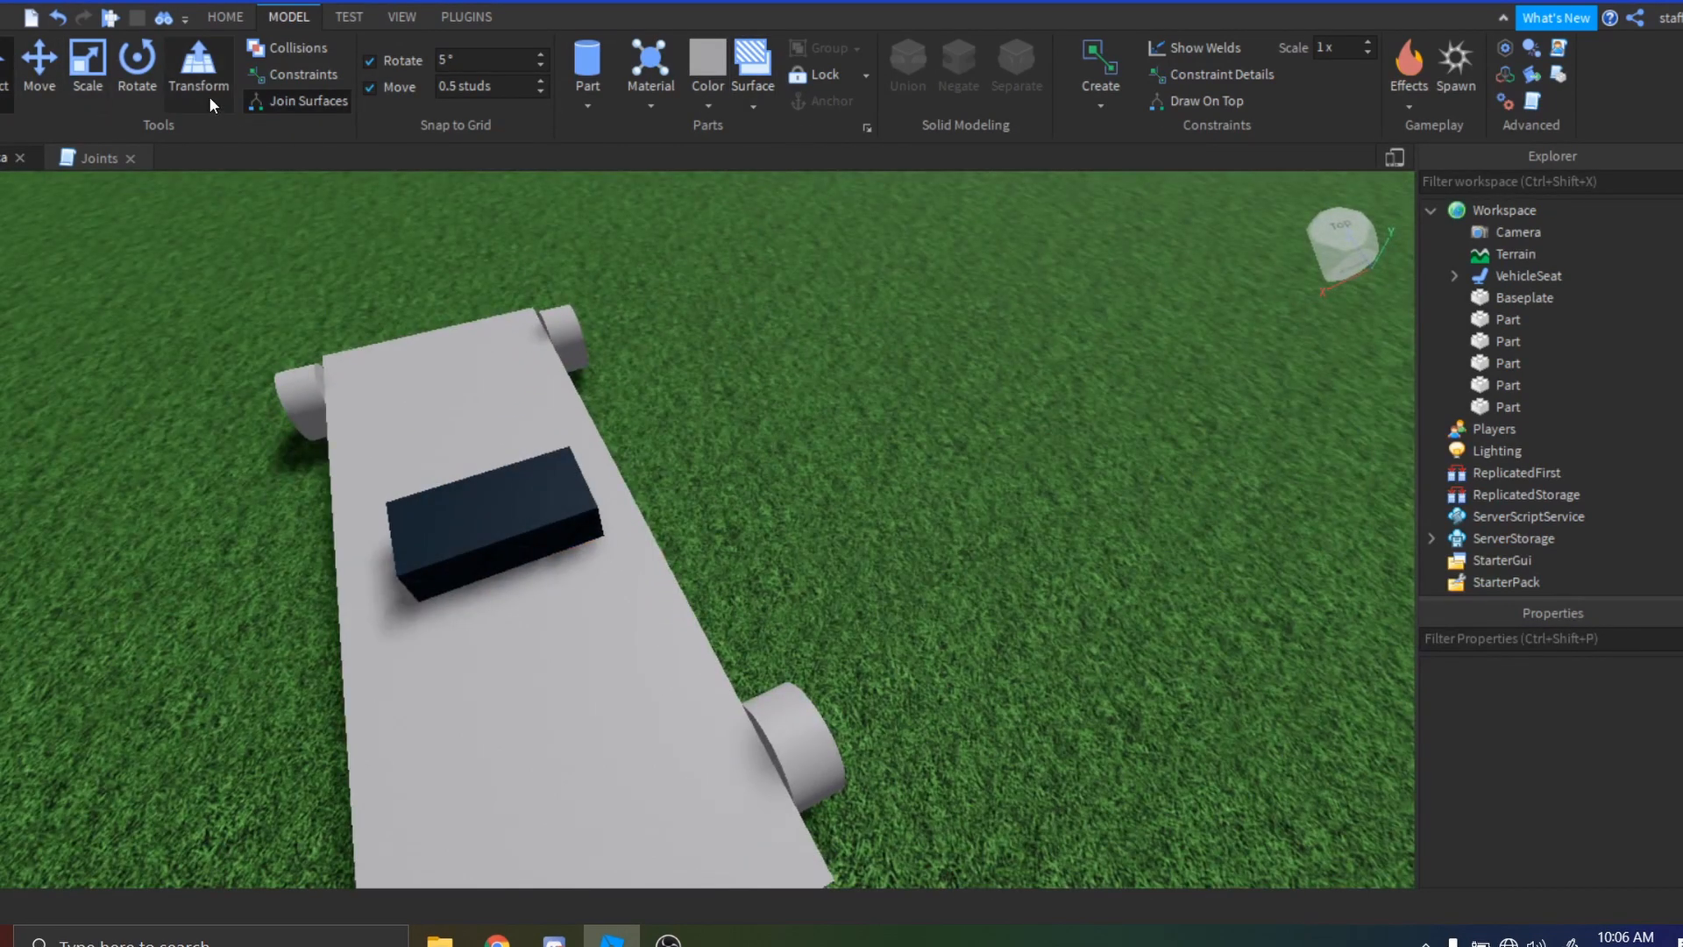
{"action": "left_click", "coordinate": [484, 526]}
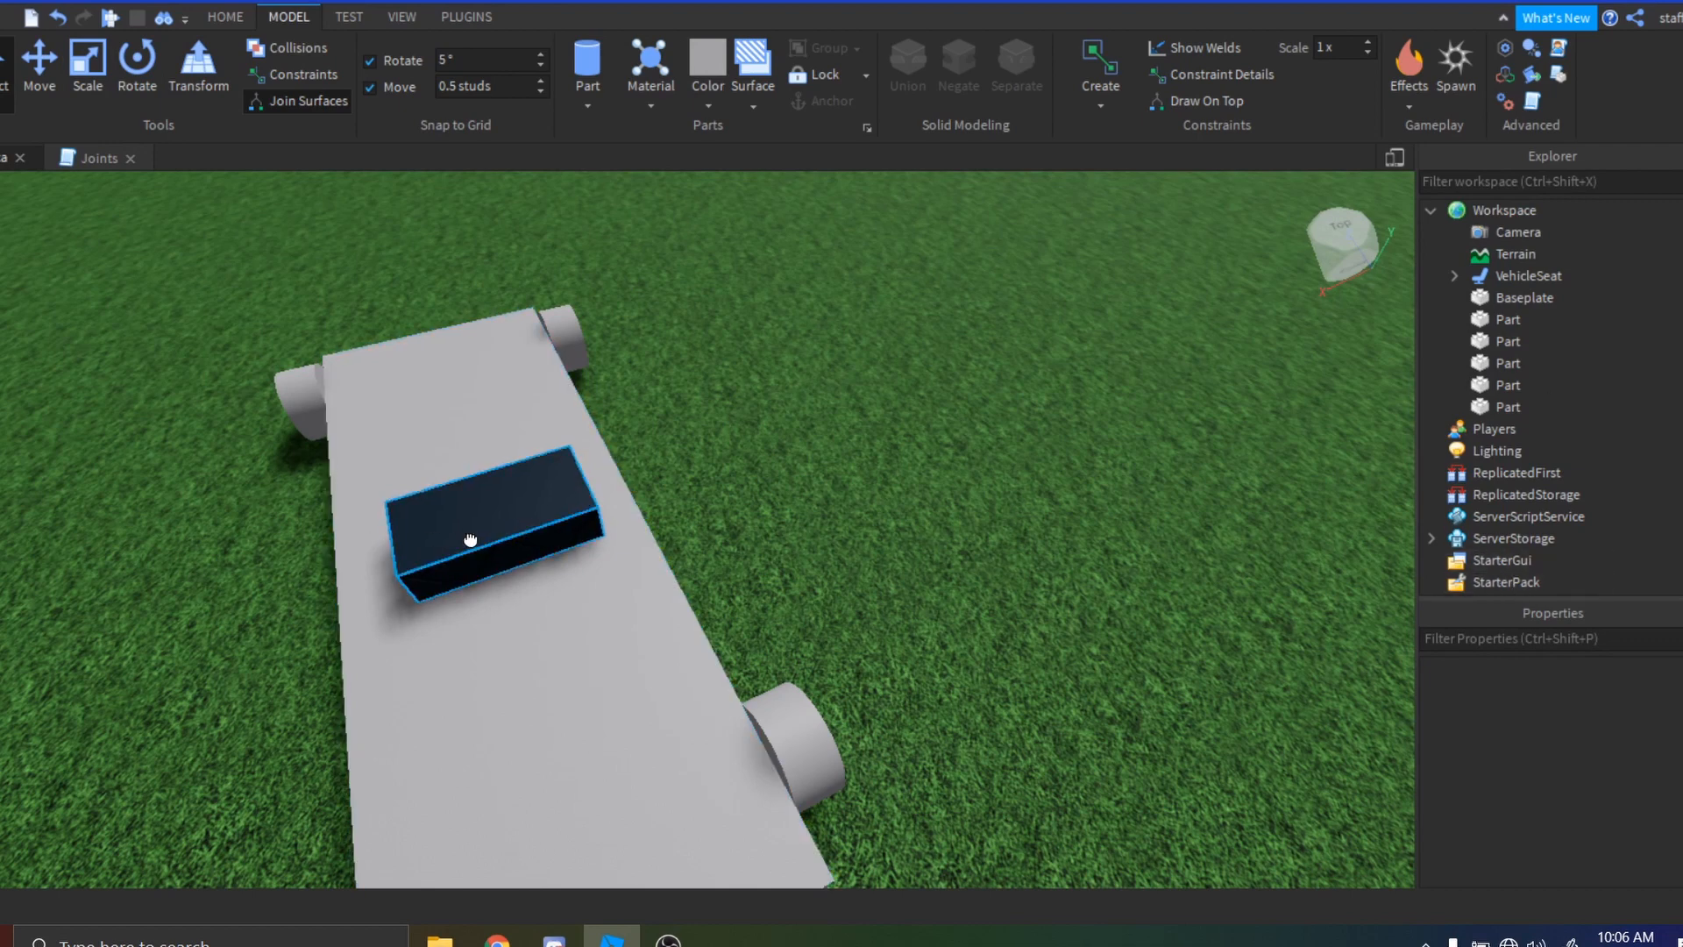
{"action": "type", "text": "surf"}
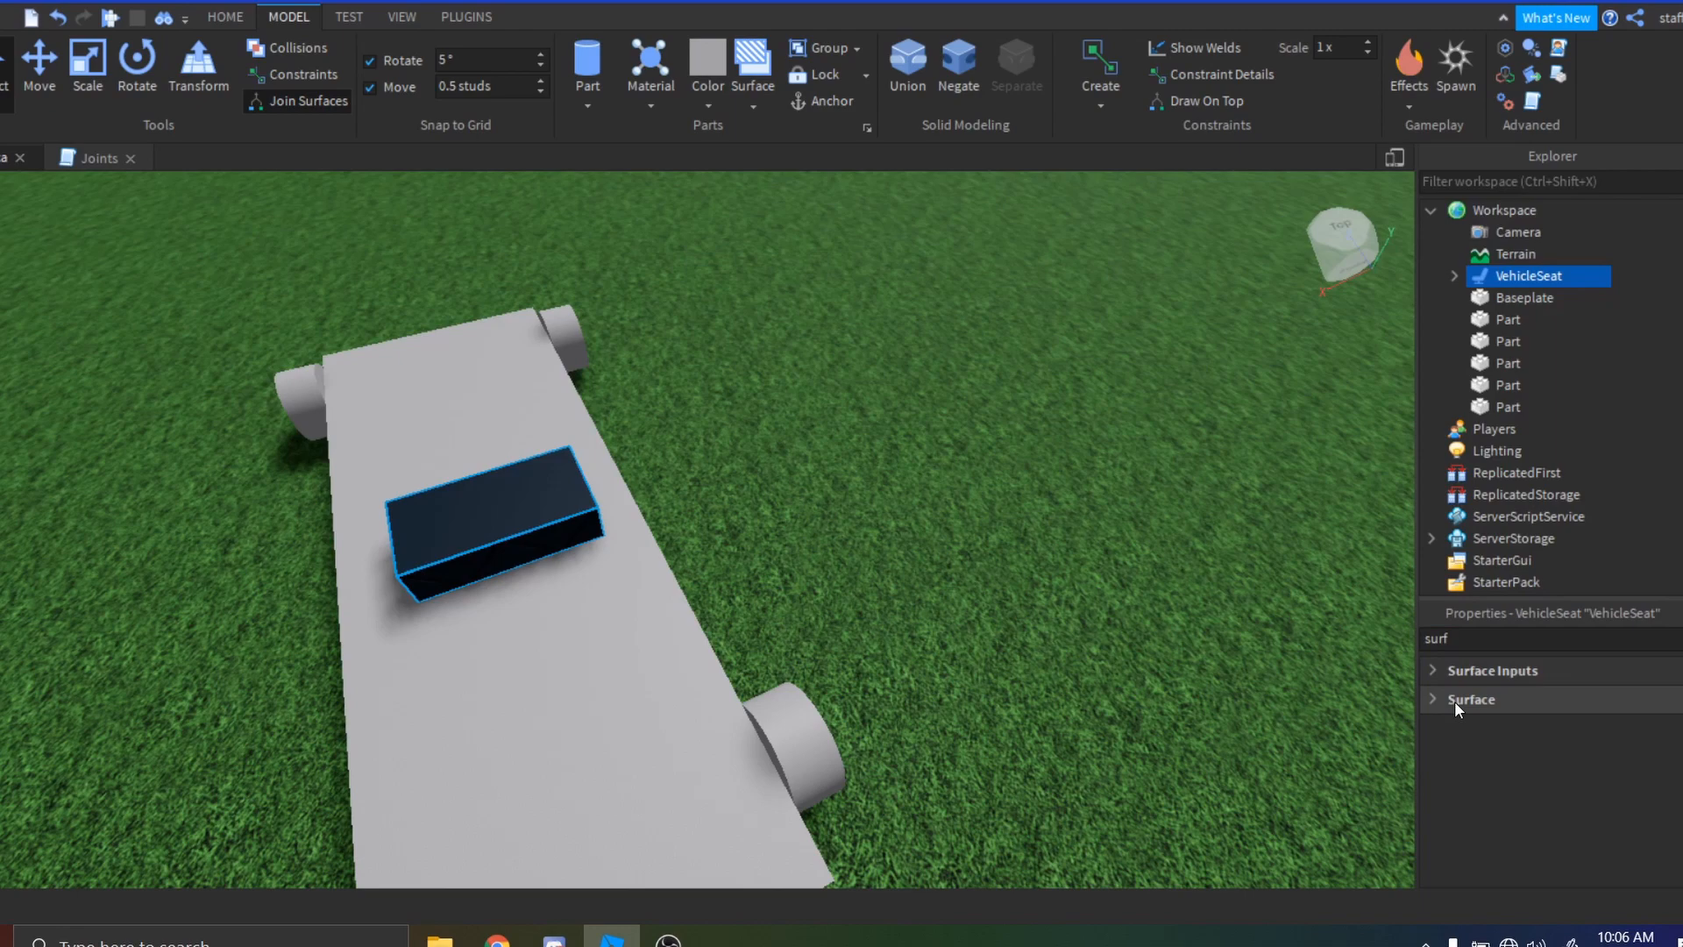
{"action": "left_click", "coordinate": [1470, 700]}
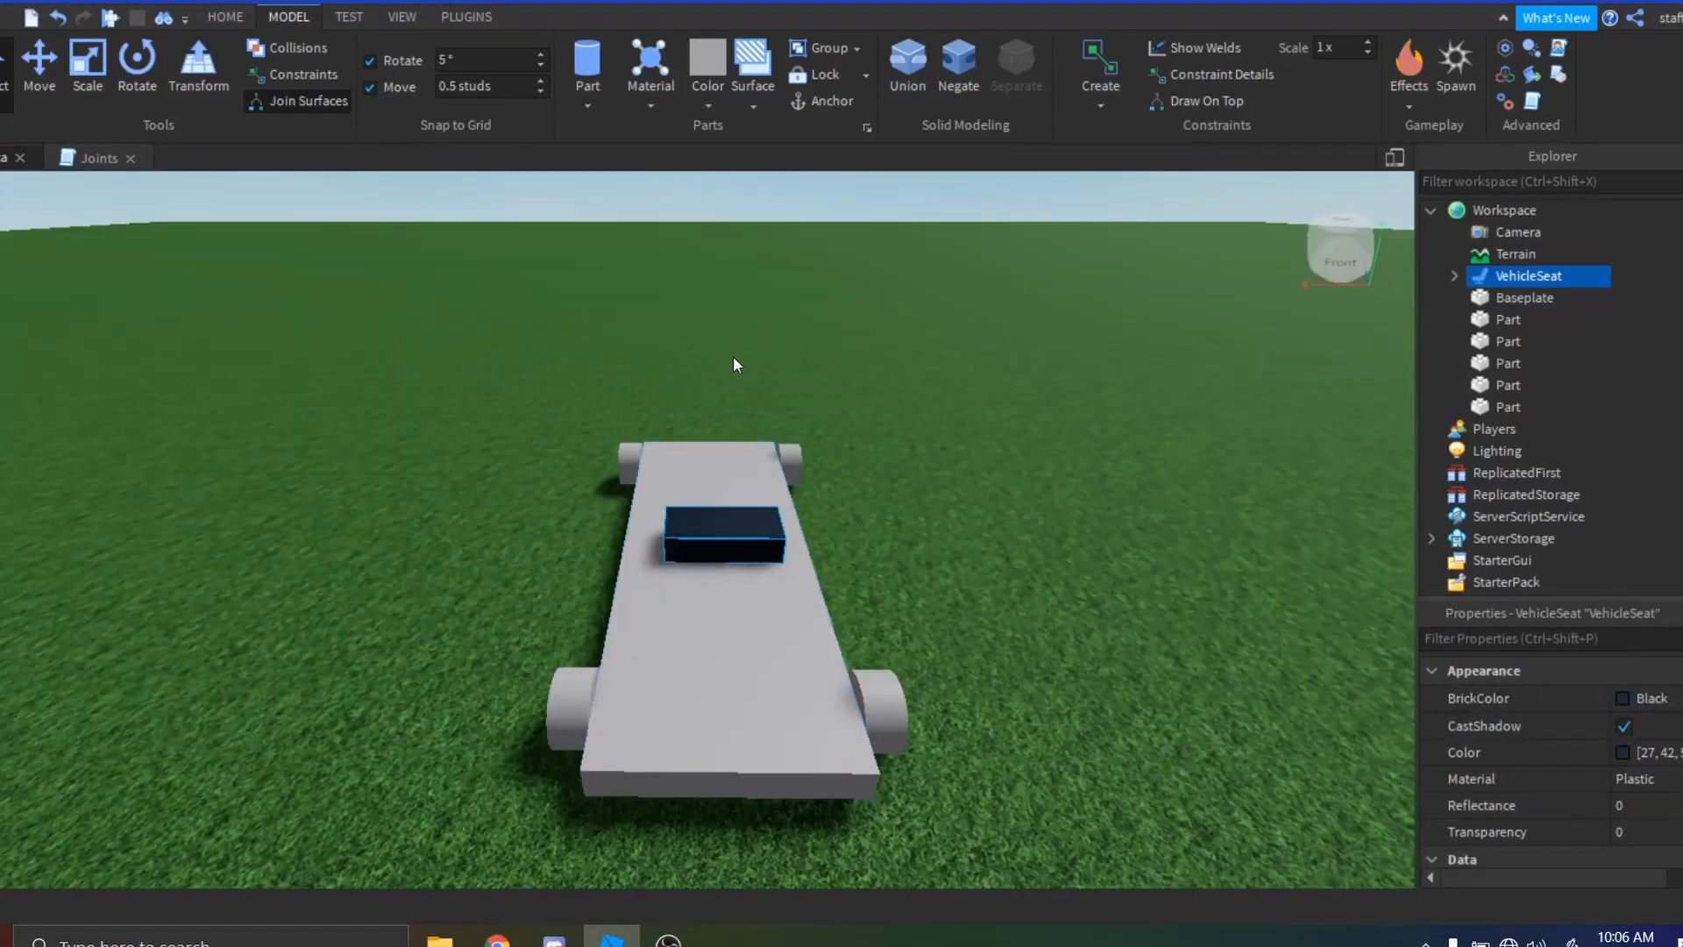
{"action": "mouse_move", "coordinate": [737, 525]}
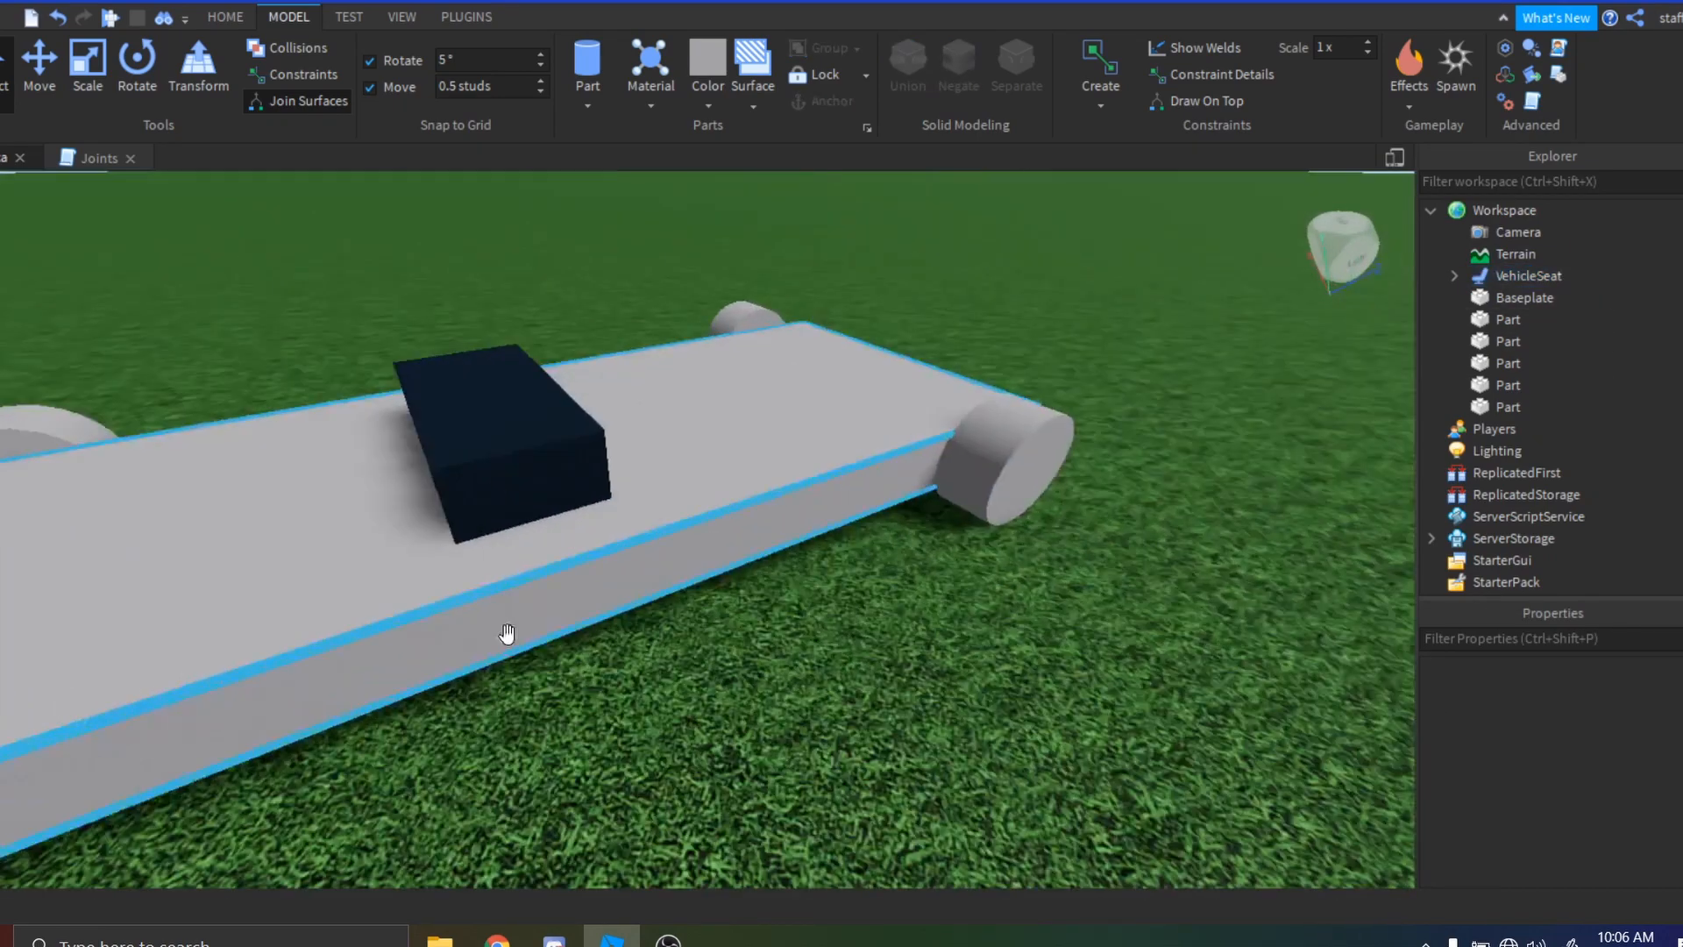
Group the VehicleSeat, chassis and four wheels into a model named Car.
{"action": "left_click", "coordinate": [1528, 275]}
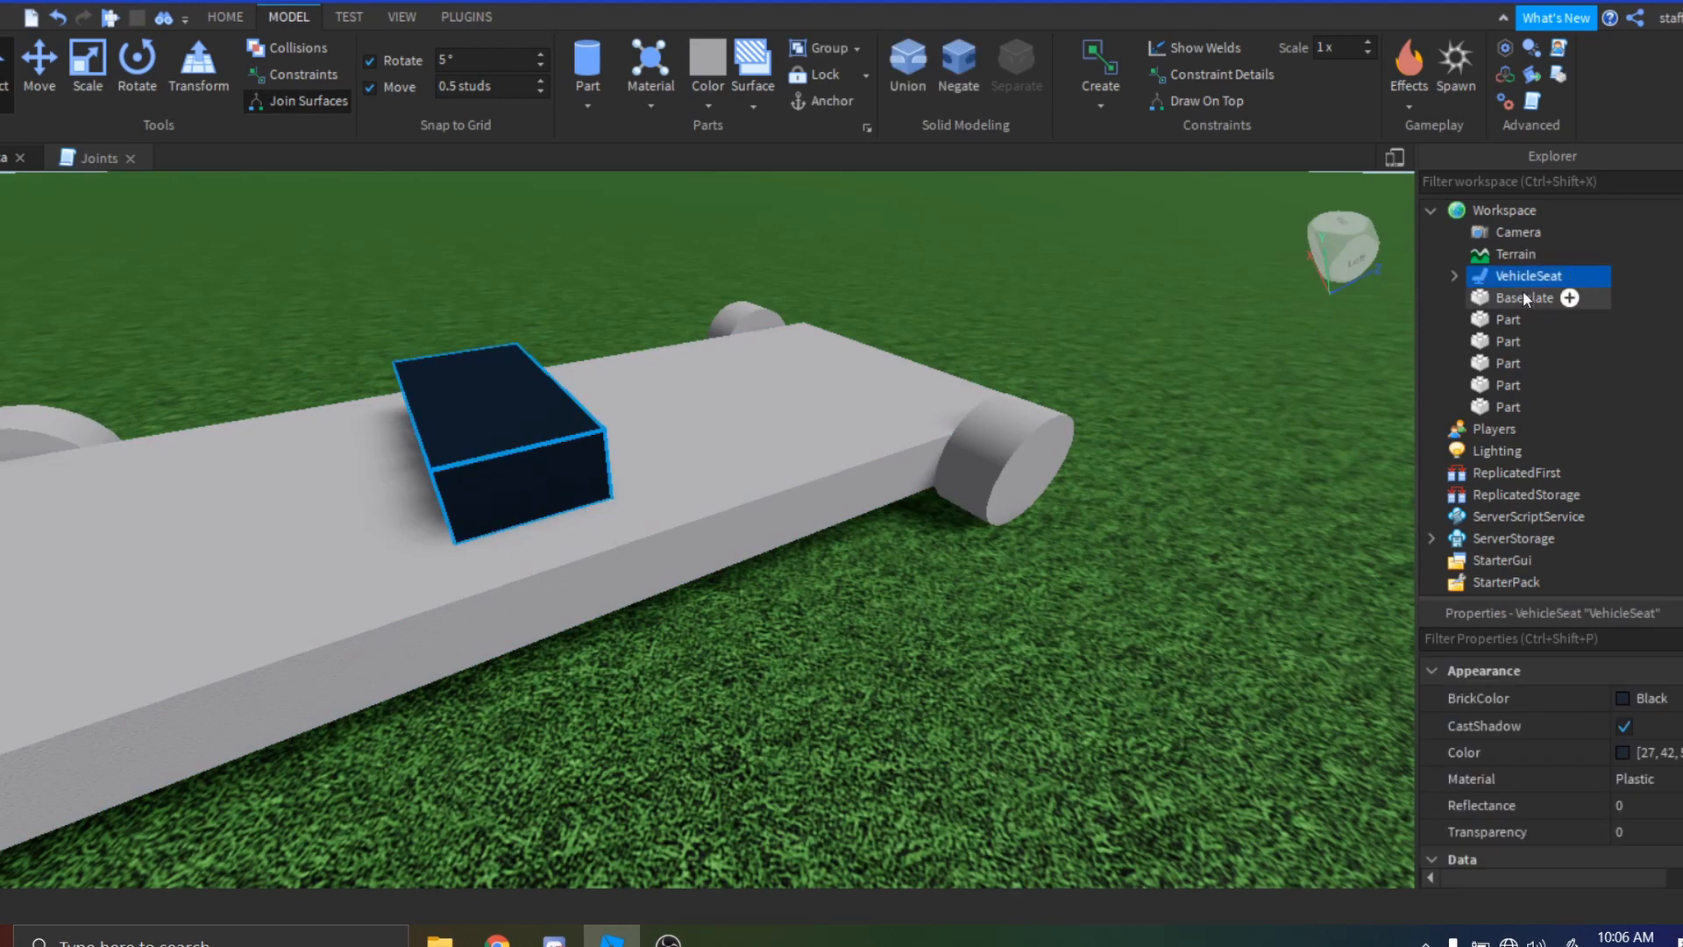
{"action": "key", "text": "ctrl"}
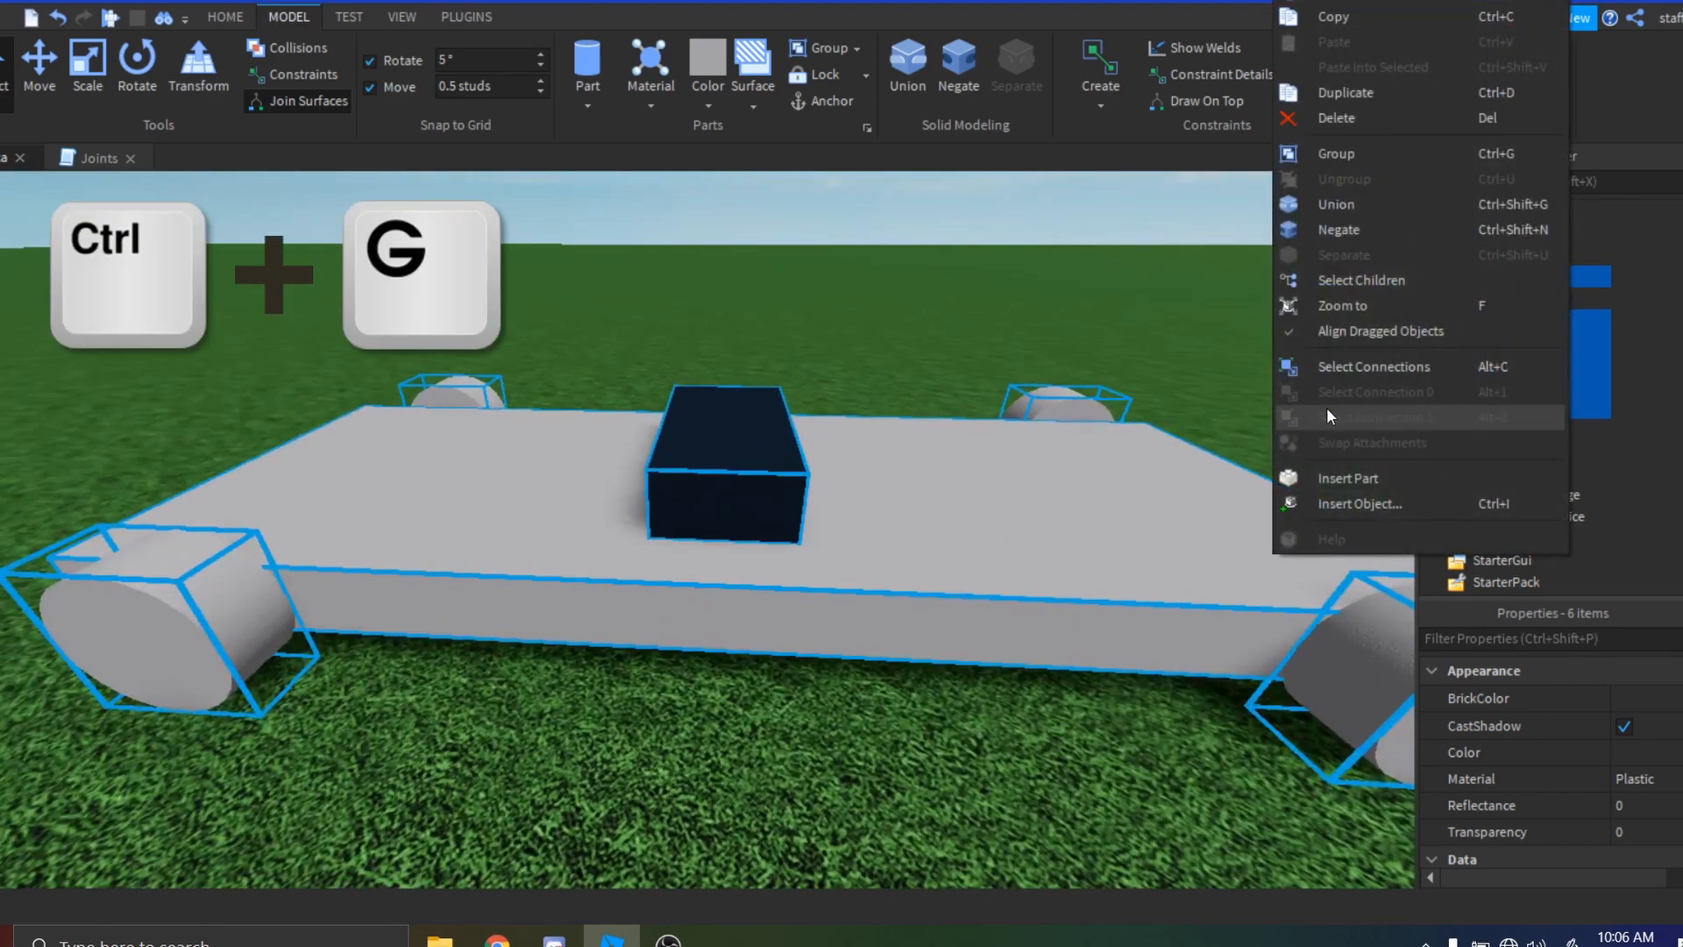
{"action": "left_click", "coordinate": [1336, 152]}
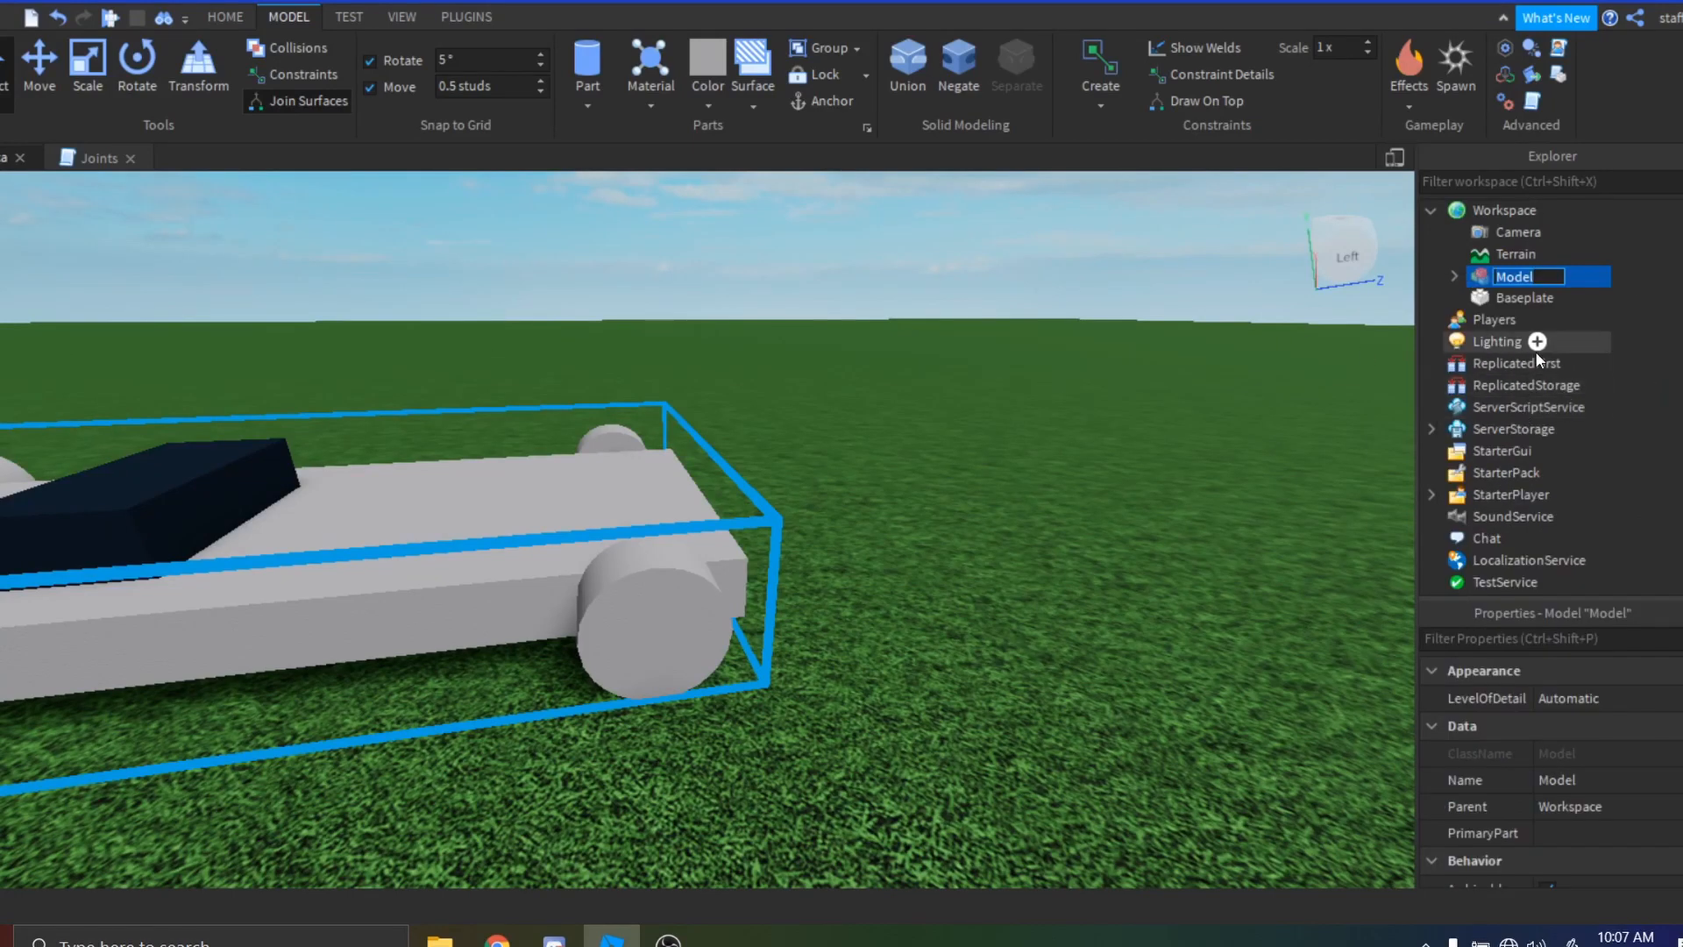
{"action": "type", "text": "Car"}
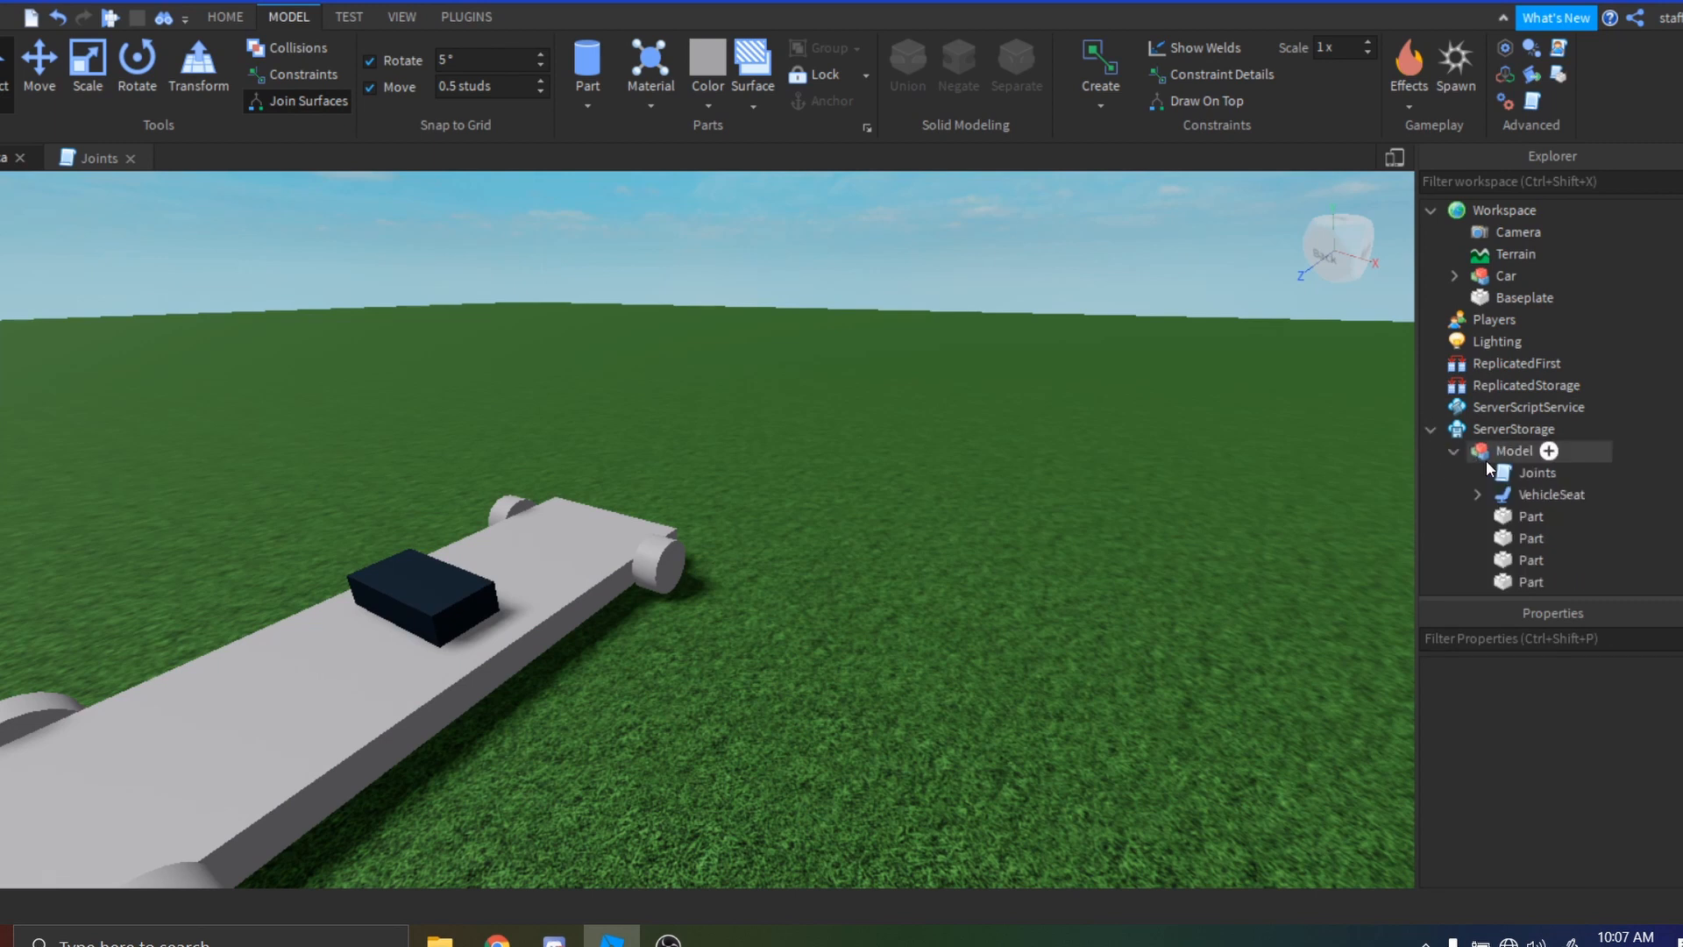
Review the Joints script's code and credit line, and place Joints inside the Car model.
{"action": "double_click", "coordinate": [1537, 472]}
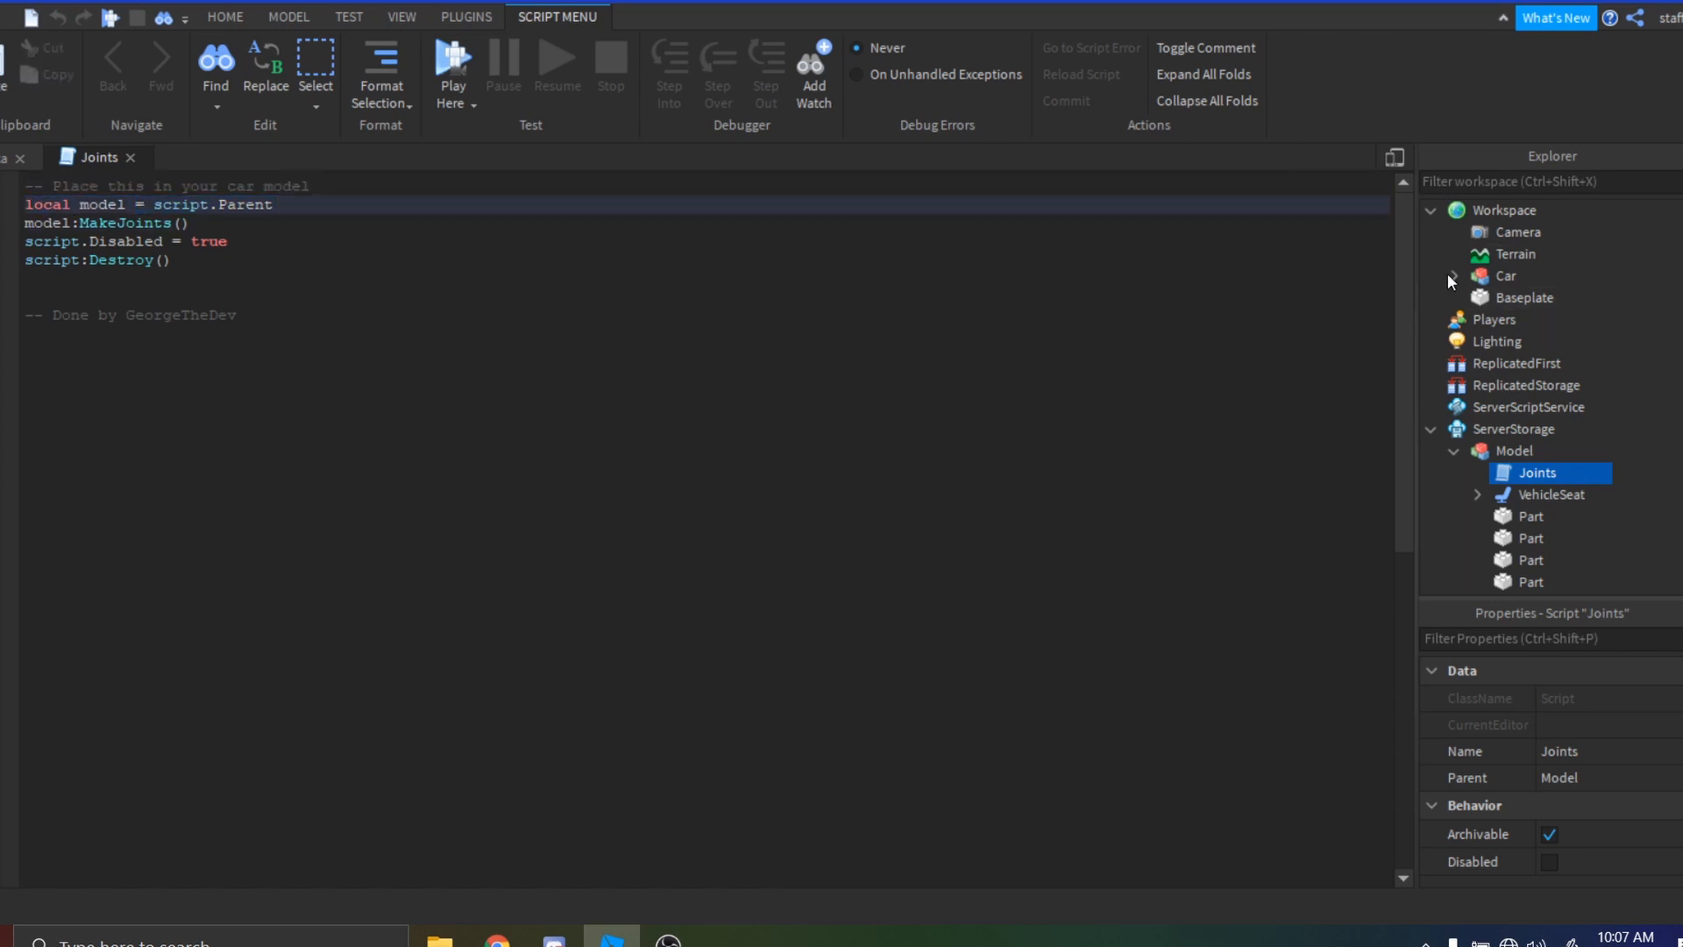
{"action": "left_click", "coordinate": [1516, 254]}
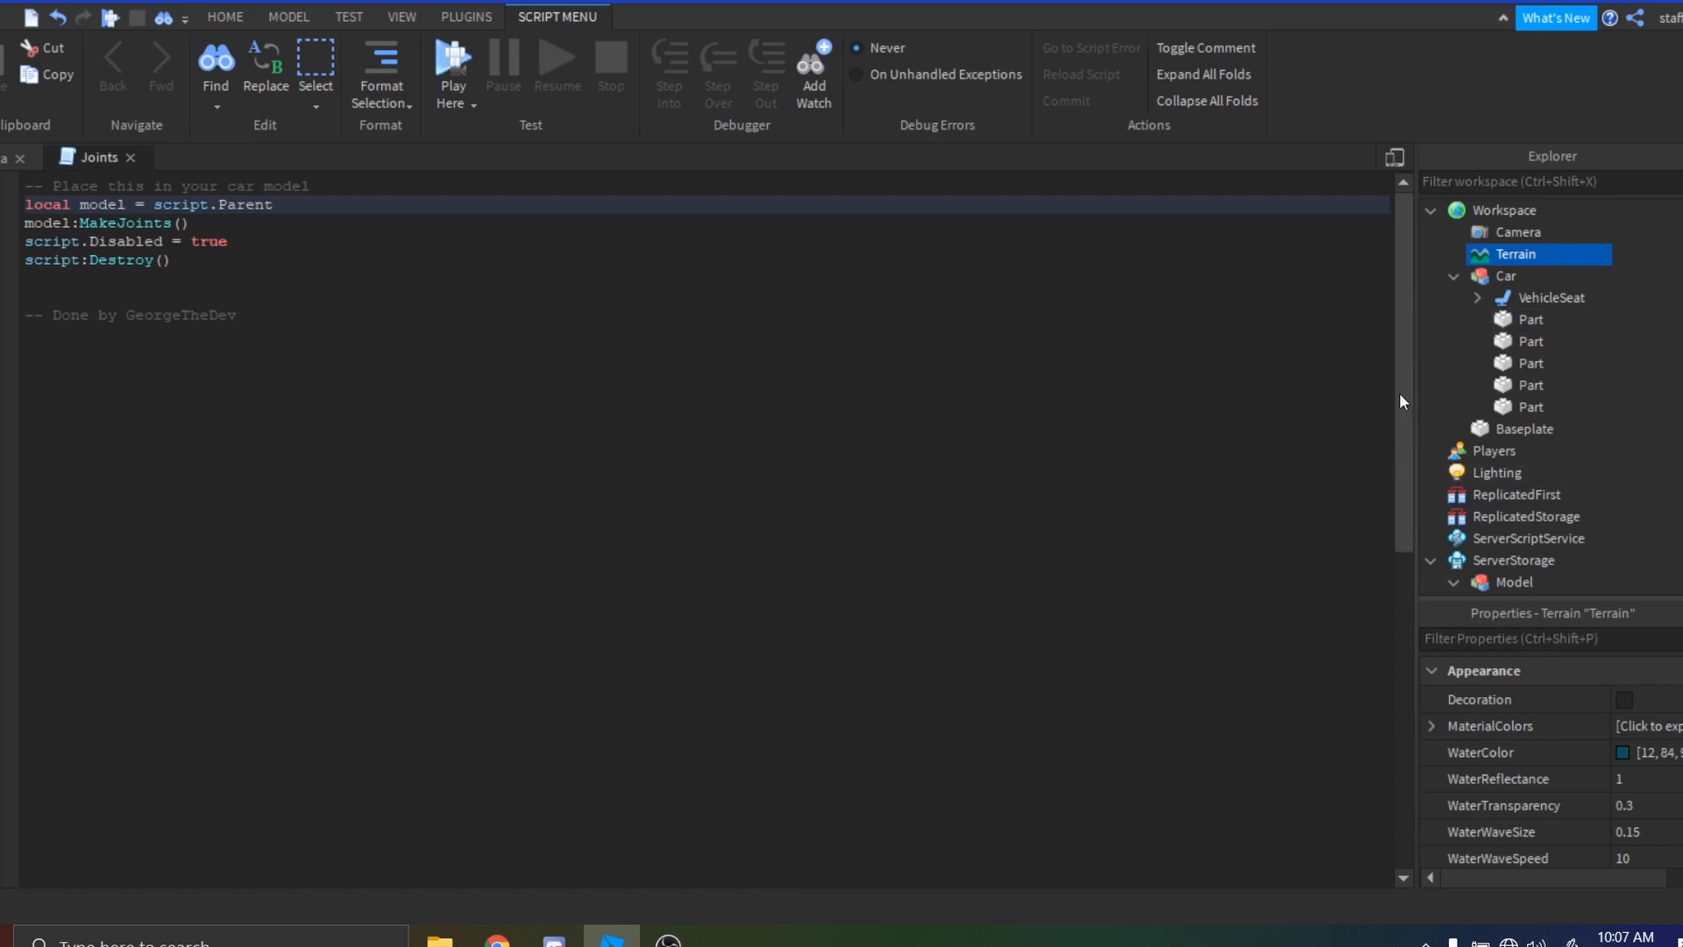
{"action": "triple_click", "coordinate": [140, 313]}
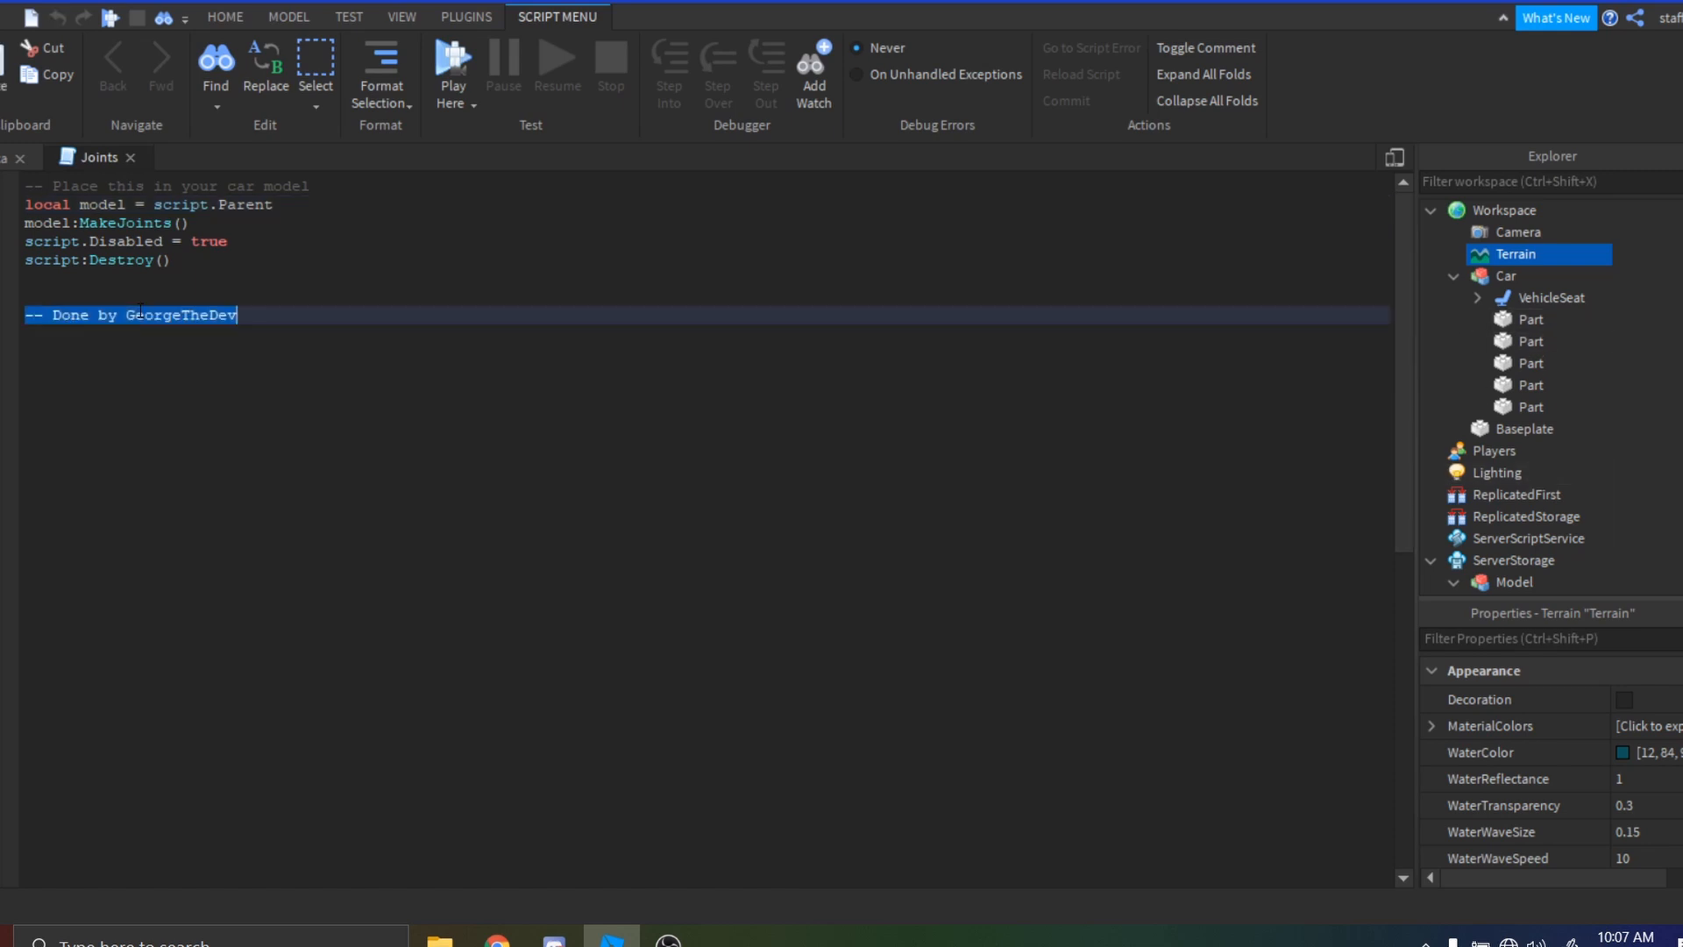
{"action": "double_click", "coordinate": [180, 314]}
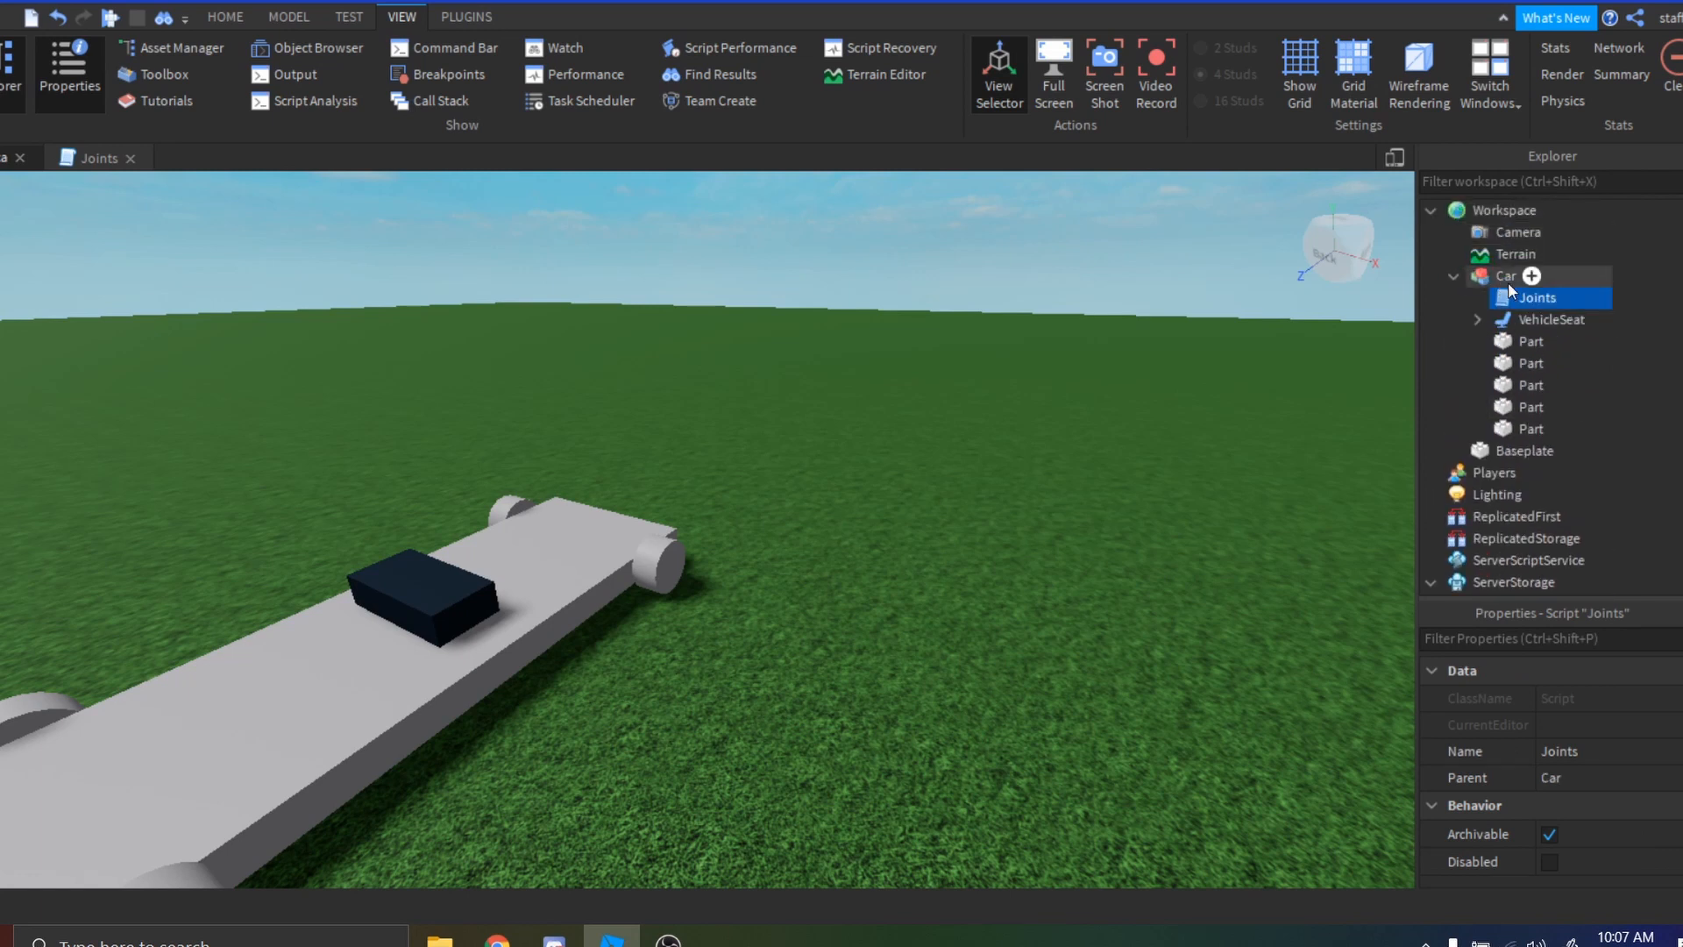
{"action": "left_click", "coordinate": [1452, 275]}
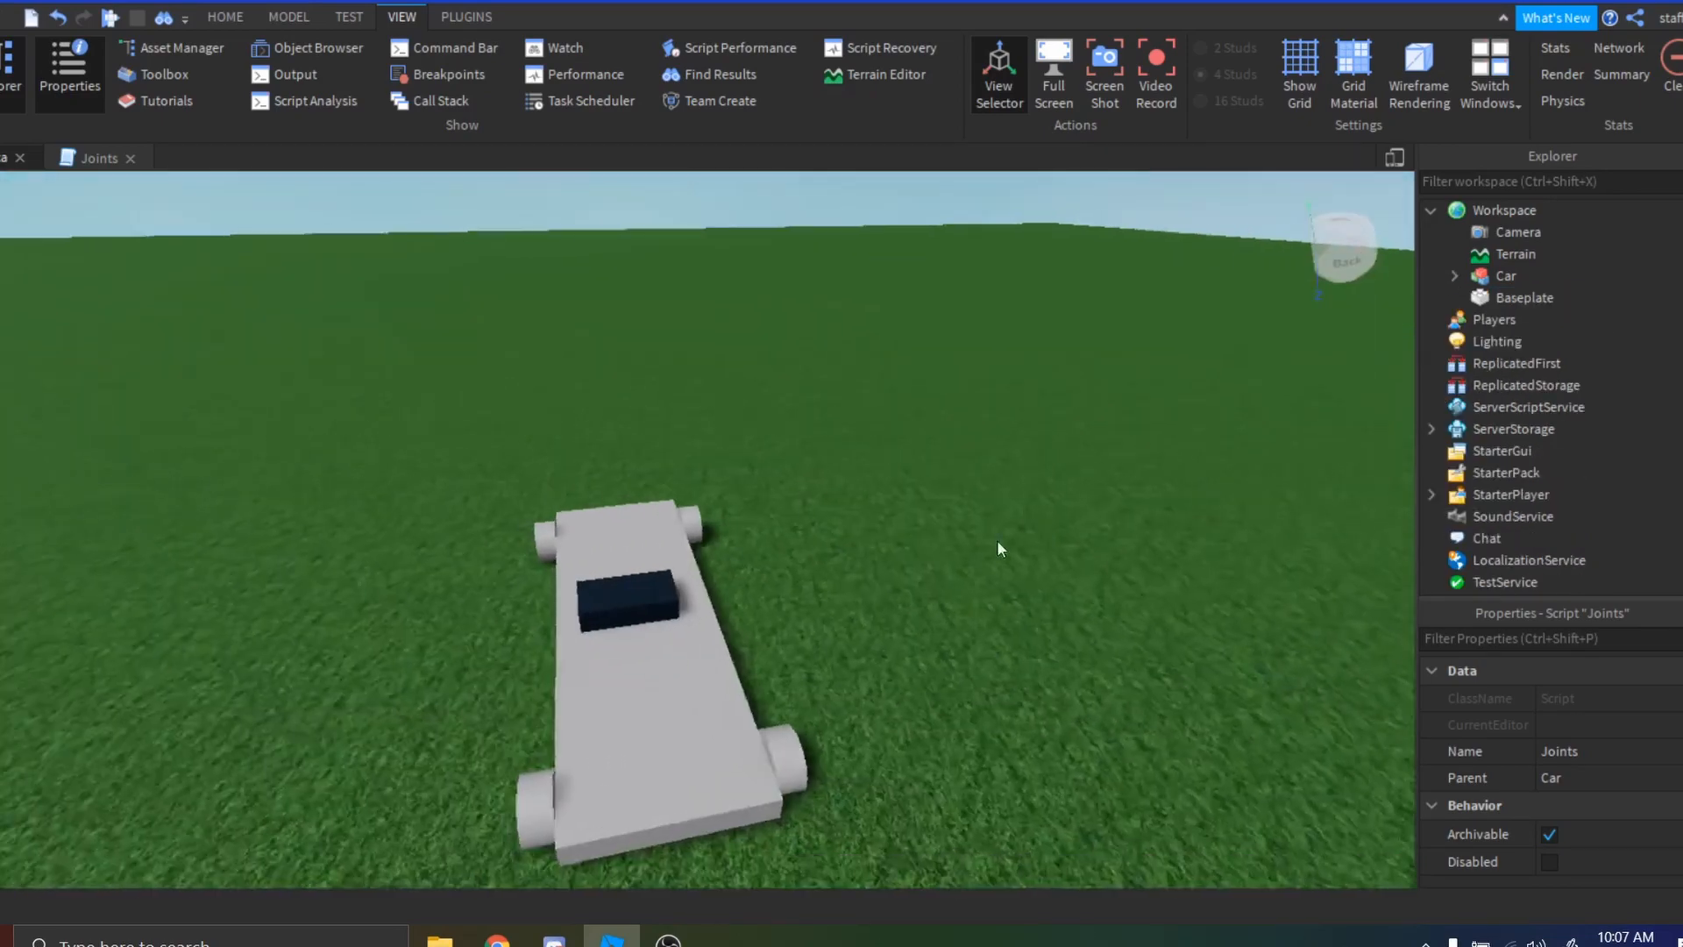
View the CarFixer model page on roblox.com, dismissing the preview's context menu.
{"action": "right_click", "coordinate": [505, 409]}
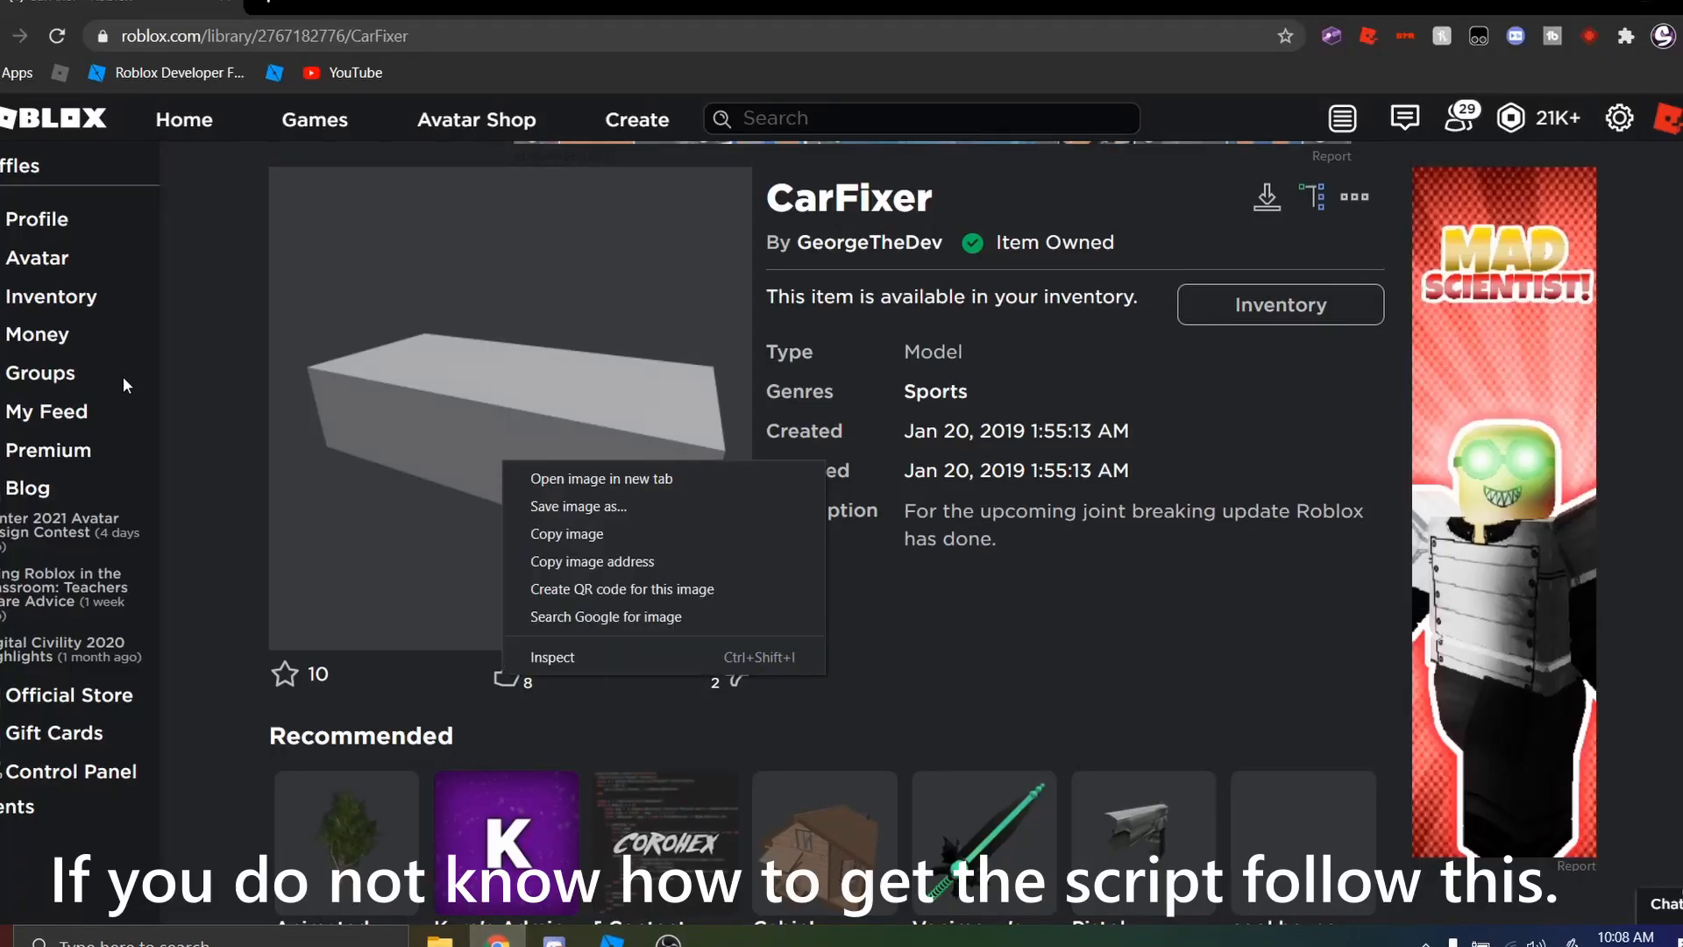
{"action": "left_click", "coordinate": [918, 228]}
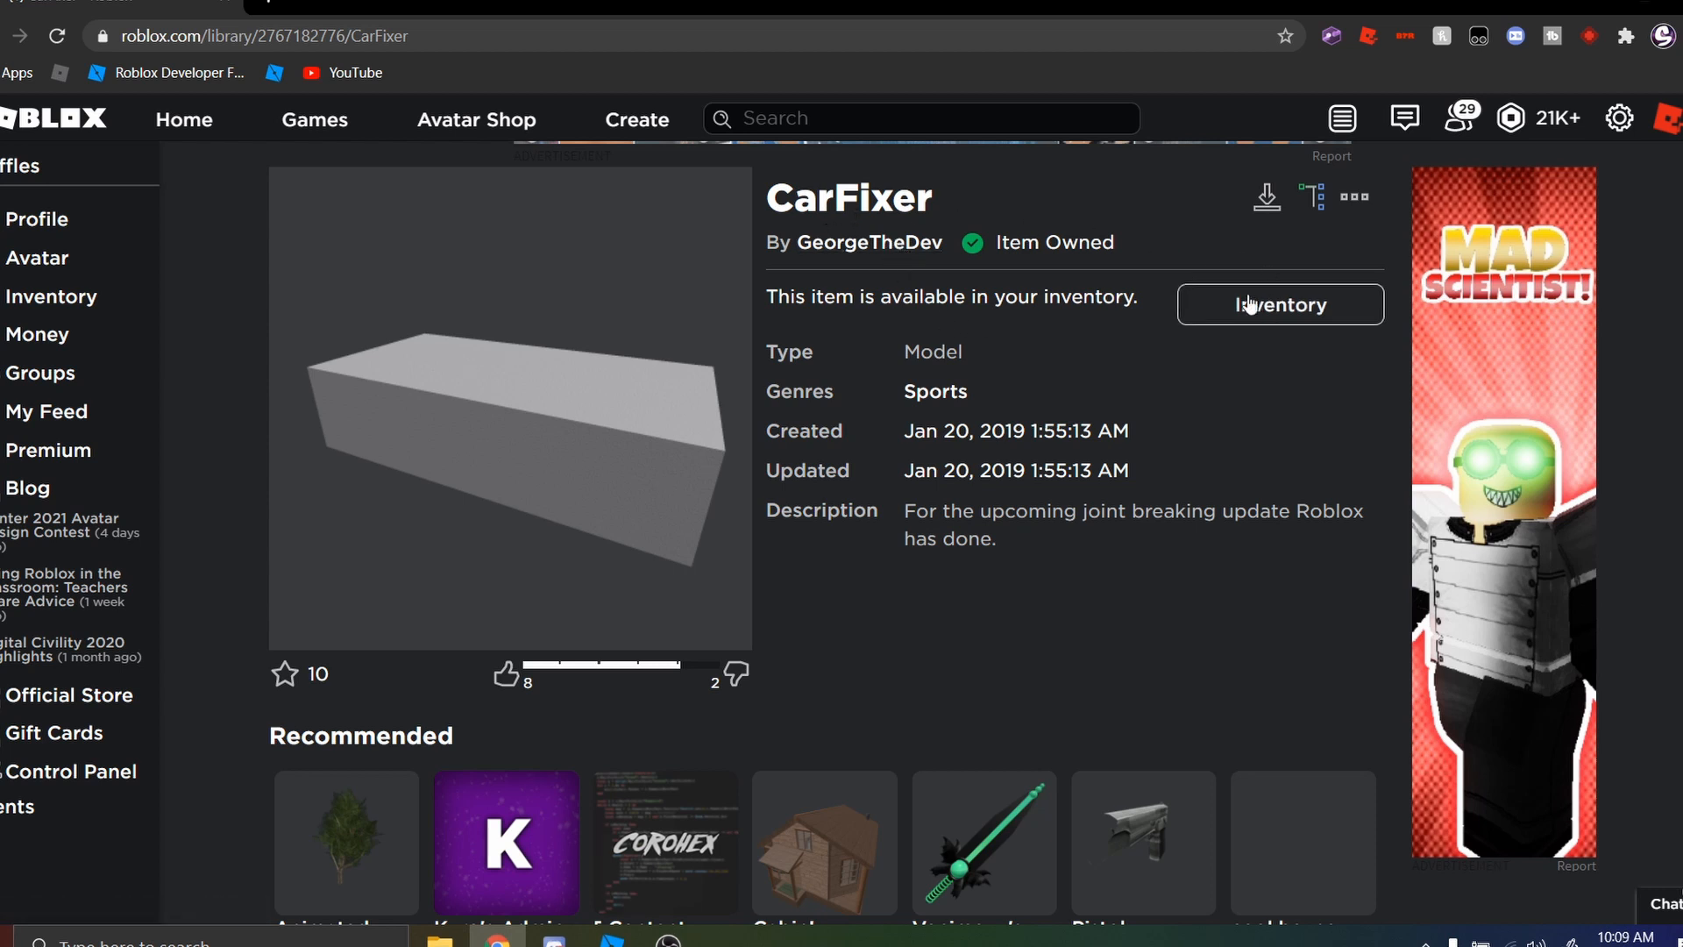
{"action": "mouse_move", "coordinate": [636, 921]}
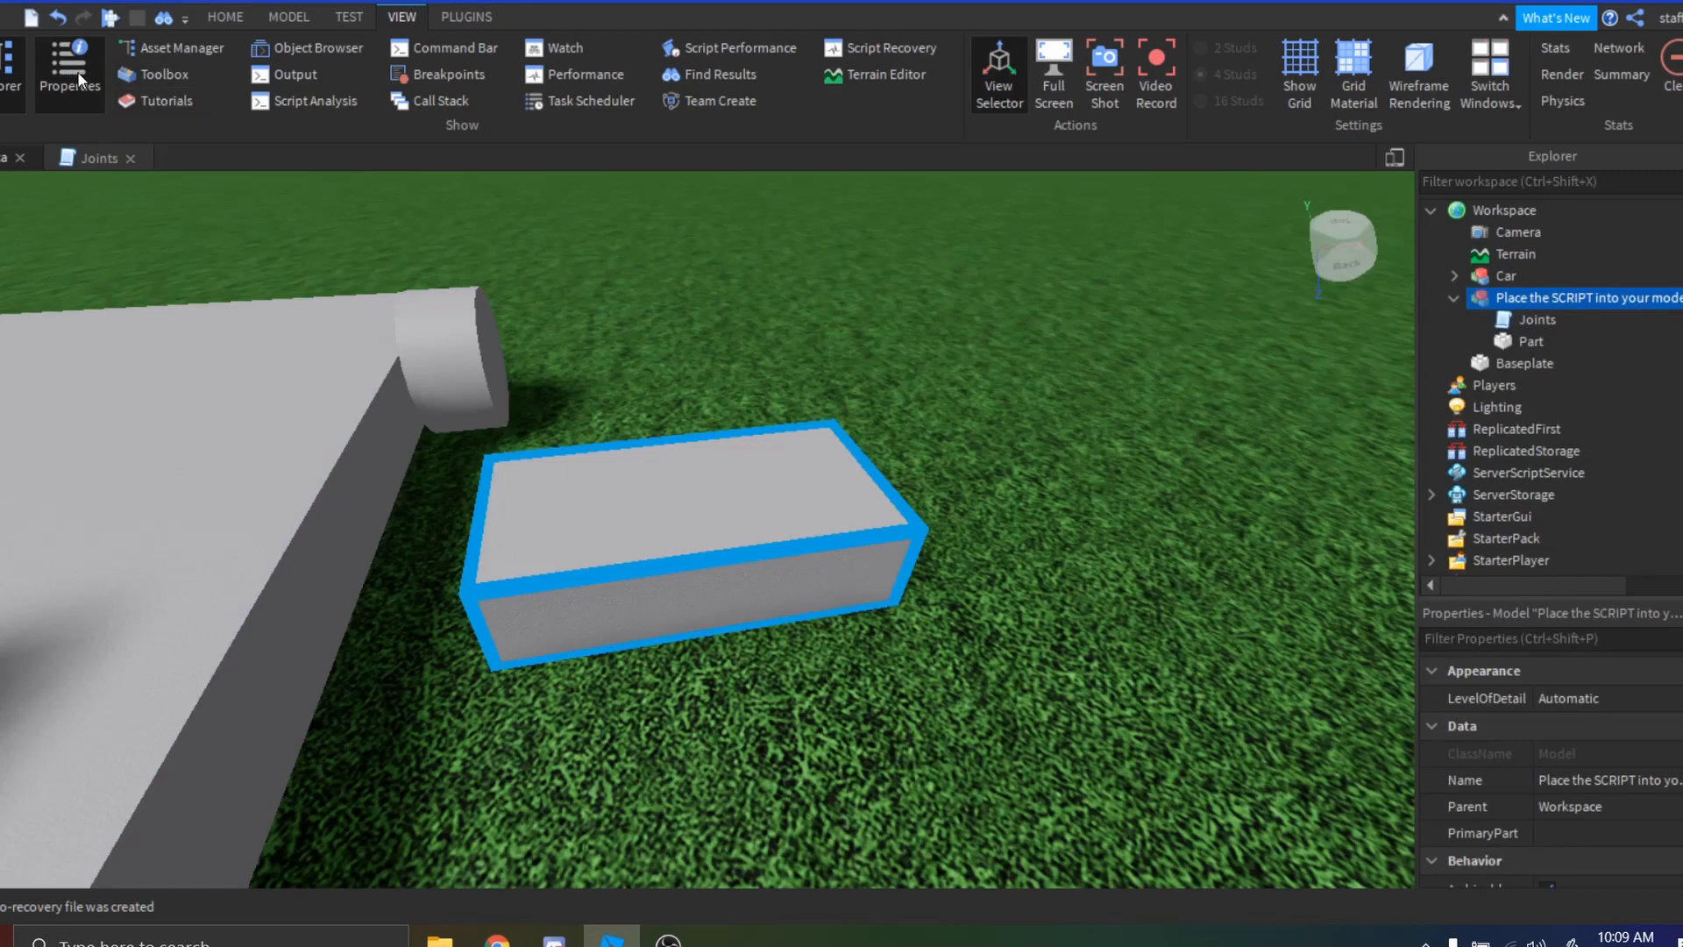
Insert the CarFixer model from the Toolbox and move its Joints script into the Car model.
{"action": "left_click", "coordinate": [165, 74]}
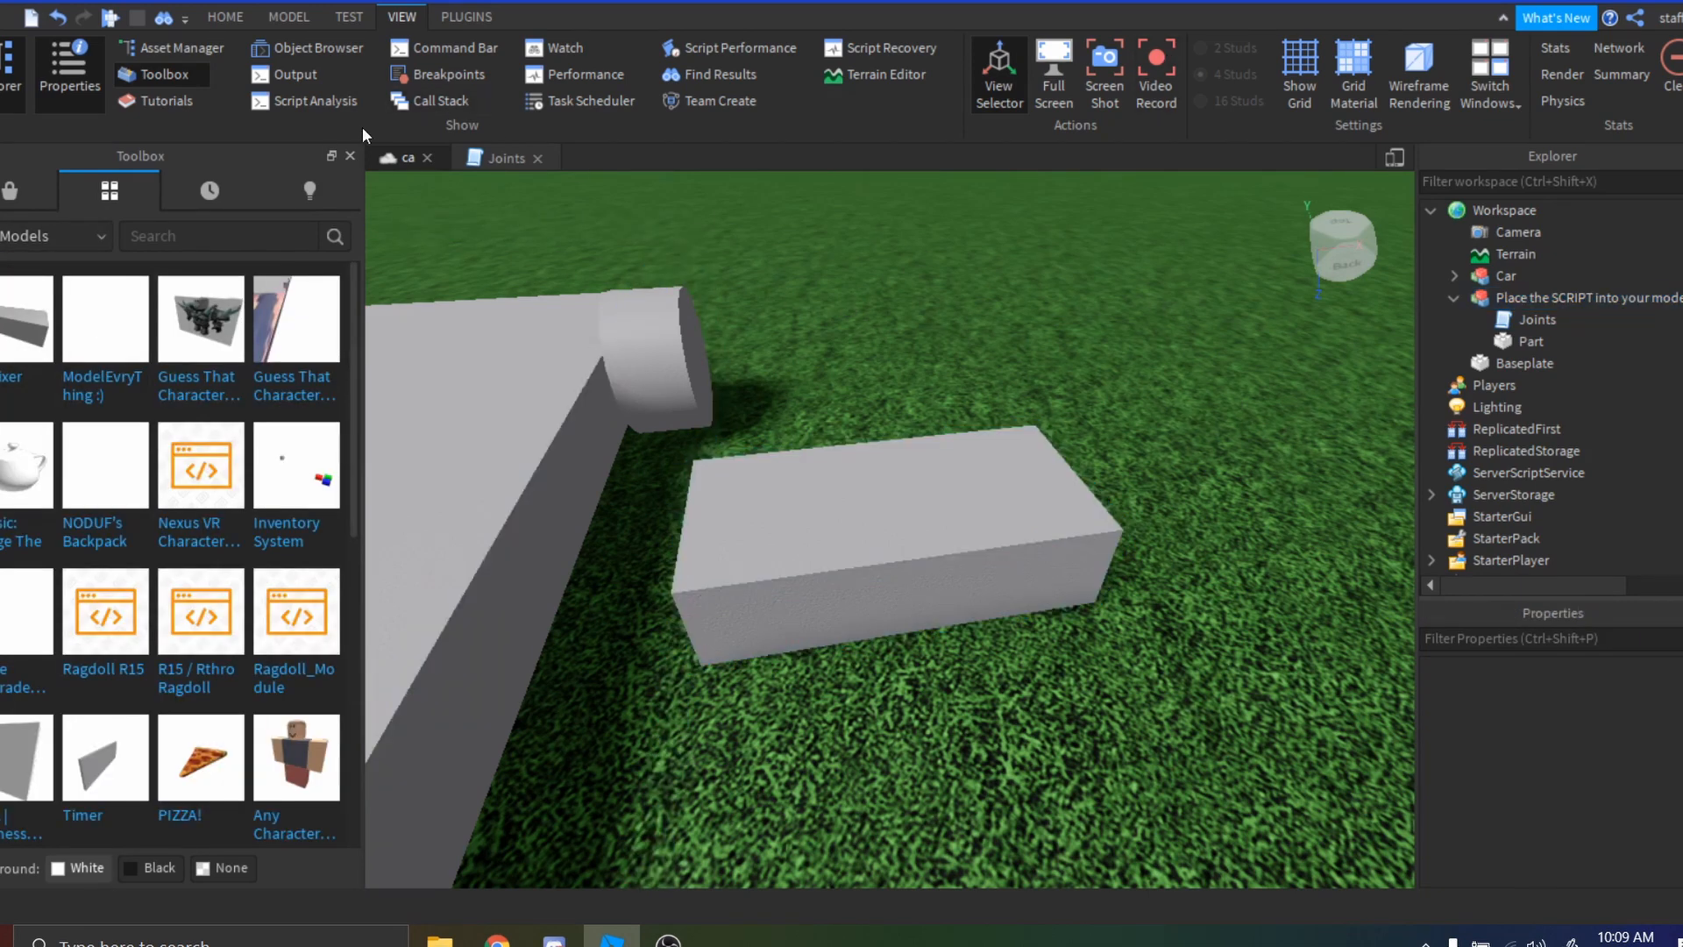
{"action": "left_click", "coordinate": [349, 156]}
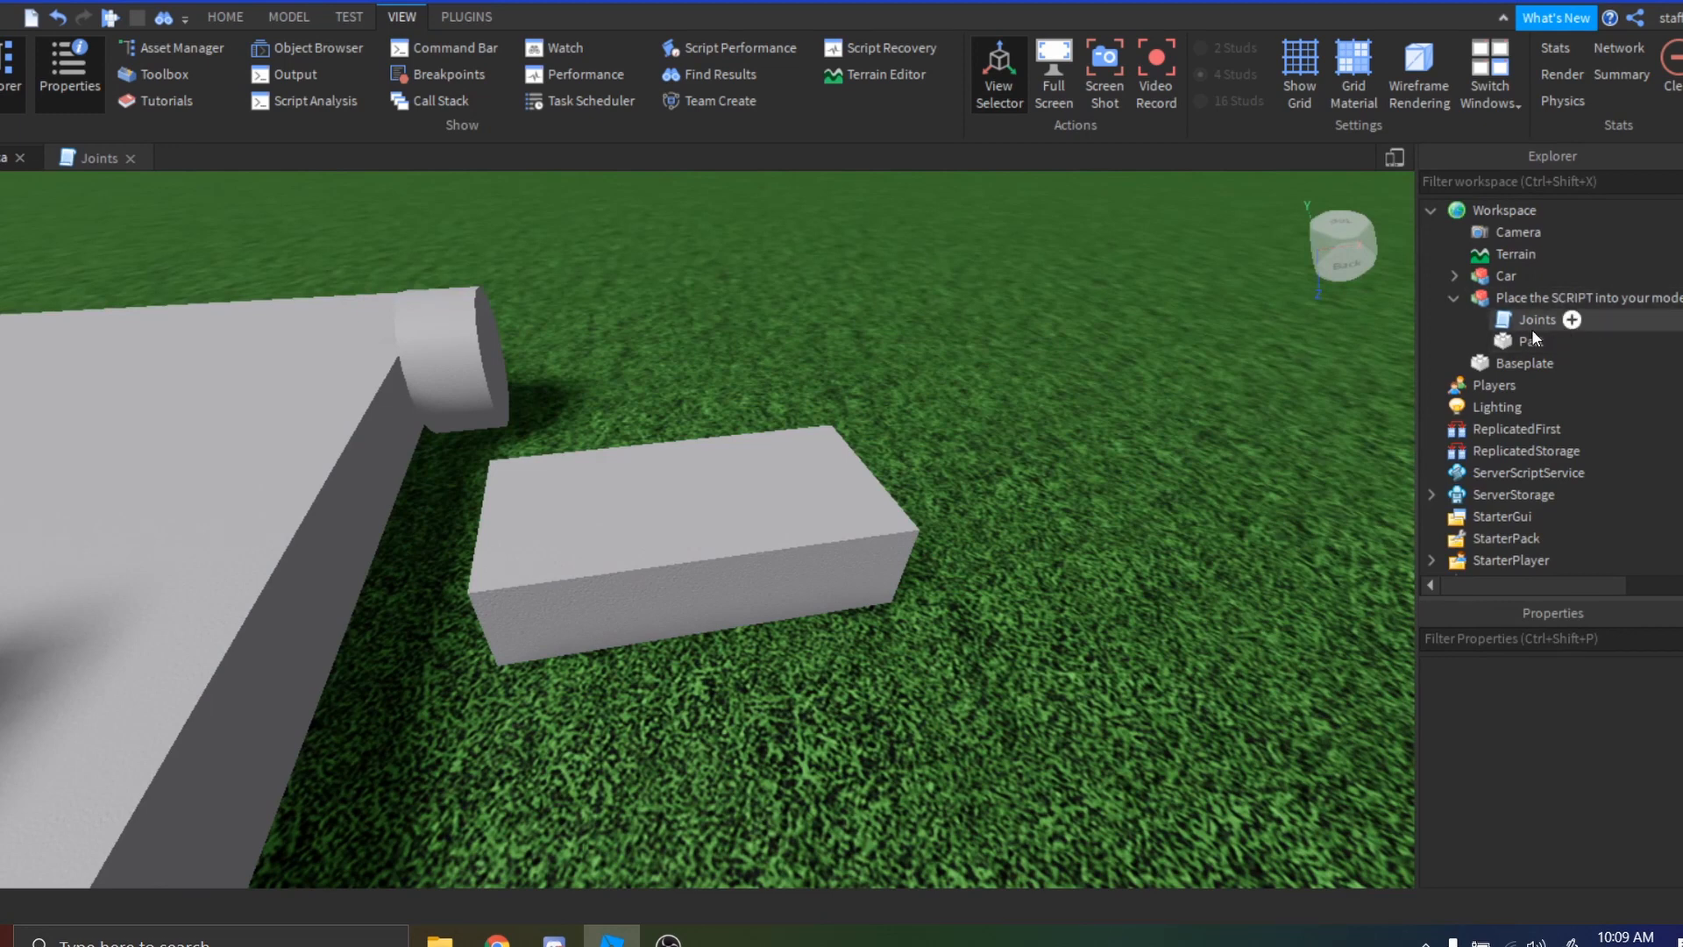
{"action": "left_click", "coordinate": [1454, 275]}
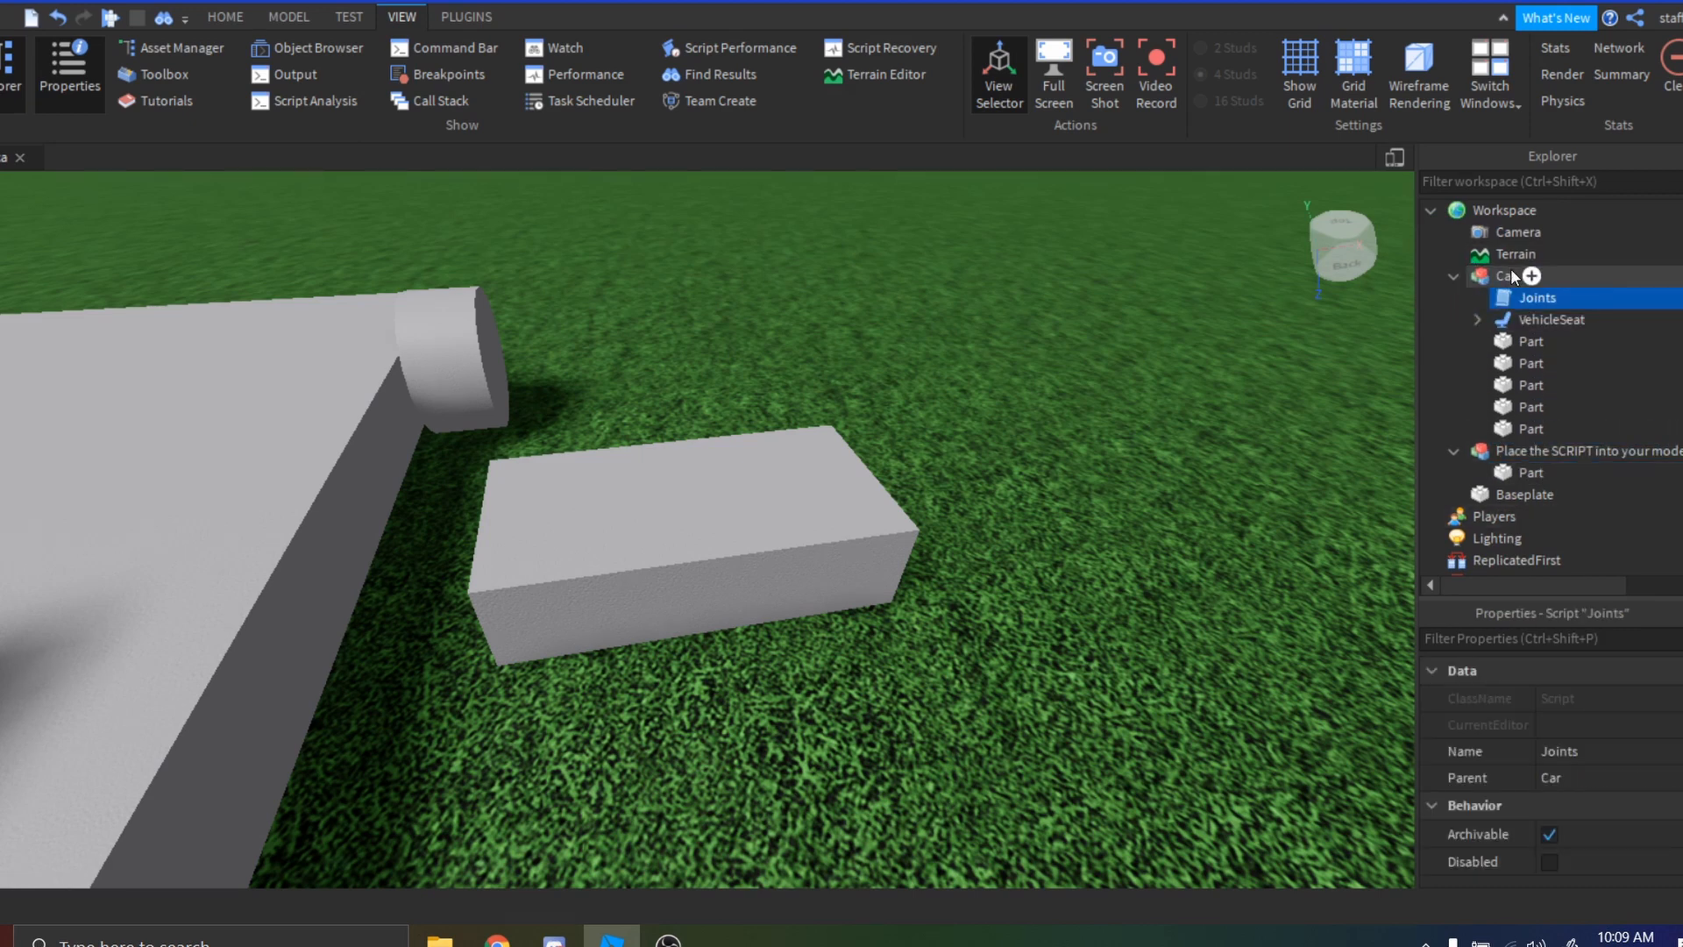
{"action": "left_click", "coordinate": [1587, 451]}
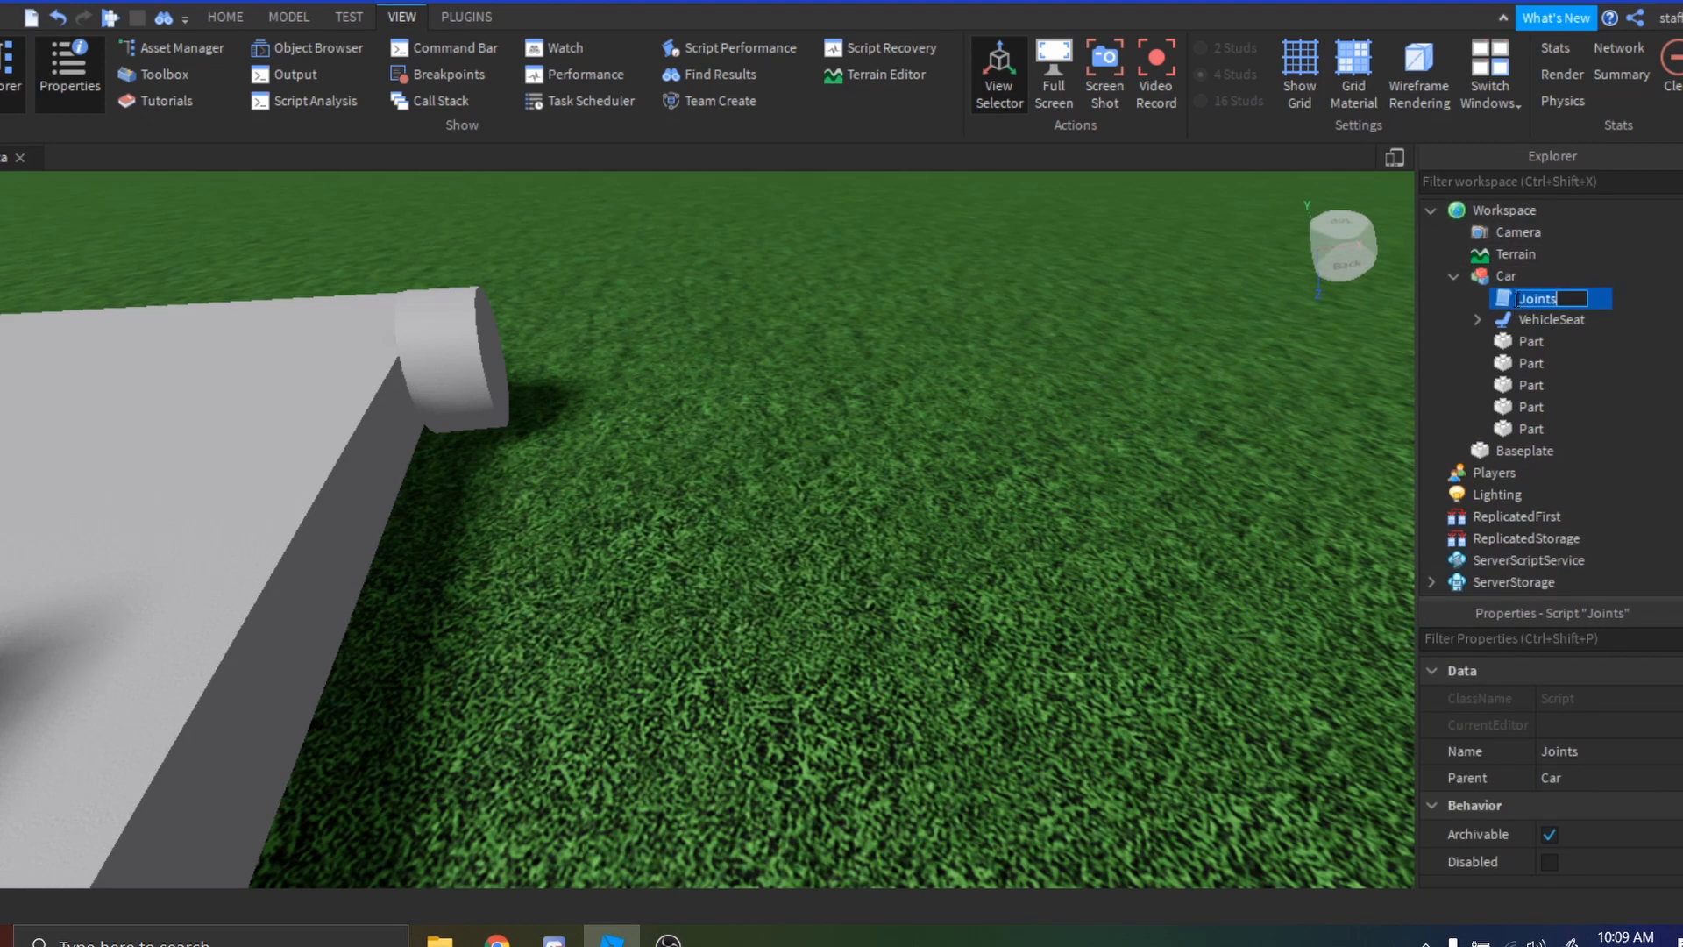
Review the Joints script's code and close it again.
{"action": "double_click", "coordinate": [1536, 298]}
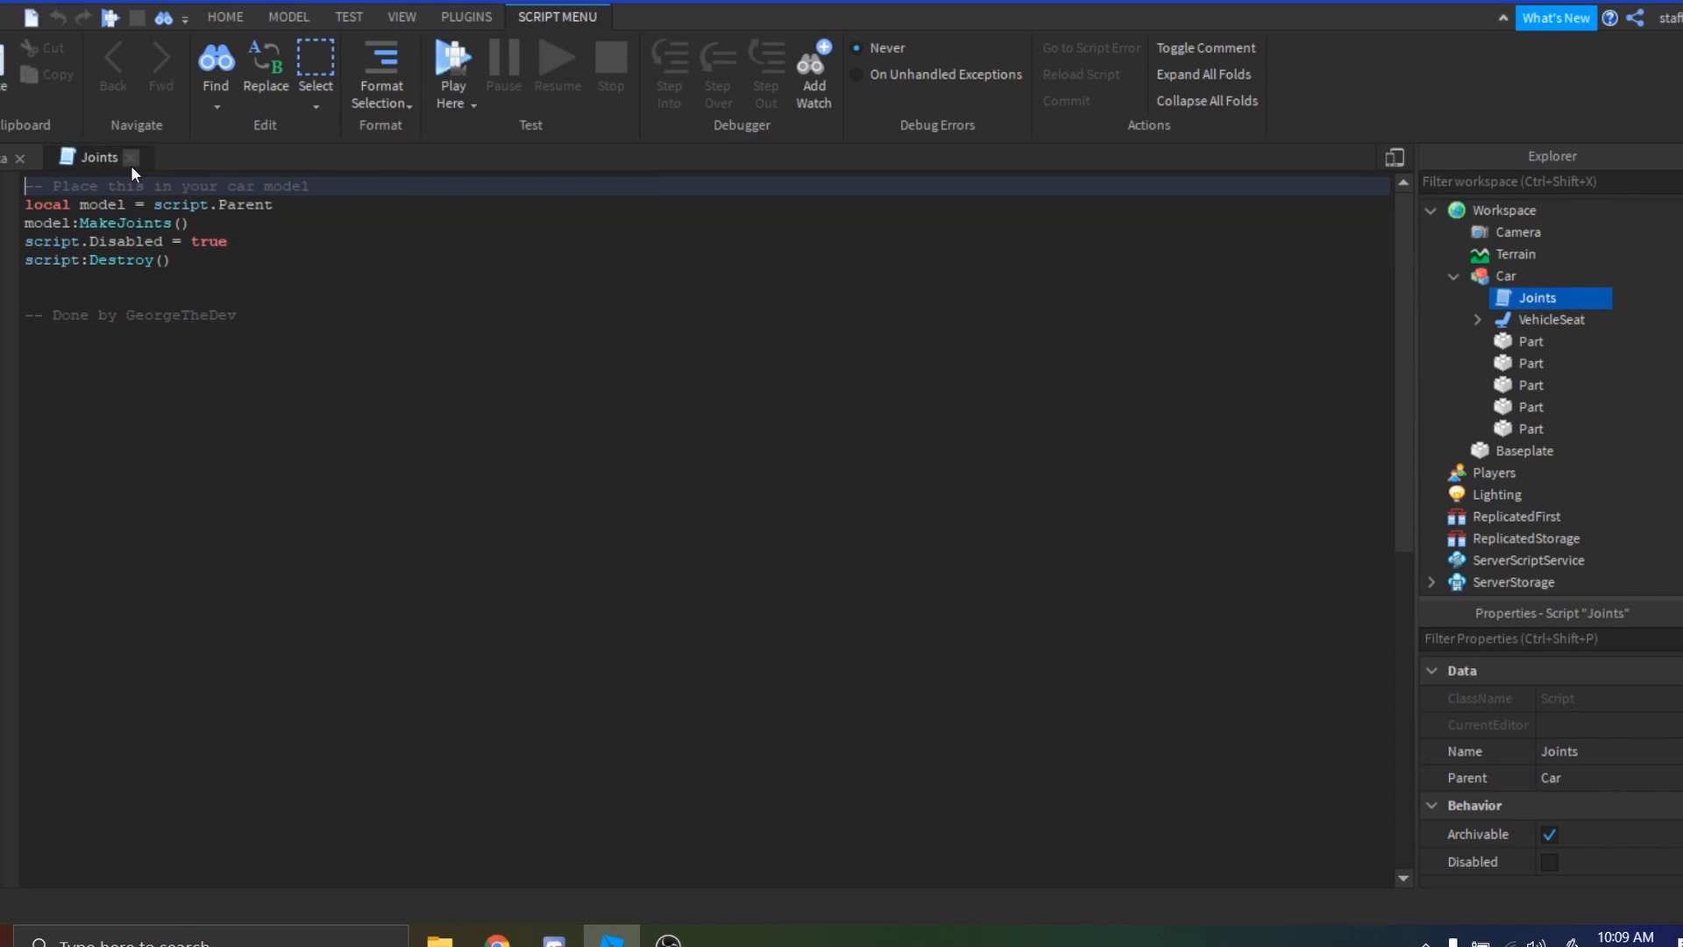
{"action": "left_click", "coordinate": [920, 59]}
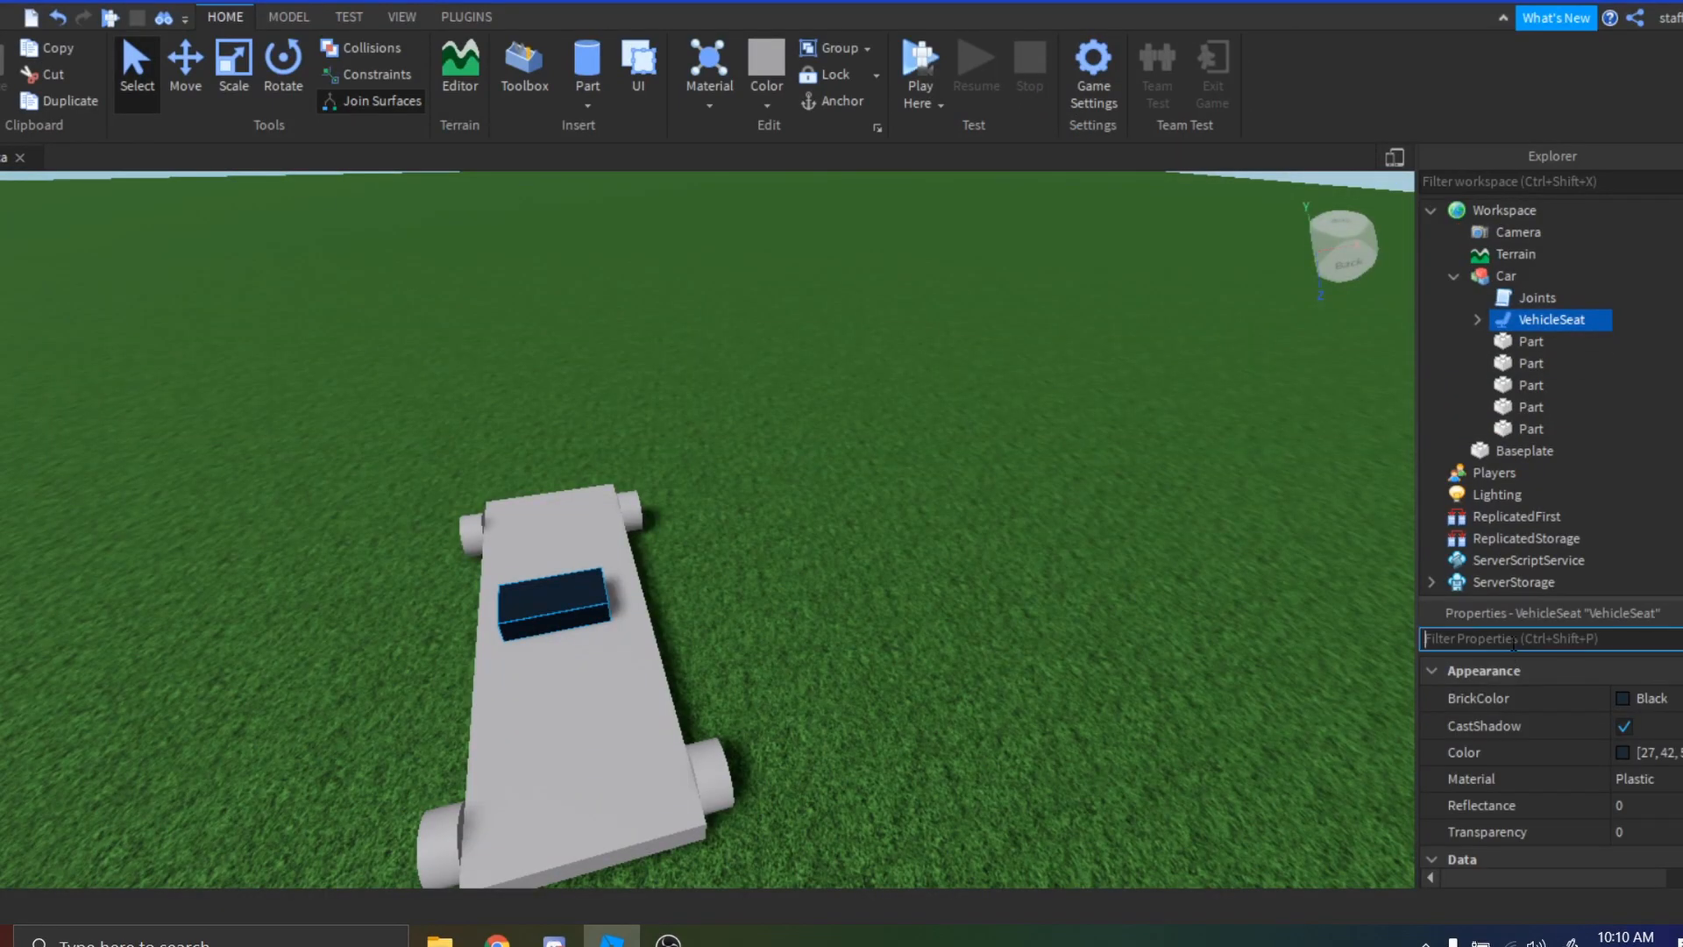
Filter the VehicleSeat properties for MaxSpeed and Torque, then launch a play test.
{"action": "type", "text": "max"}
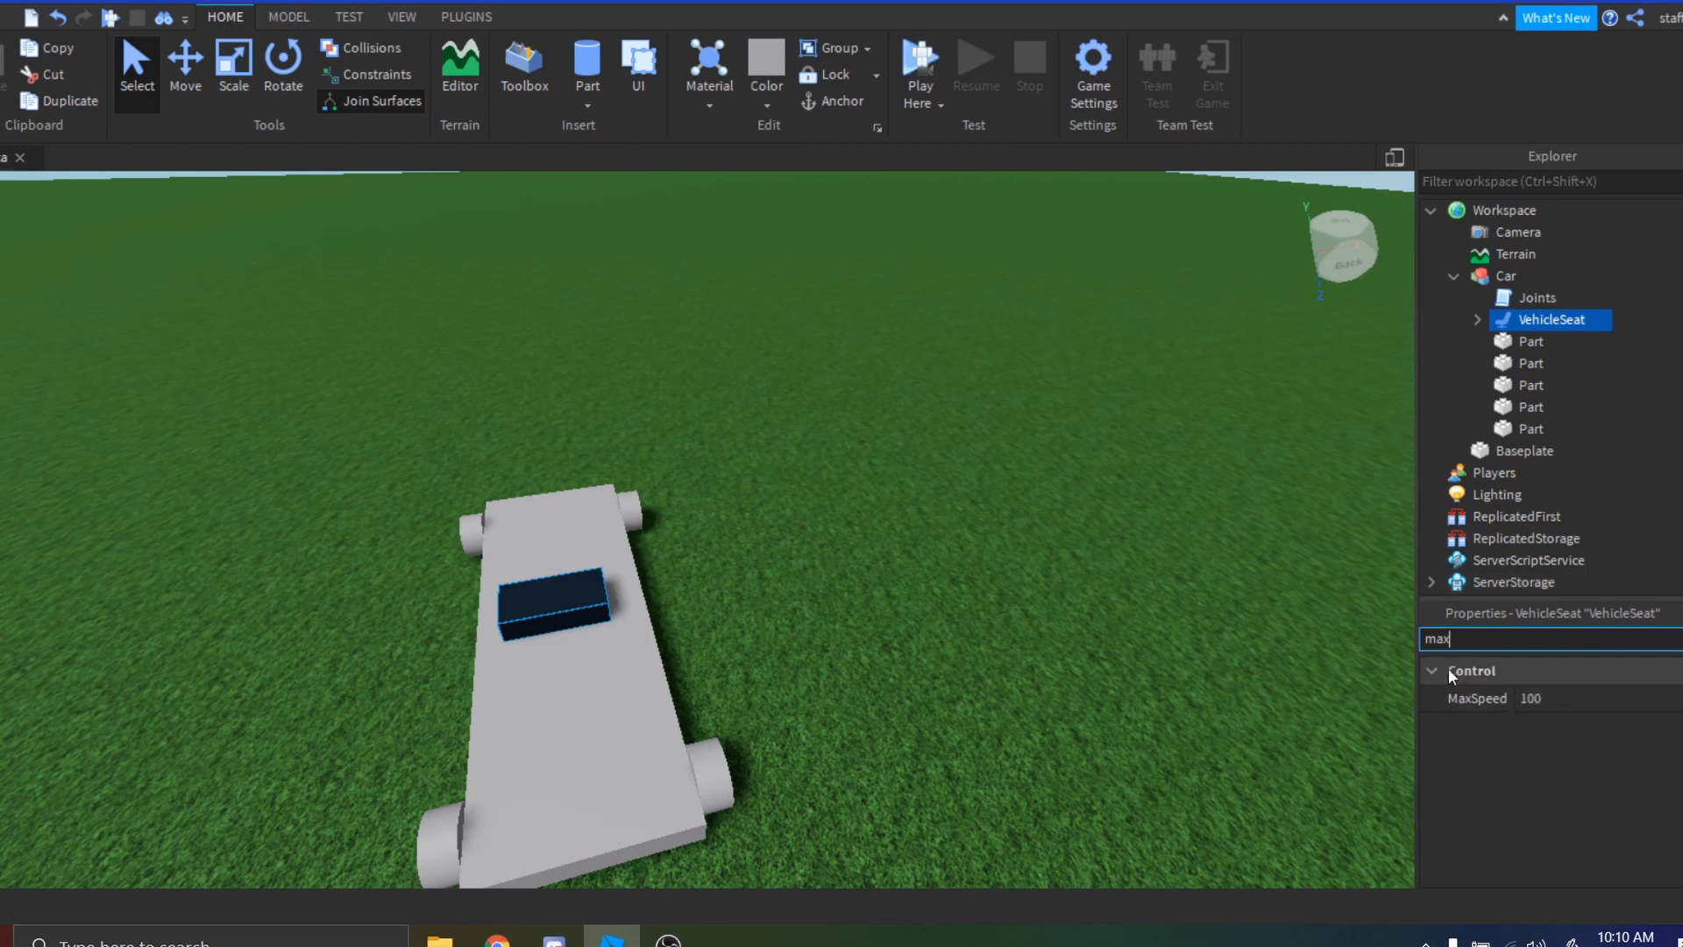
{"action": "mouse_move", "coordinate": [1533, 659]}
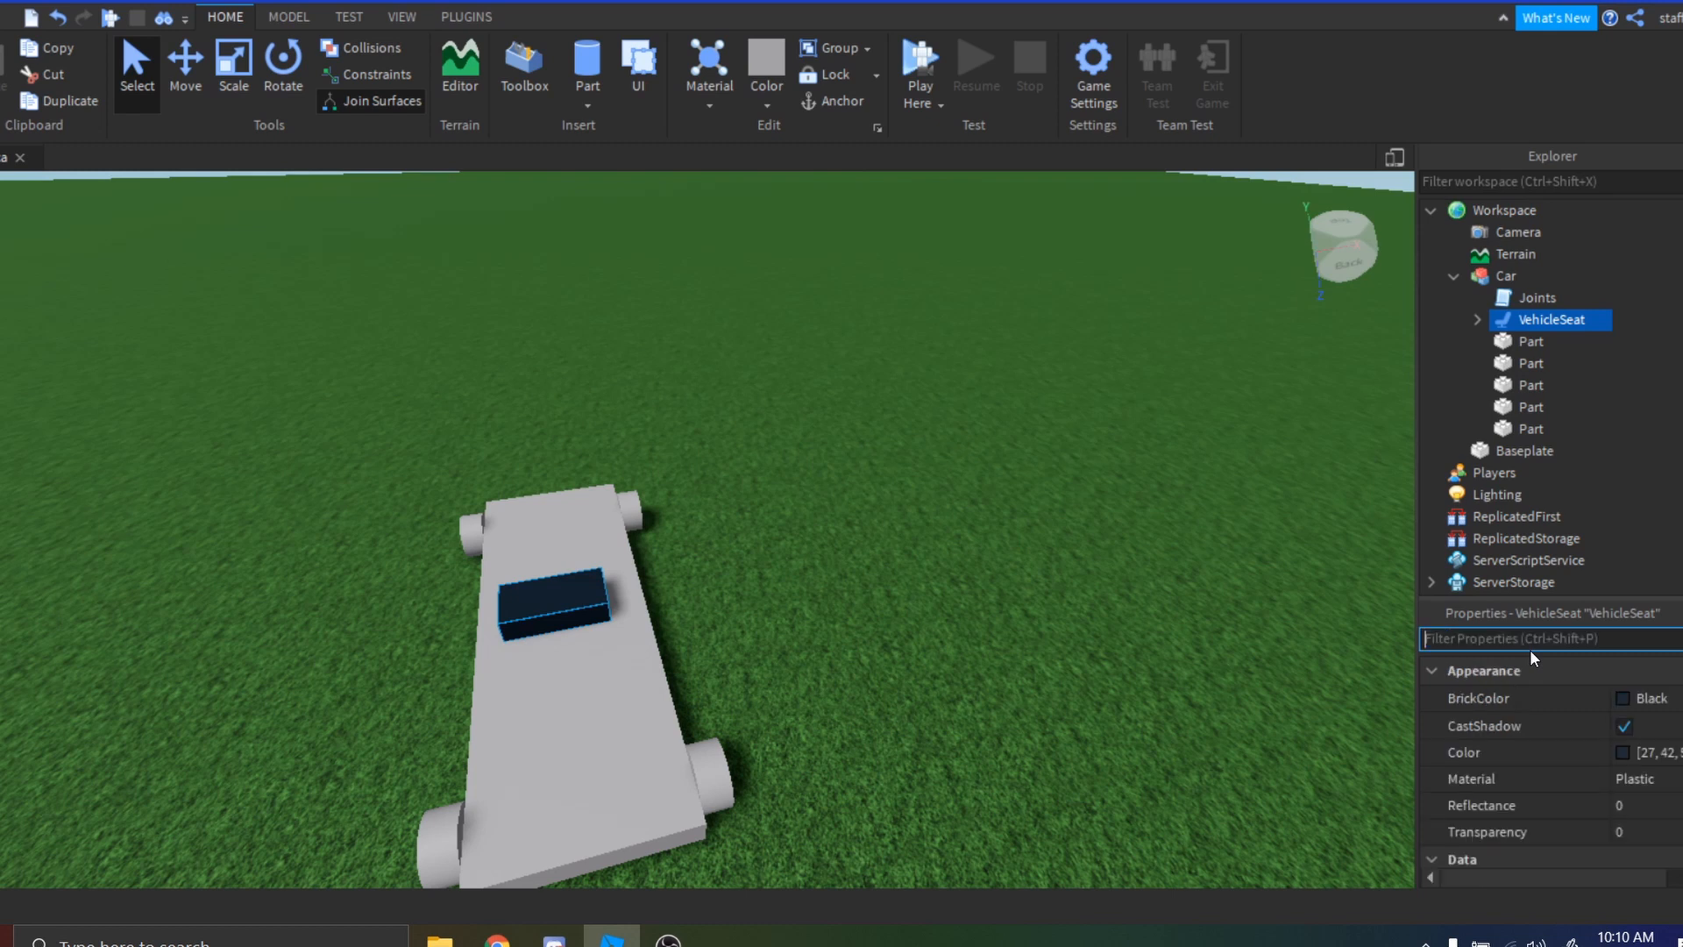
{"action": "type", "text": "th"}
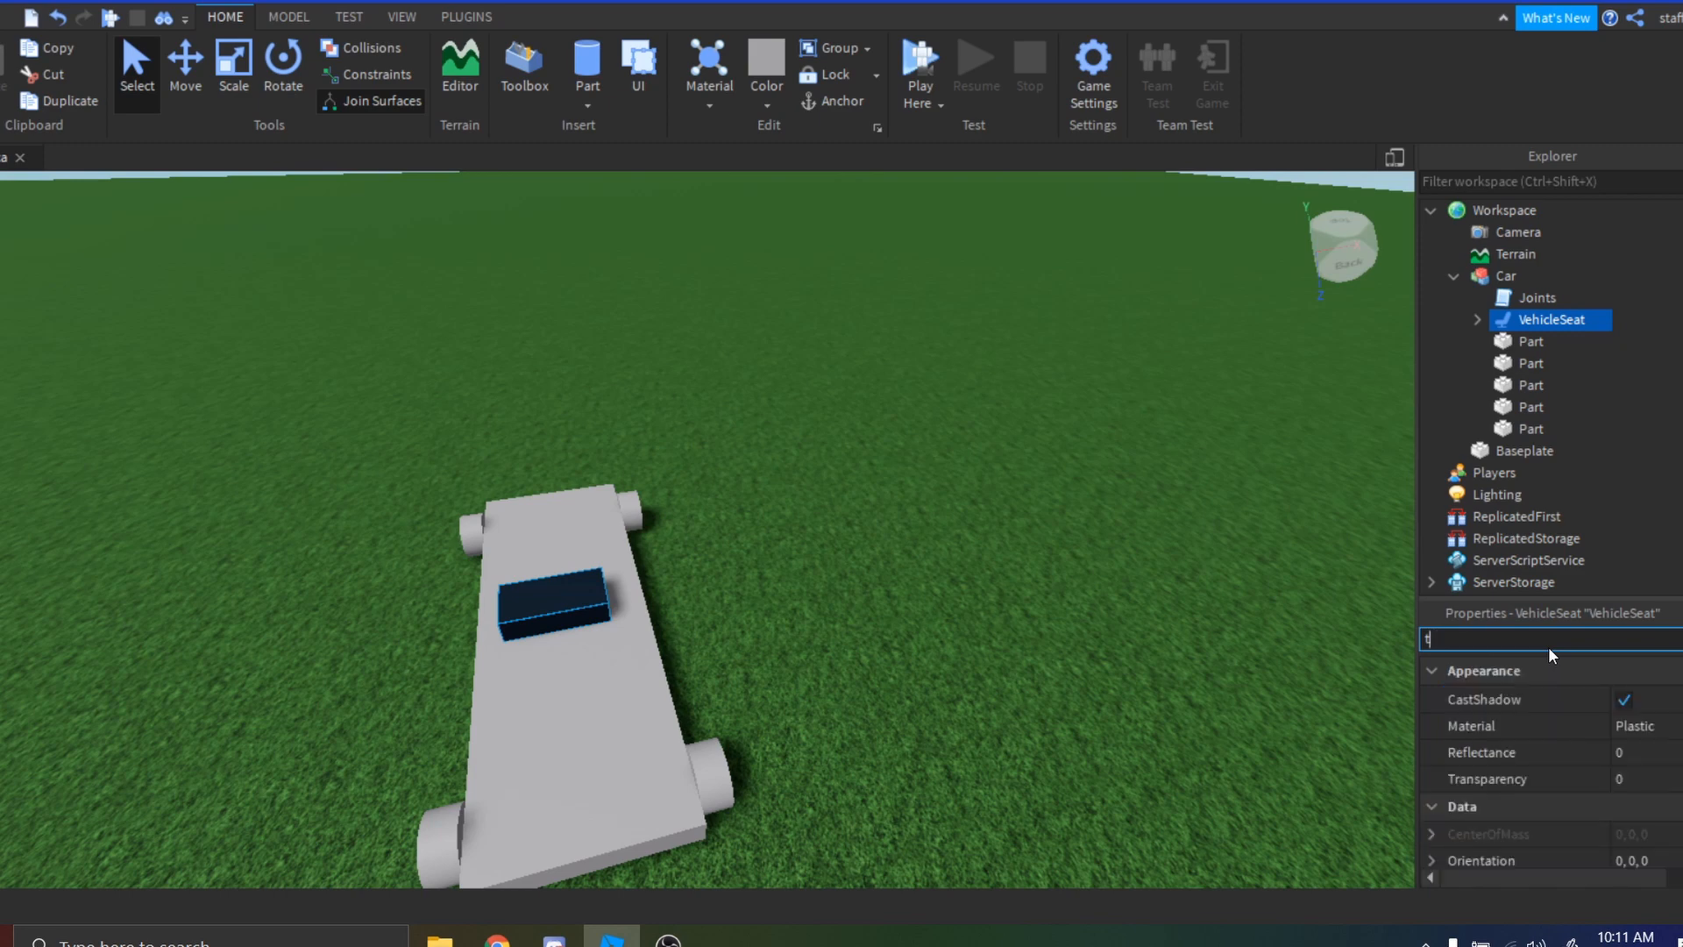
{"action": "type", "text": "te"}
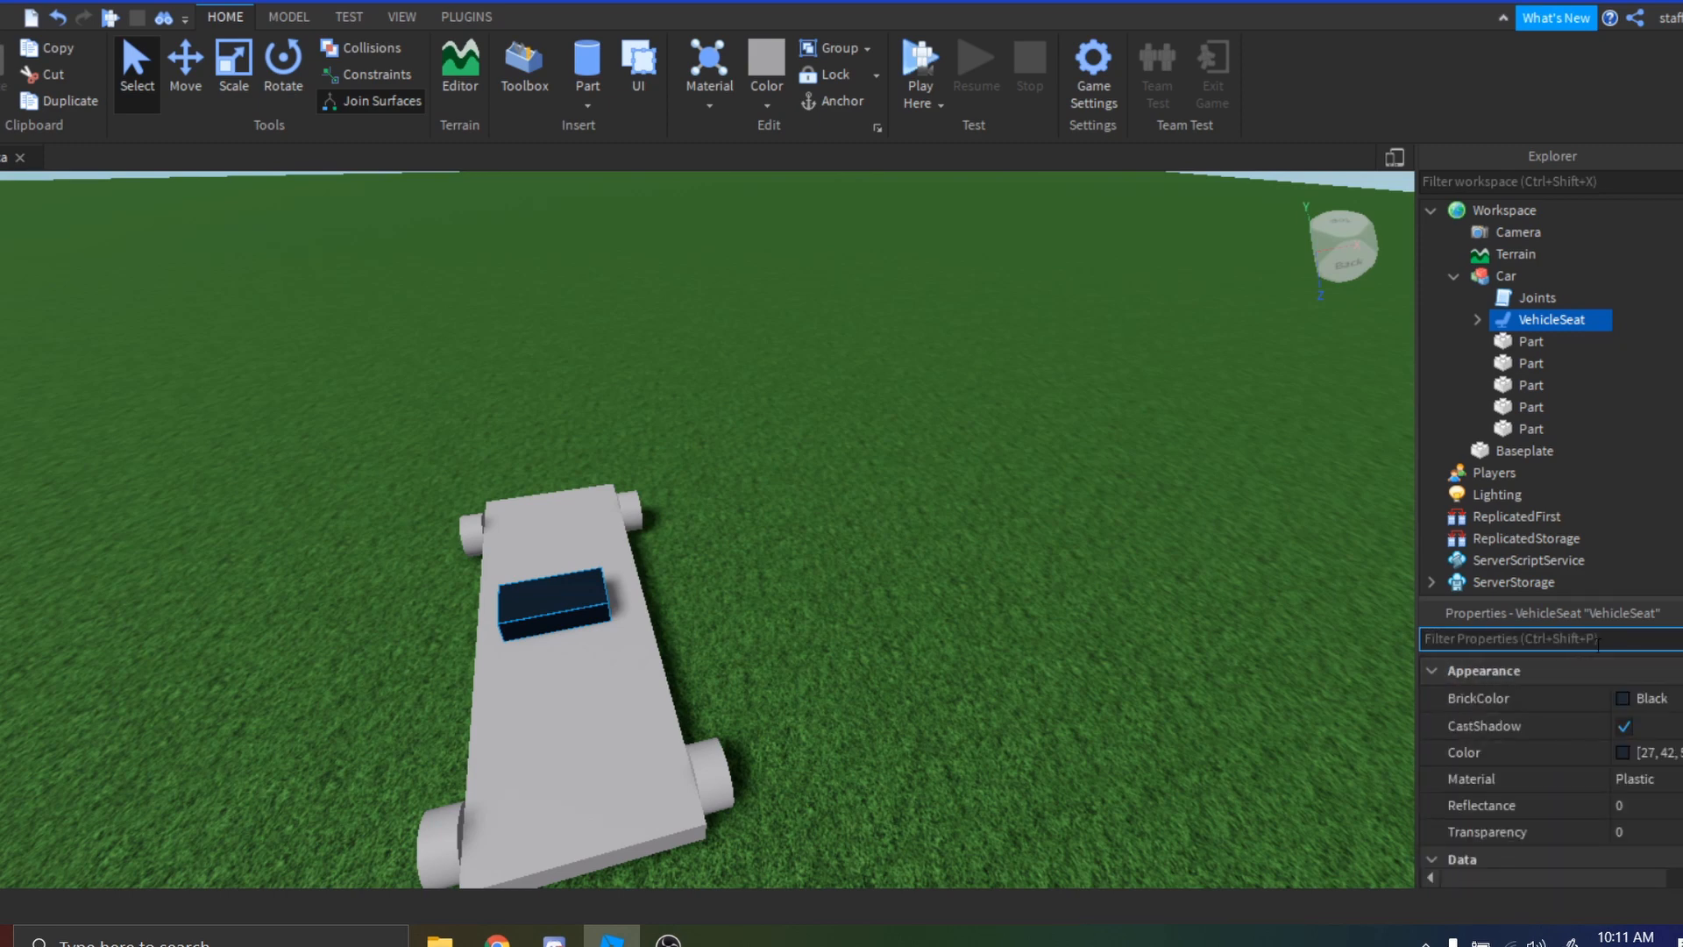
{"action": "left_click", "coordinate": [917, 65]}
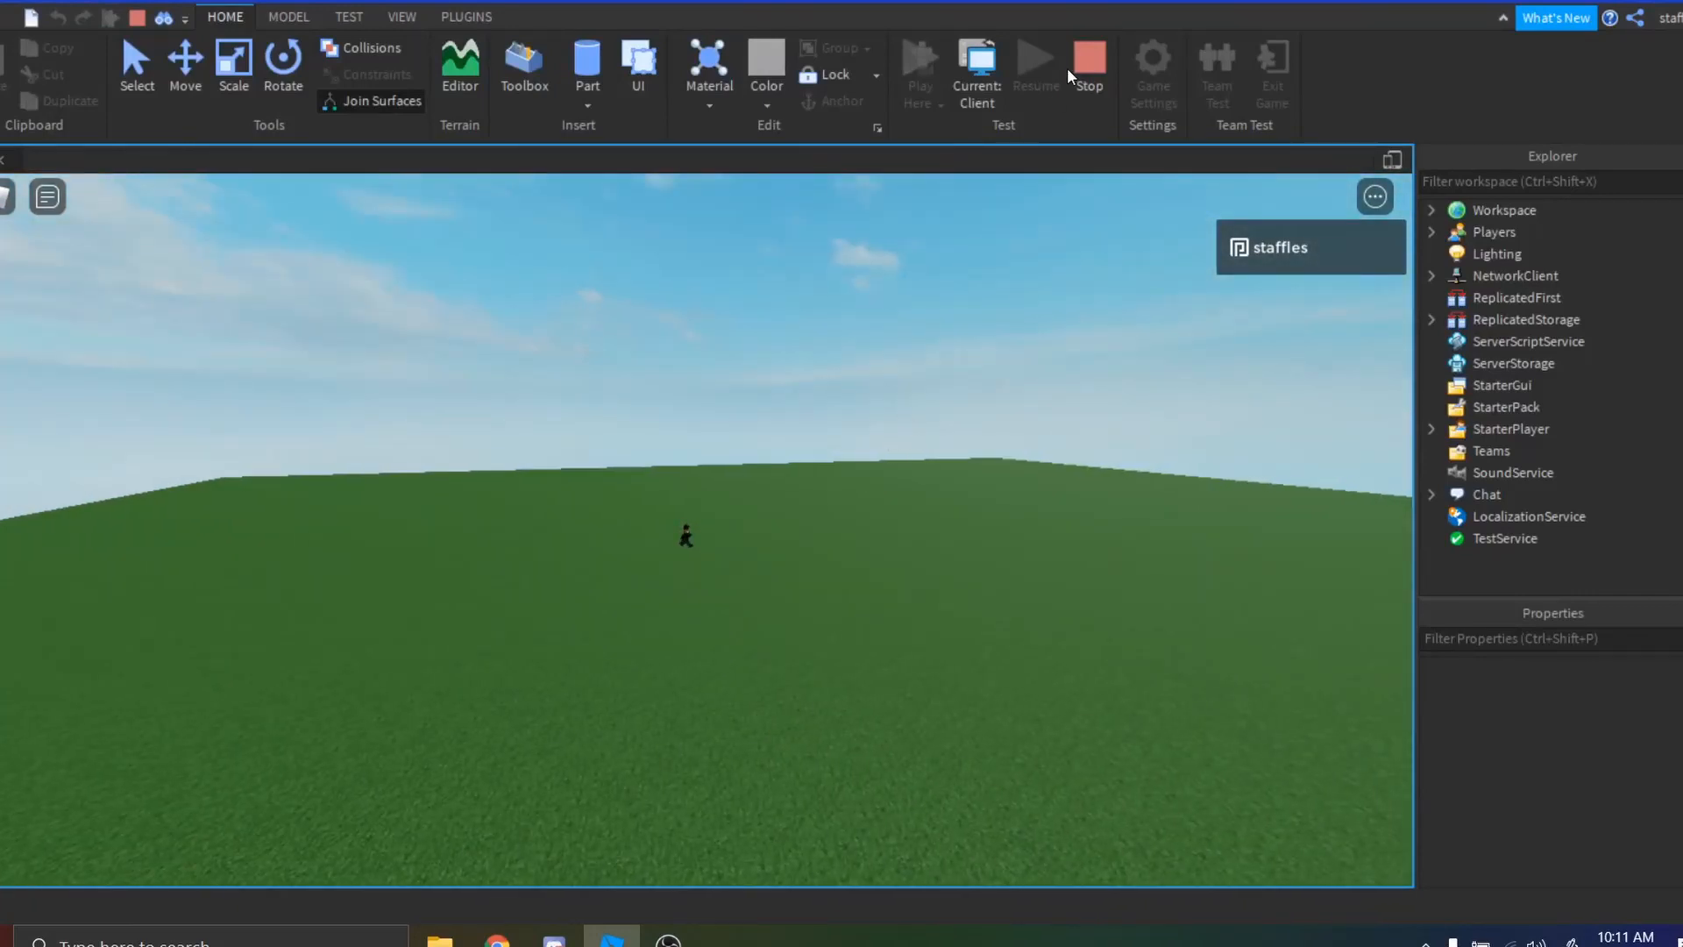
Stop the test, set the VehicleSeat's MaxSpeed and Torque to 50, then play-test driving the car.
{"action": "left_click", "coordinate": [1089, 56]}
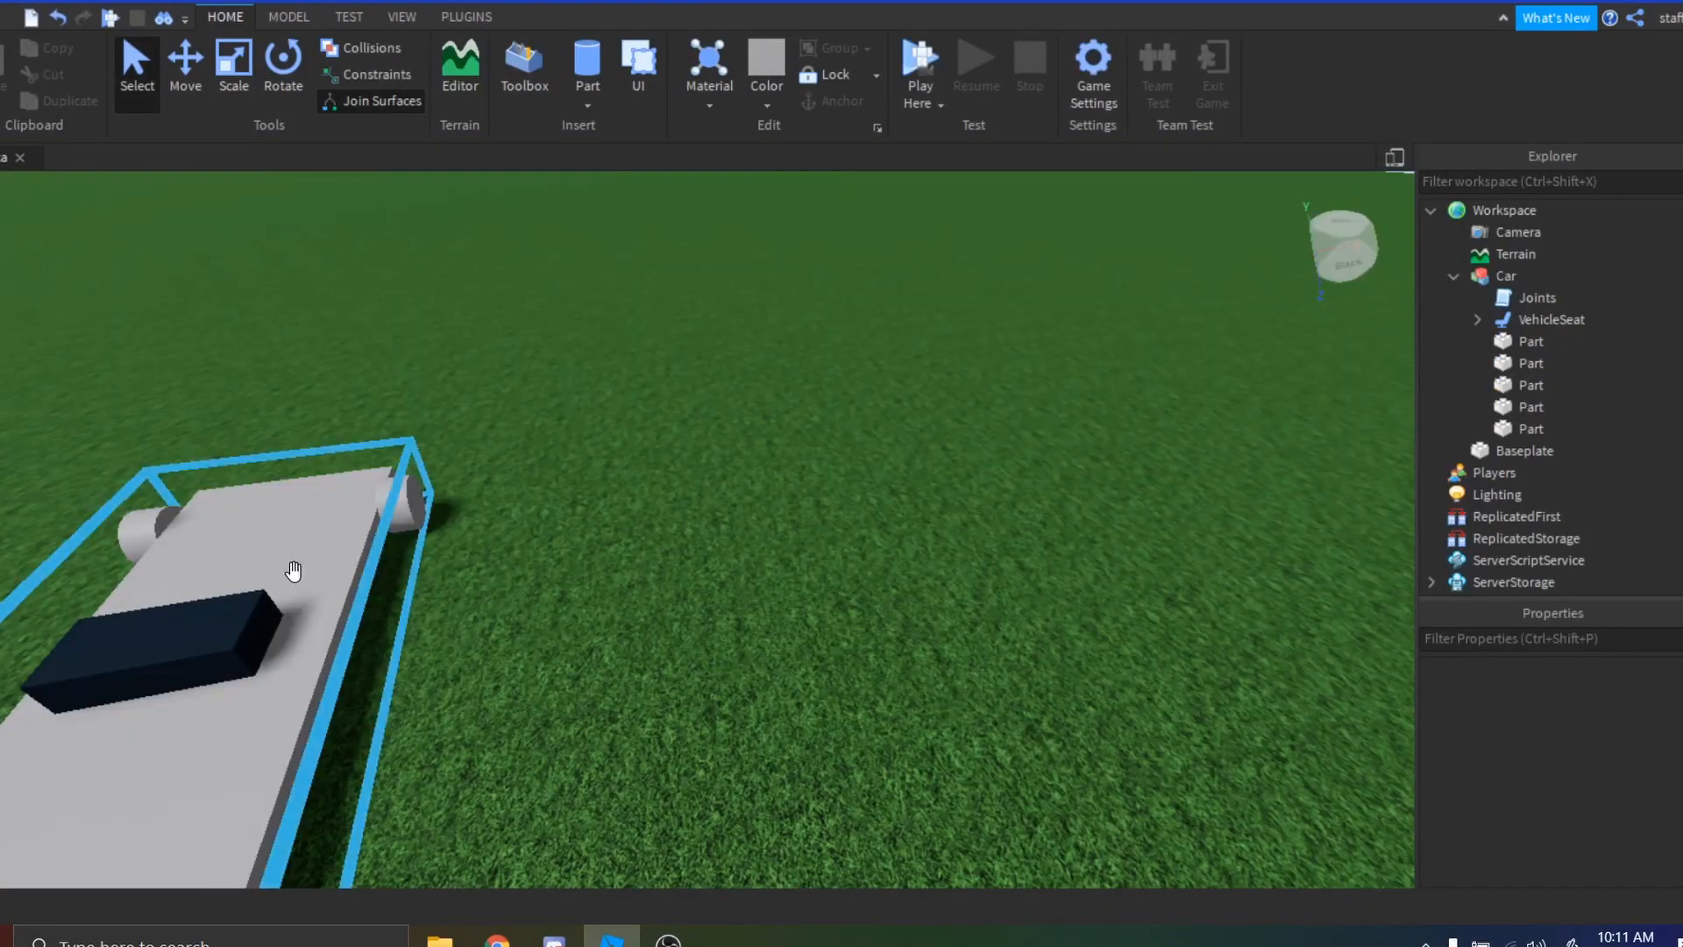
{"action": "left_click", "coordinate": [1504, 276]}
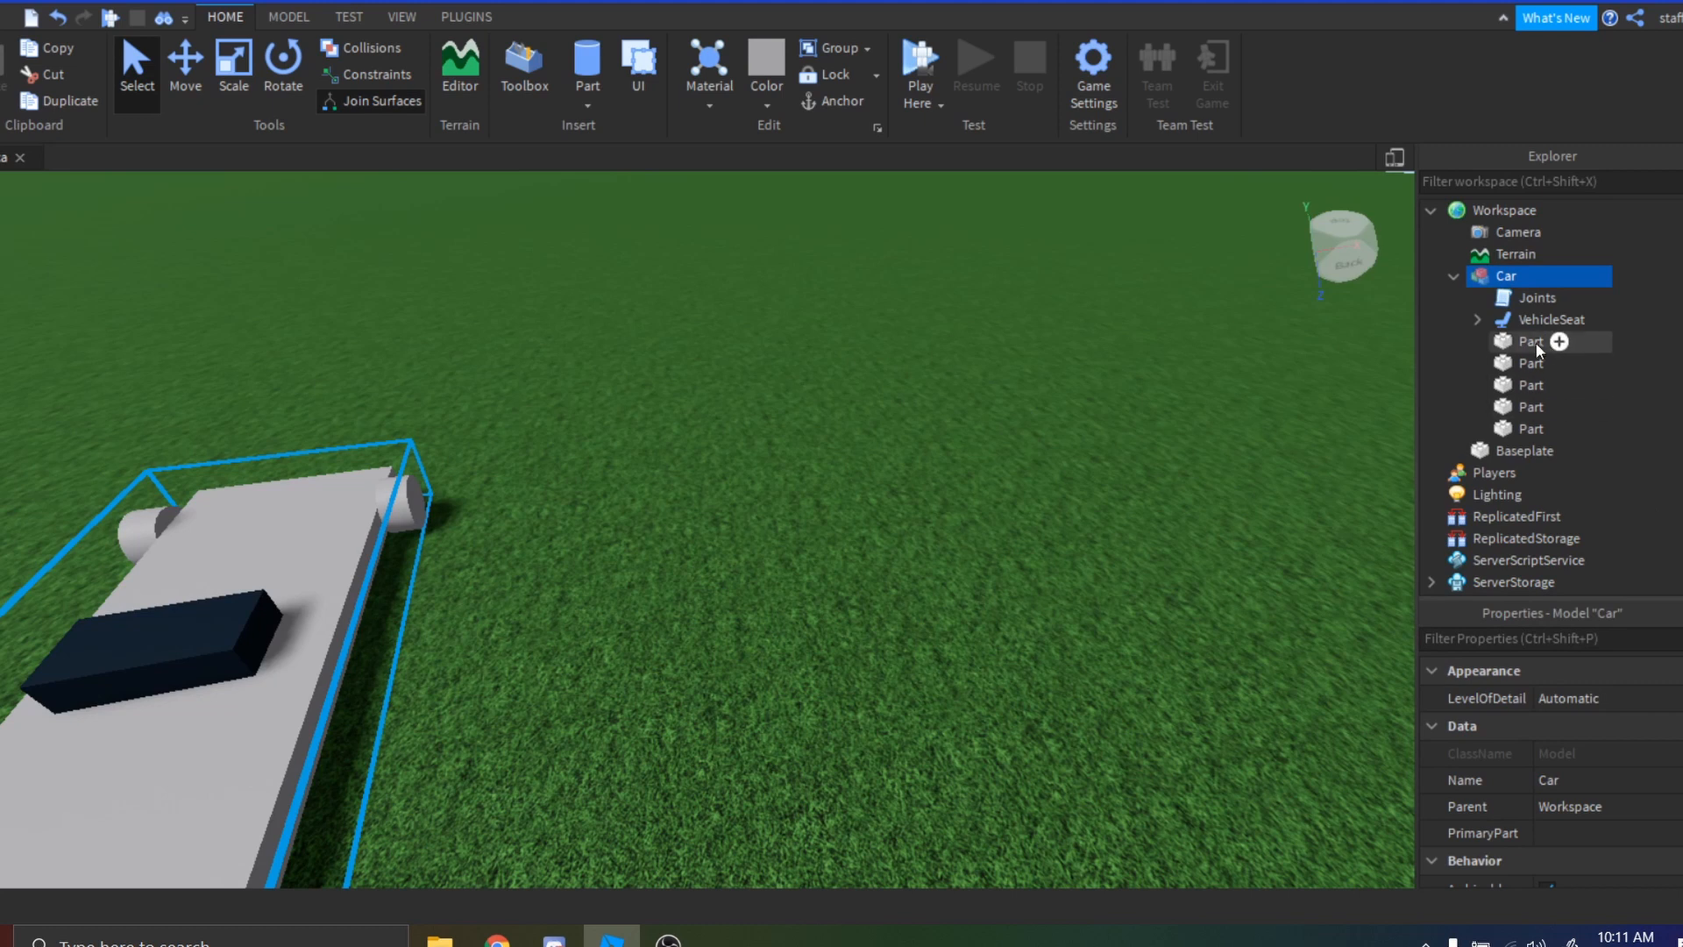
{"action": "left_click", "coordinate": [1550, 319]}
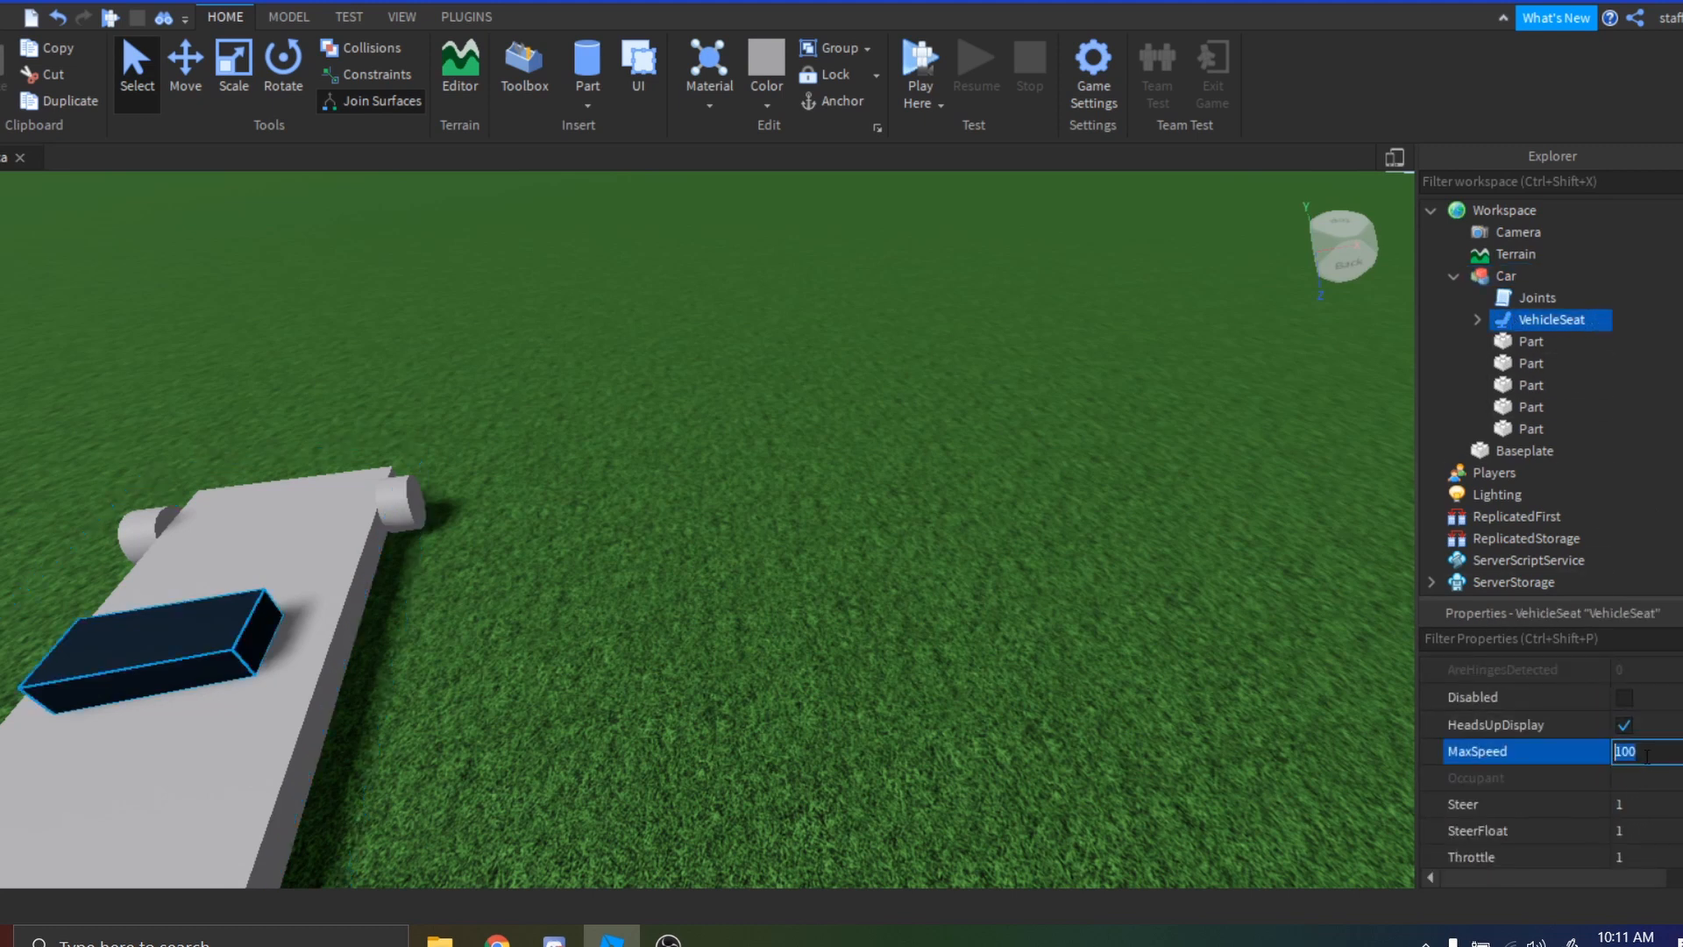
{"action": "type", "text": "50"}
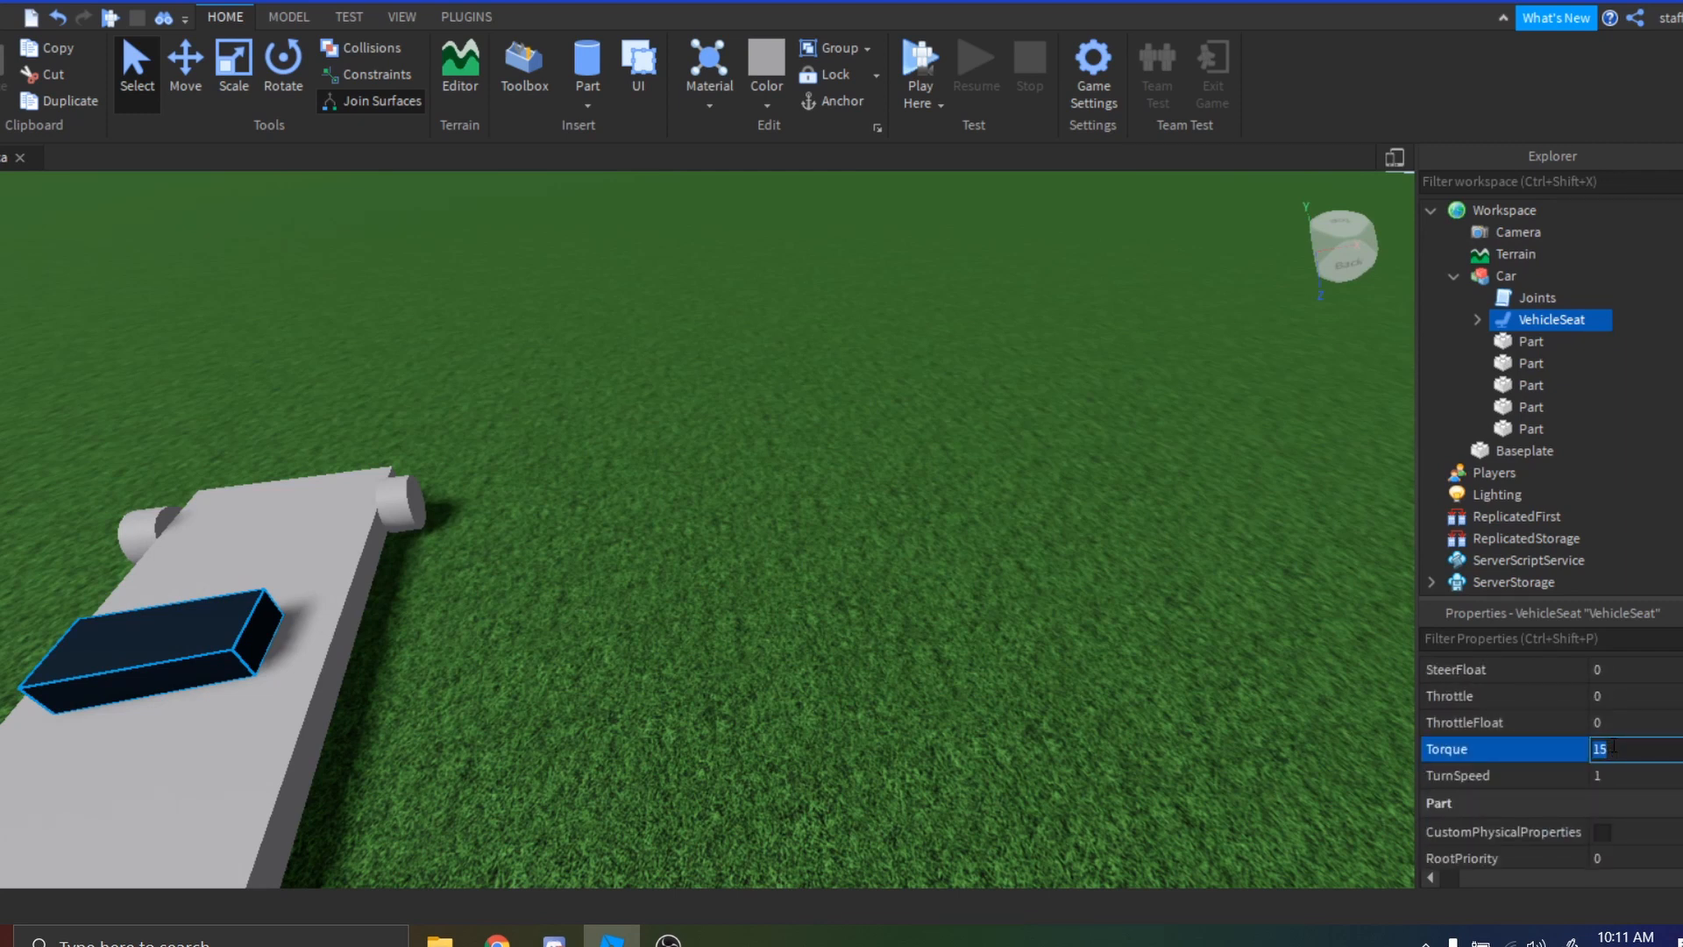
{"action": "type", "text": "50"}
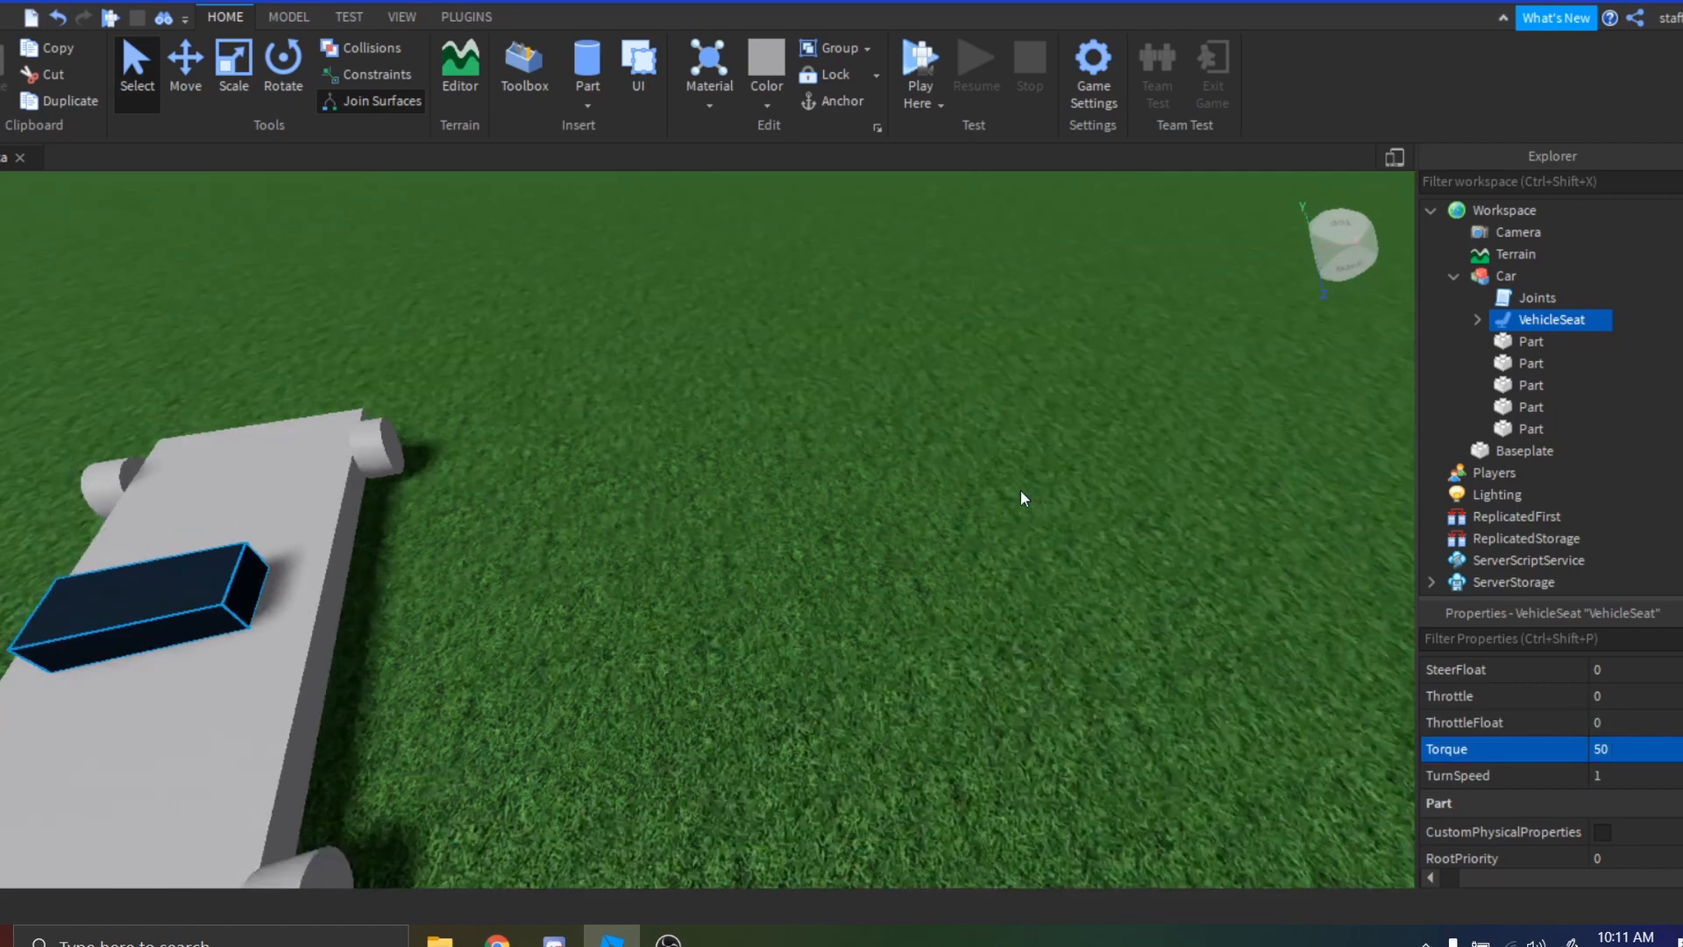
{"action": "left_click", "coordinate": [917, 66]}
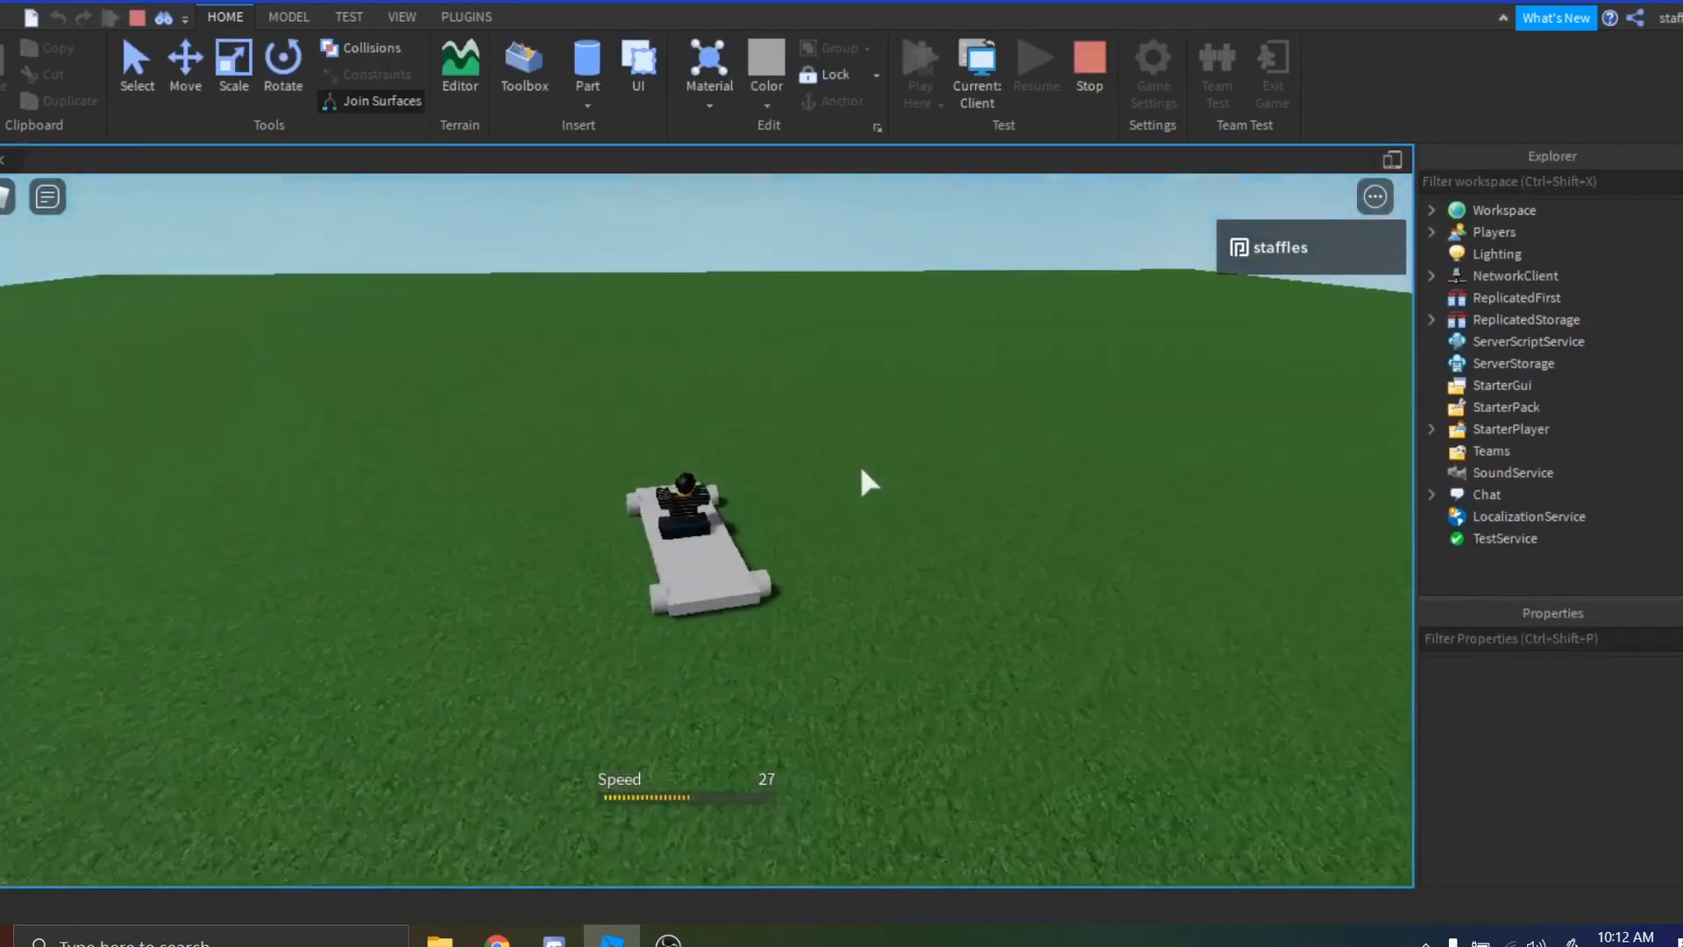